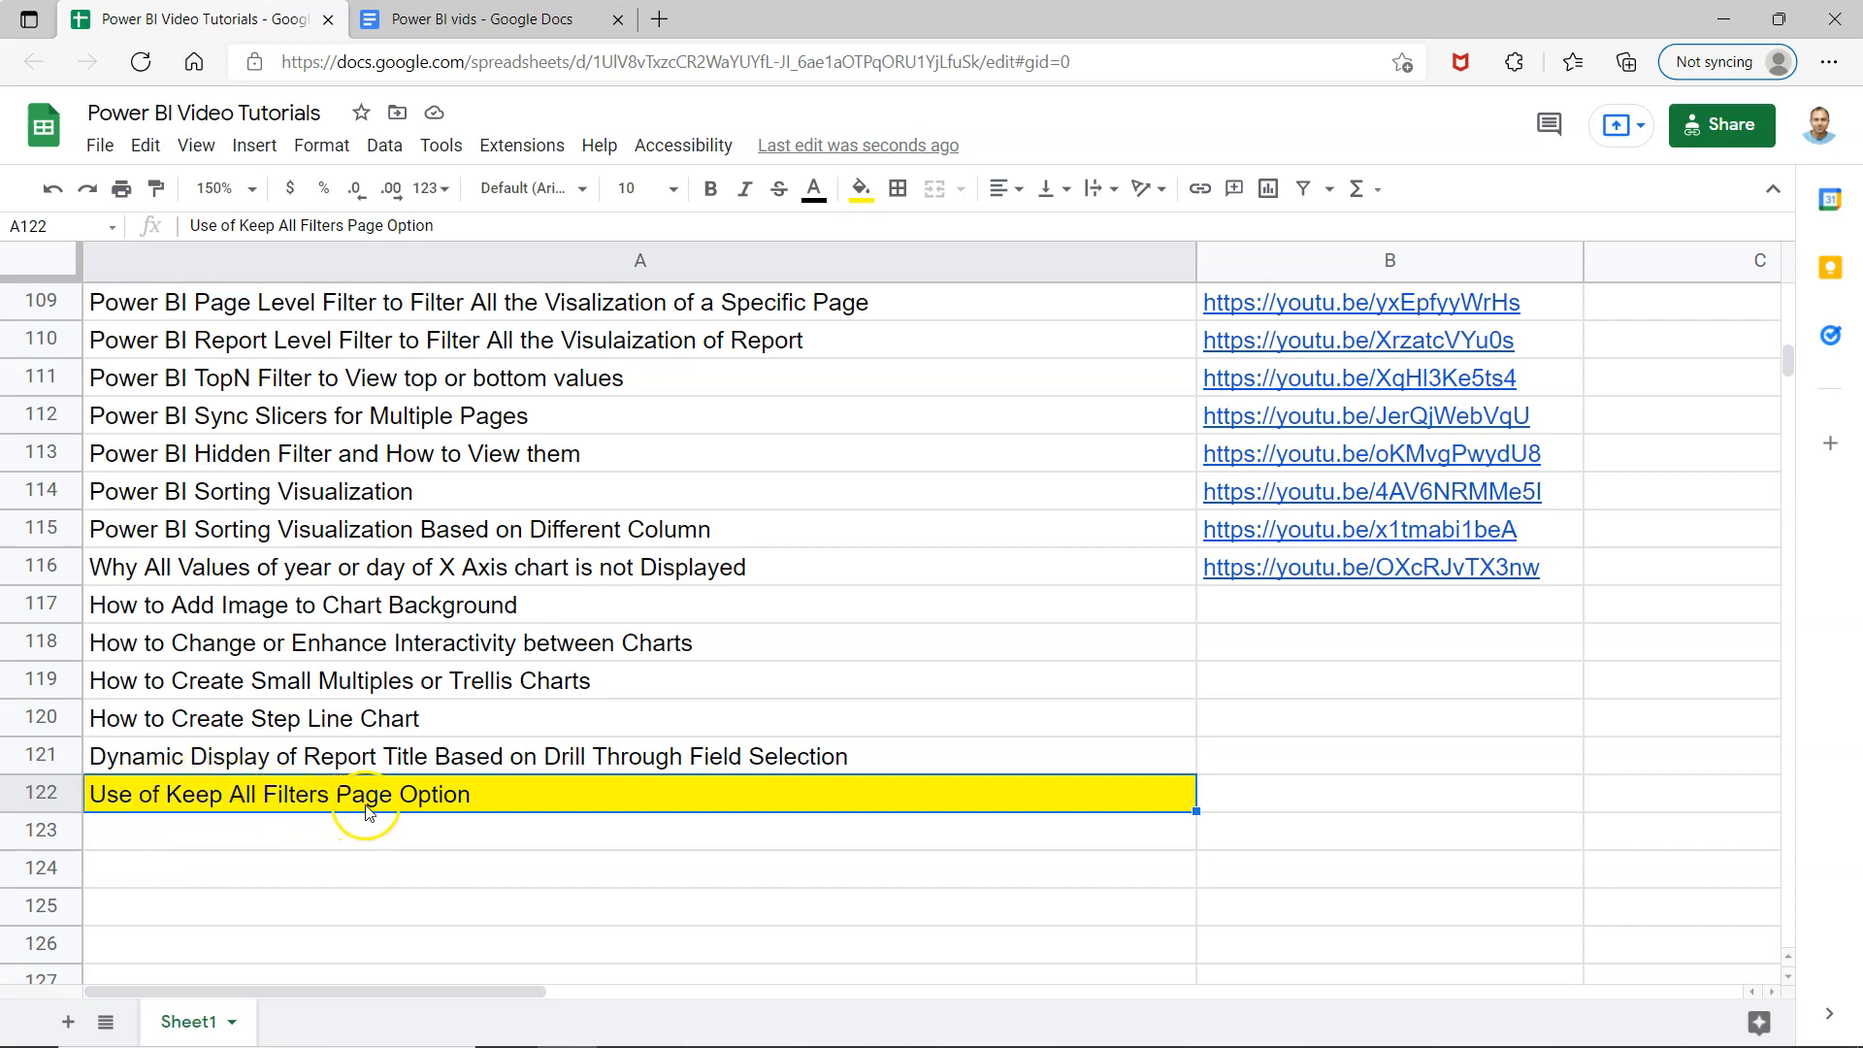
mouse_move(435, 805)
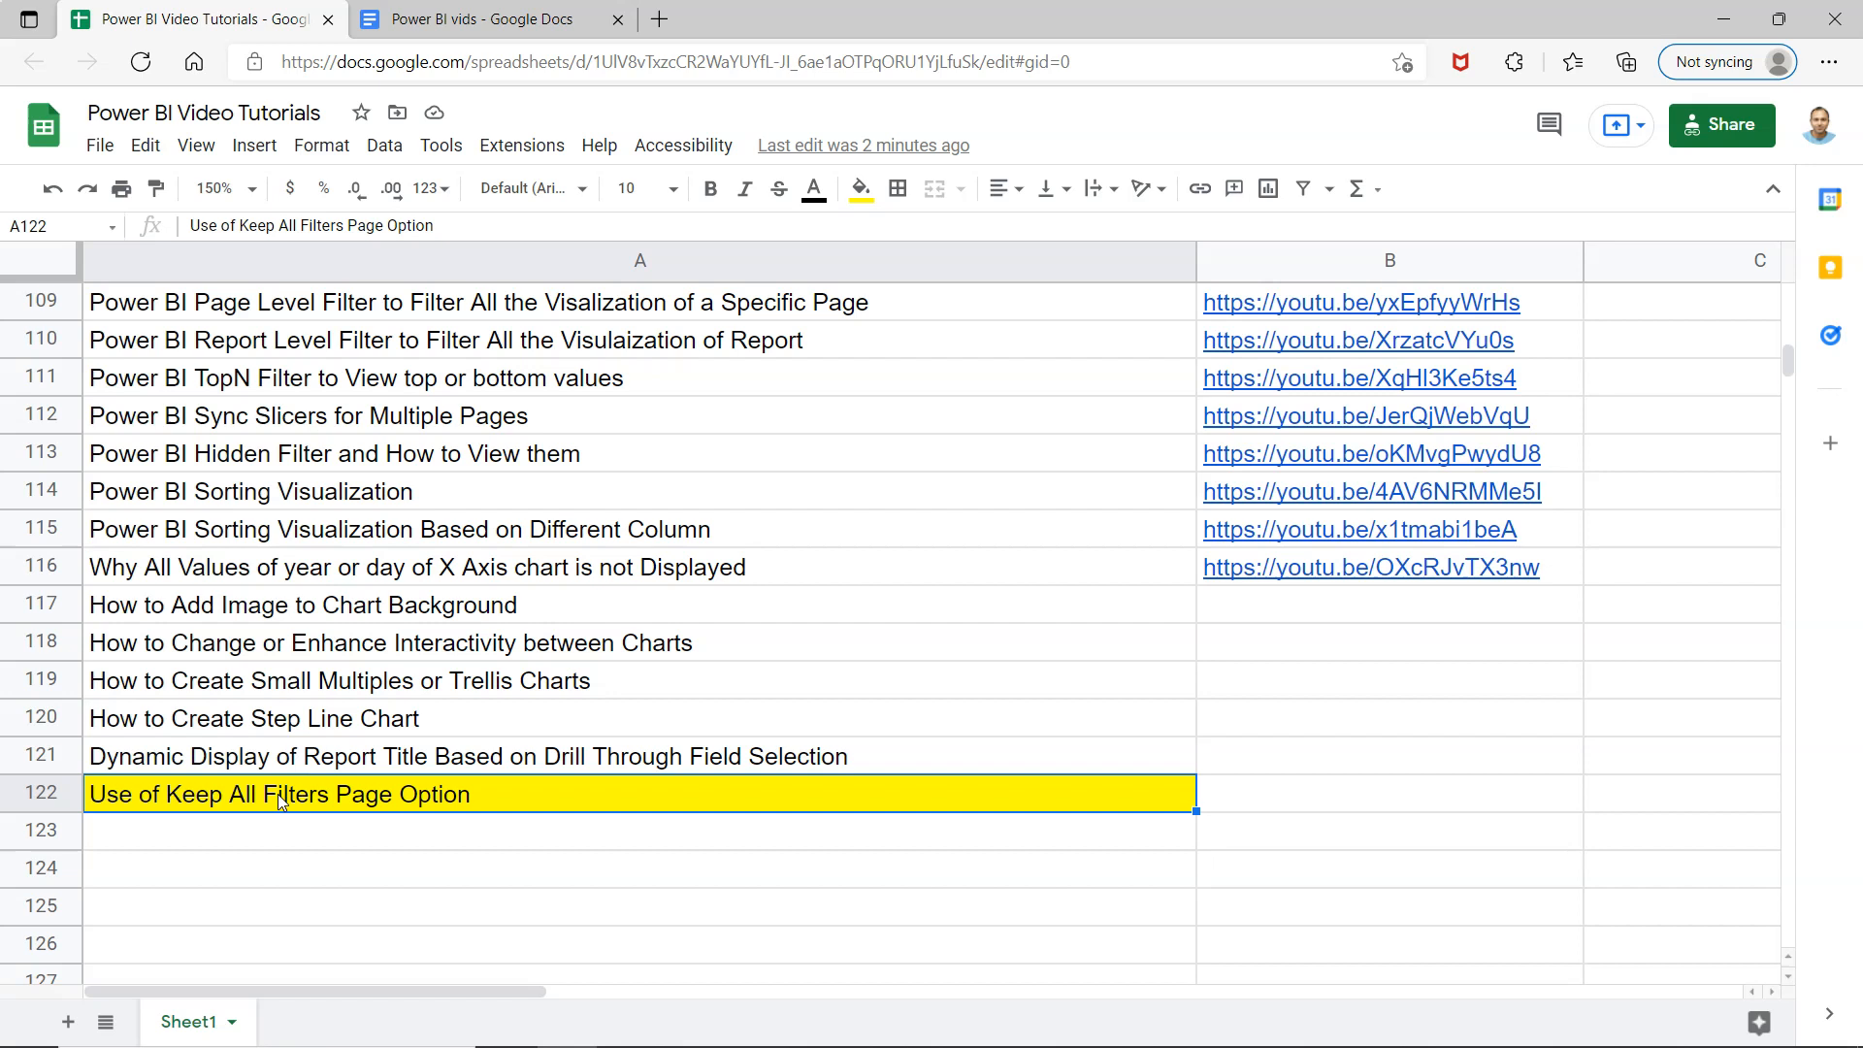
mouse_move(759, 537)
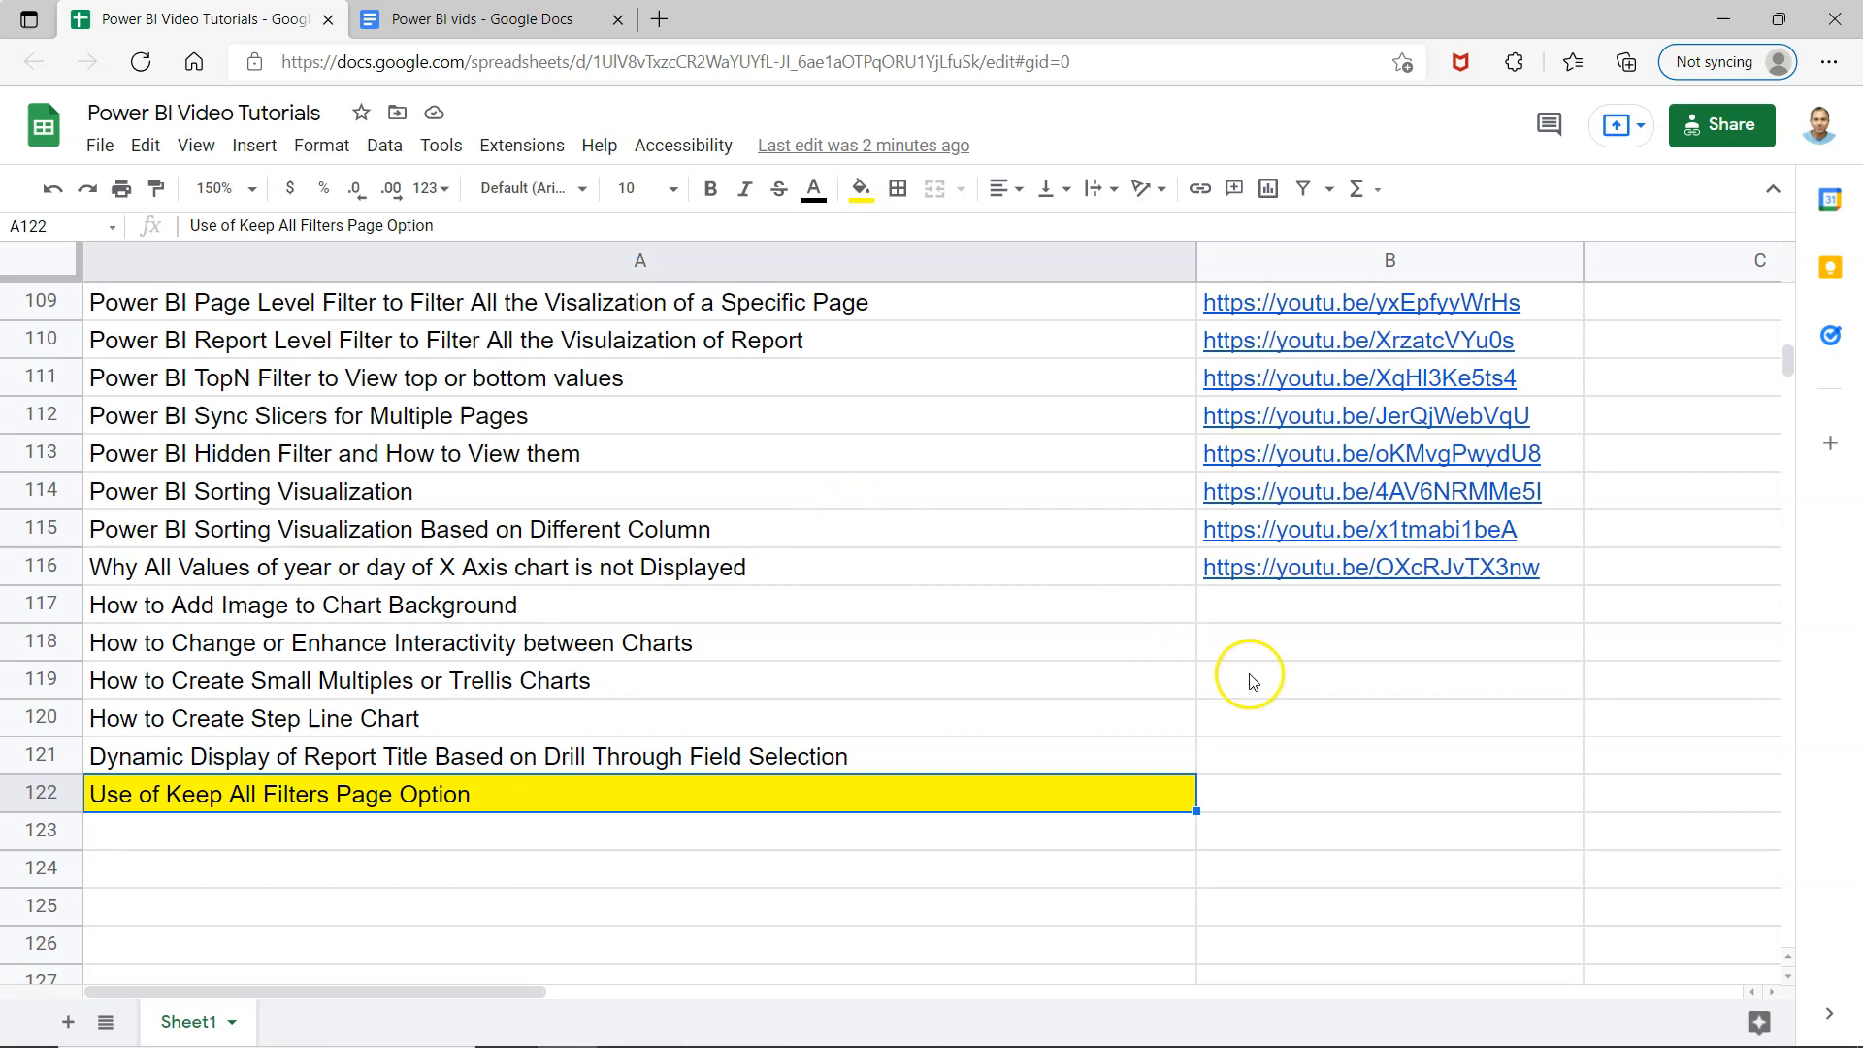
mouse_move(1390, 262)
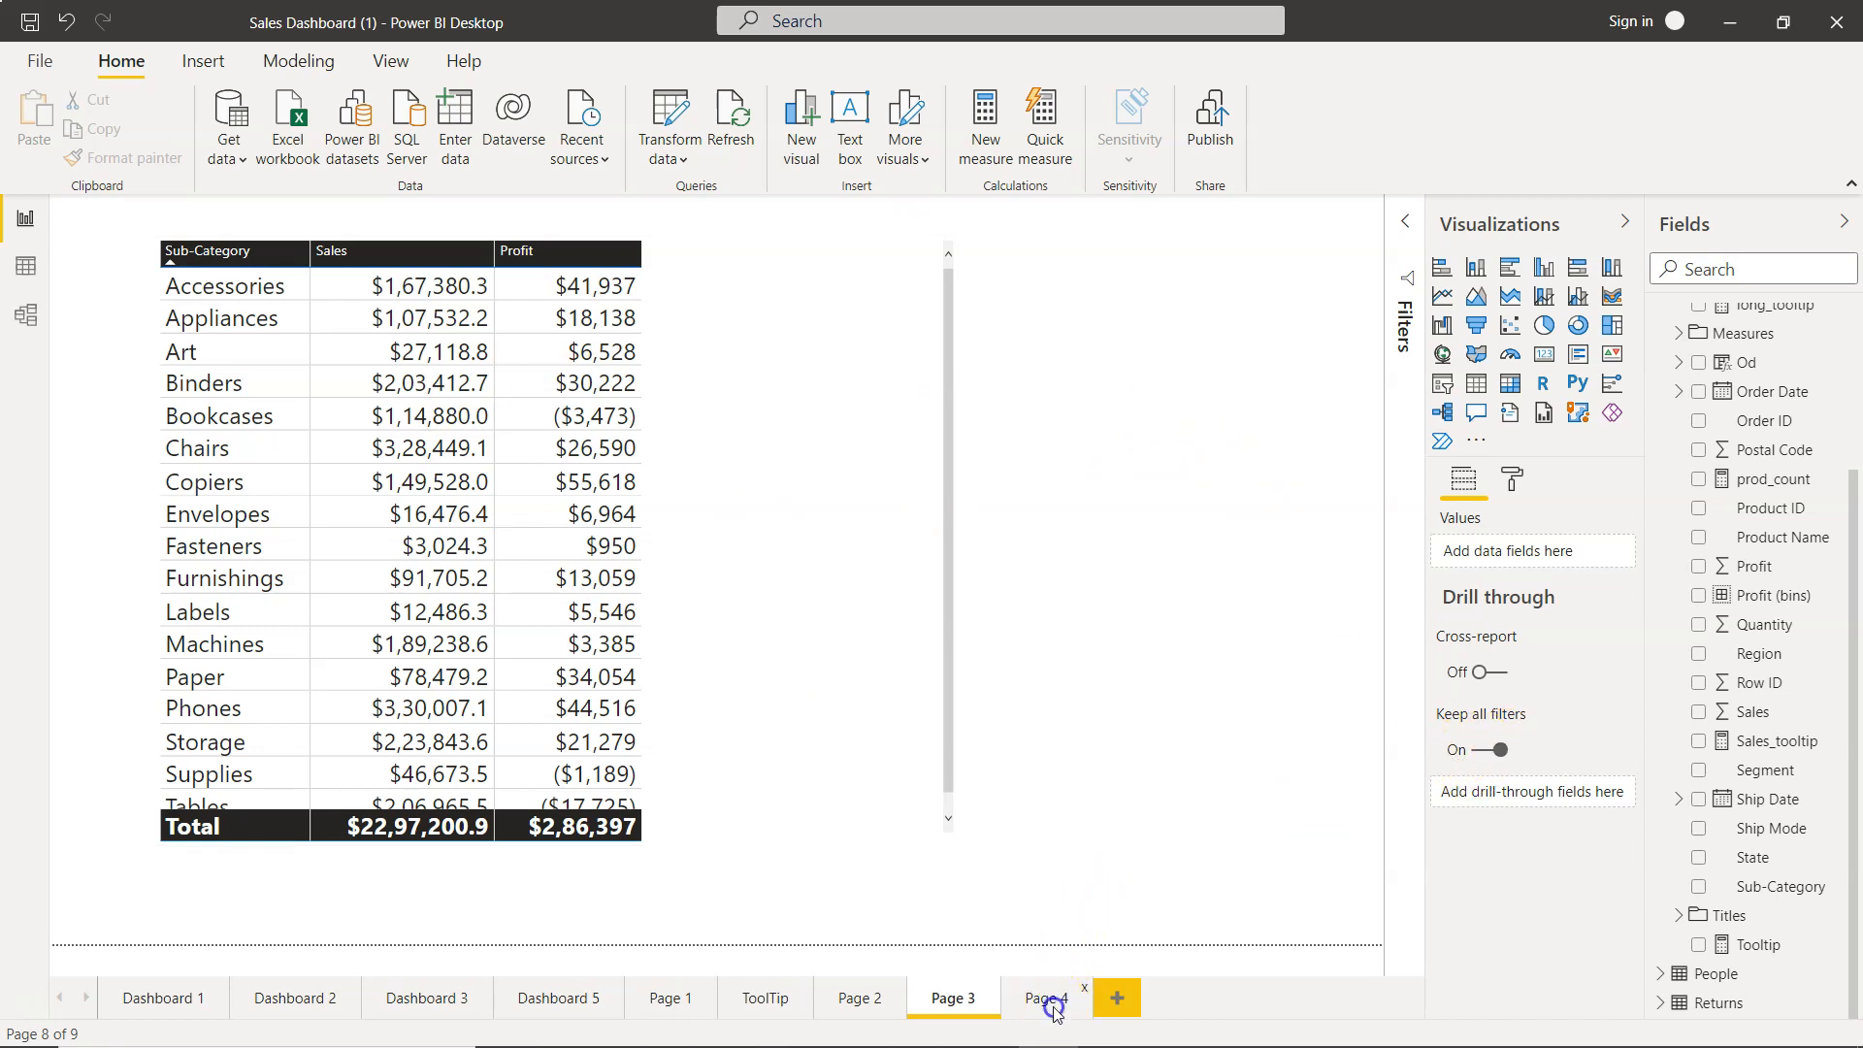
Step: Browse Page 4, Page 2, the ToolTip page and Page 3, viewing the Binders drill-through on Page 4
click(1044, 998)
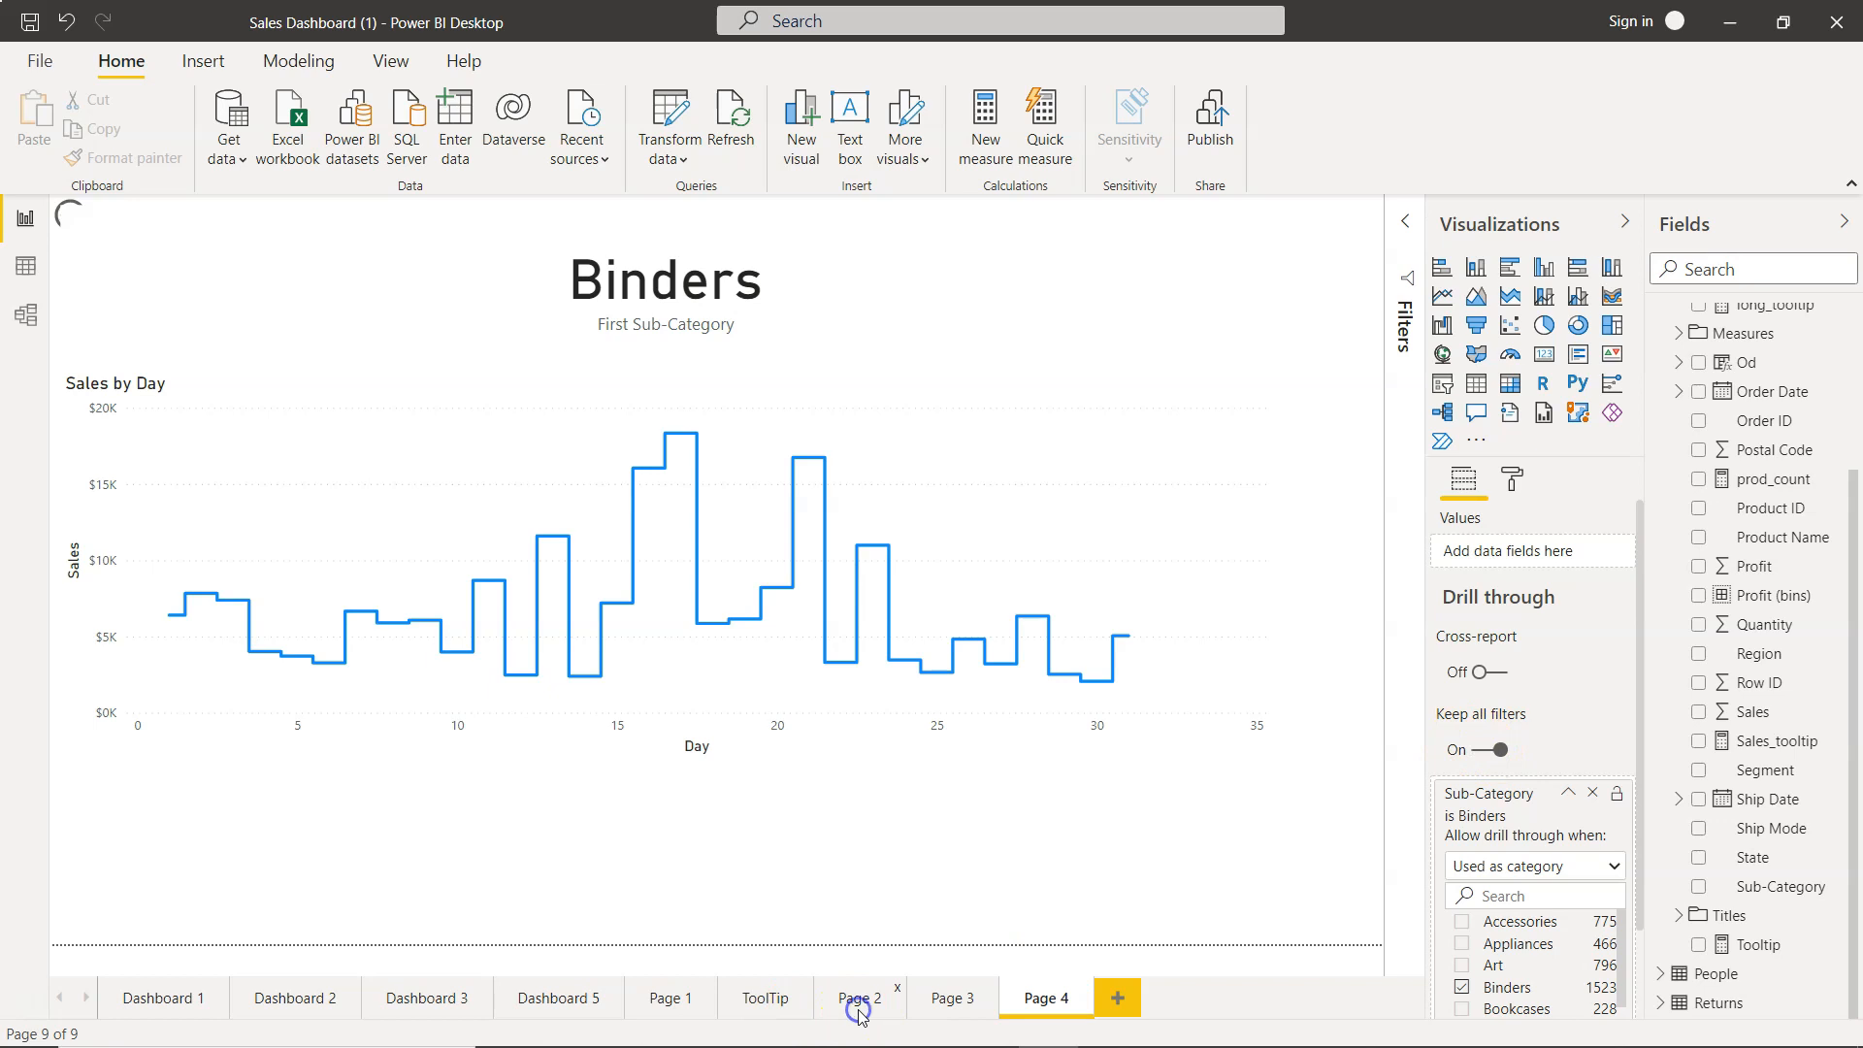
click(858, 998)
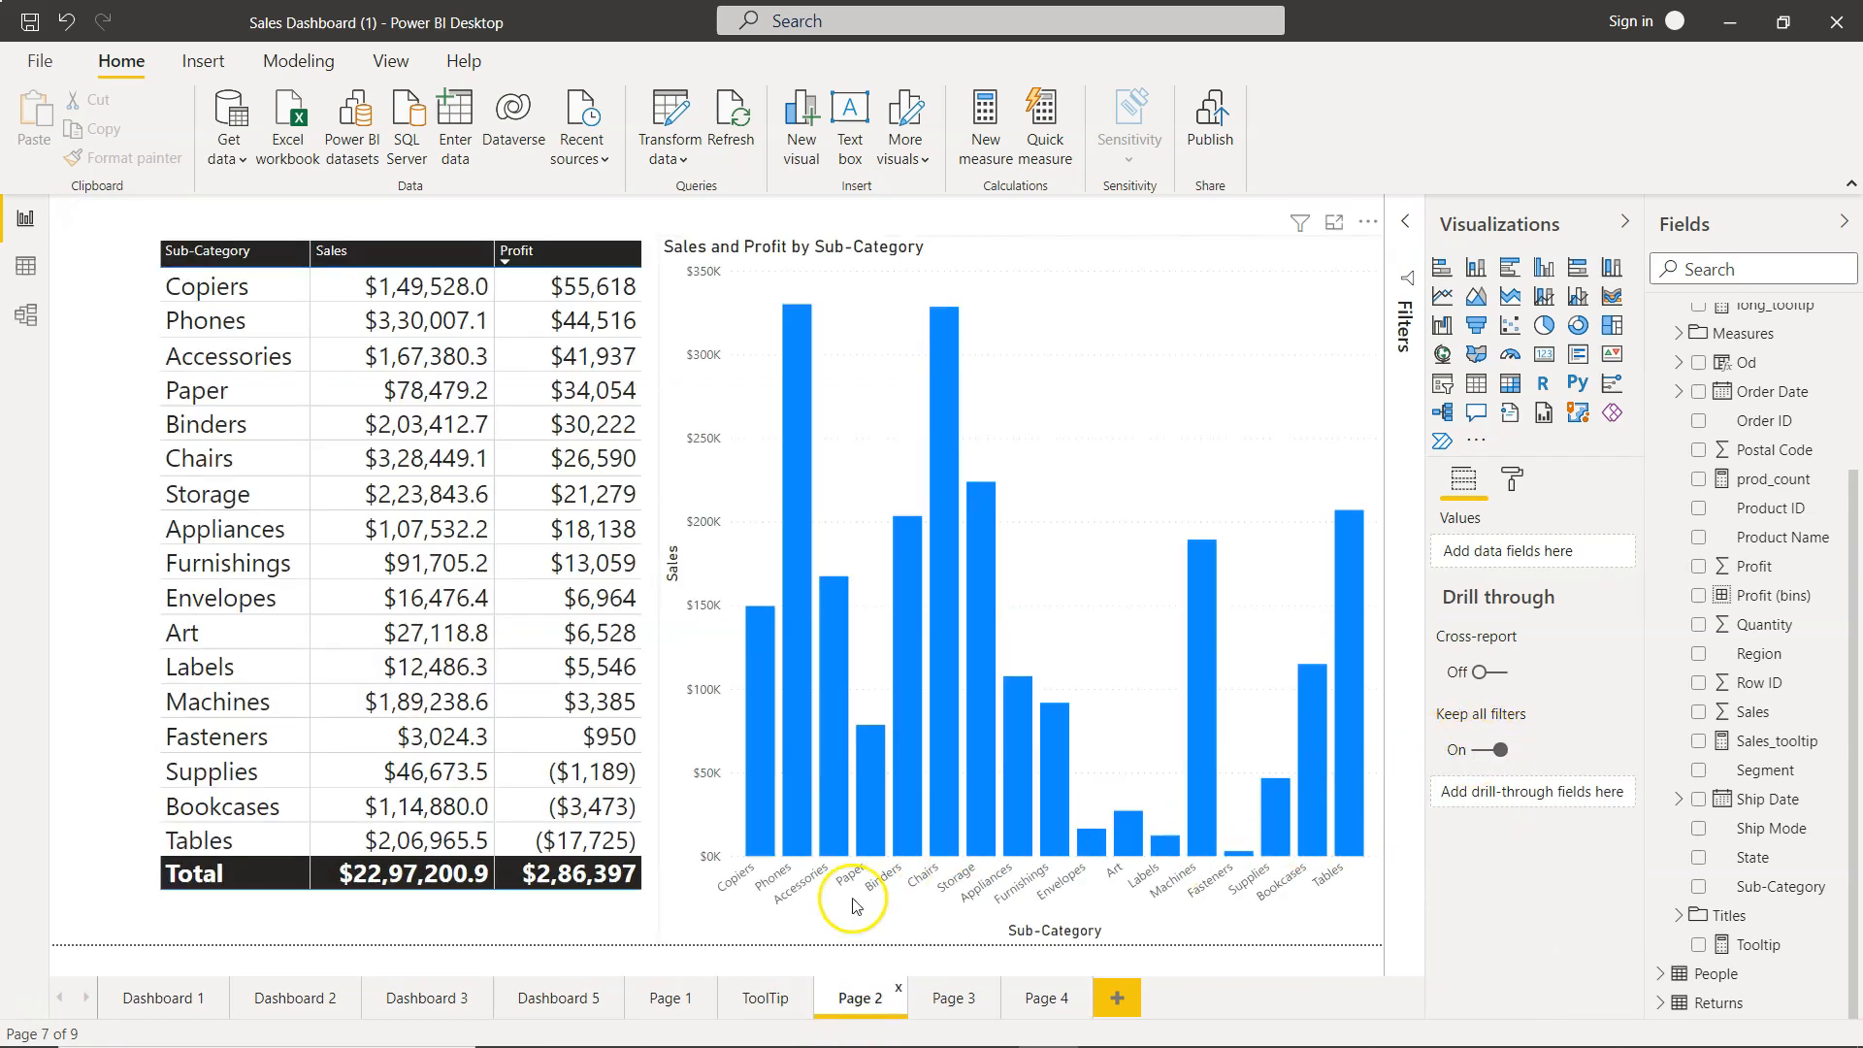
click(766, 997)
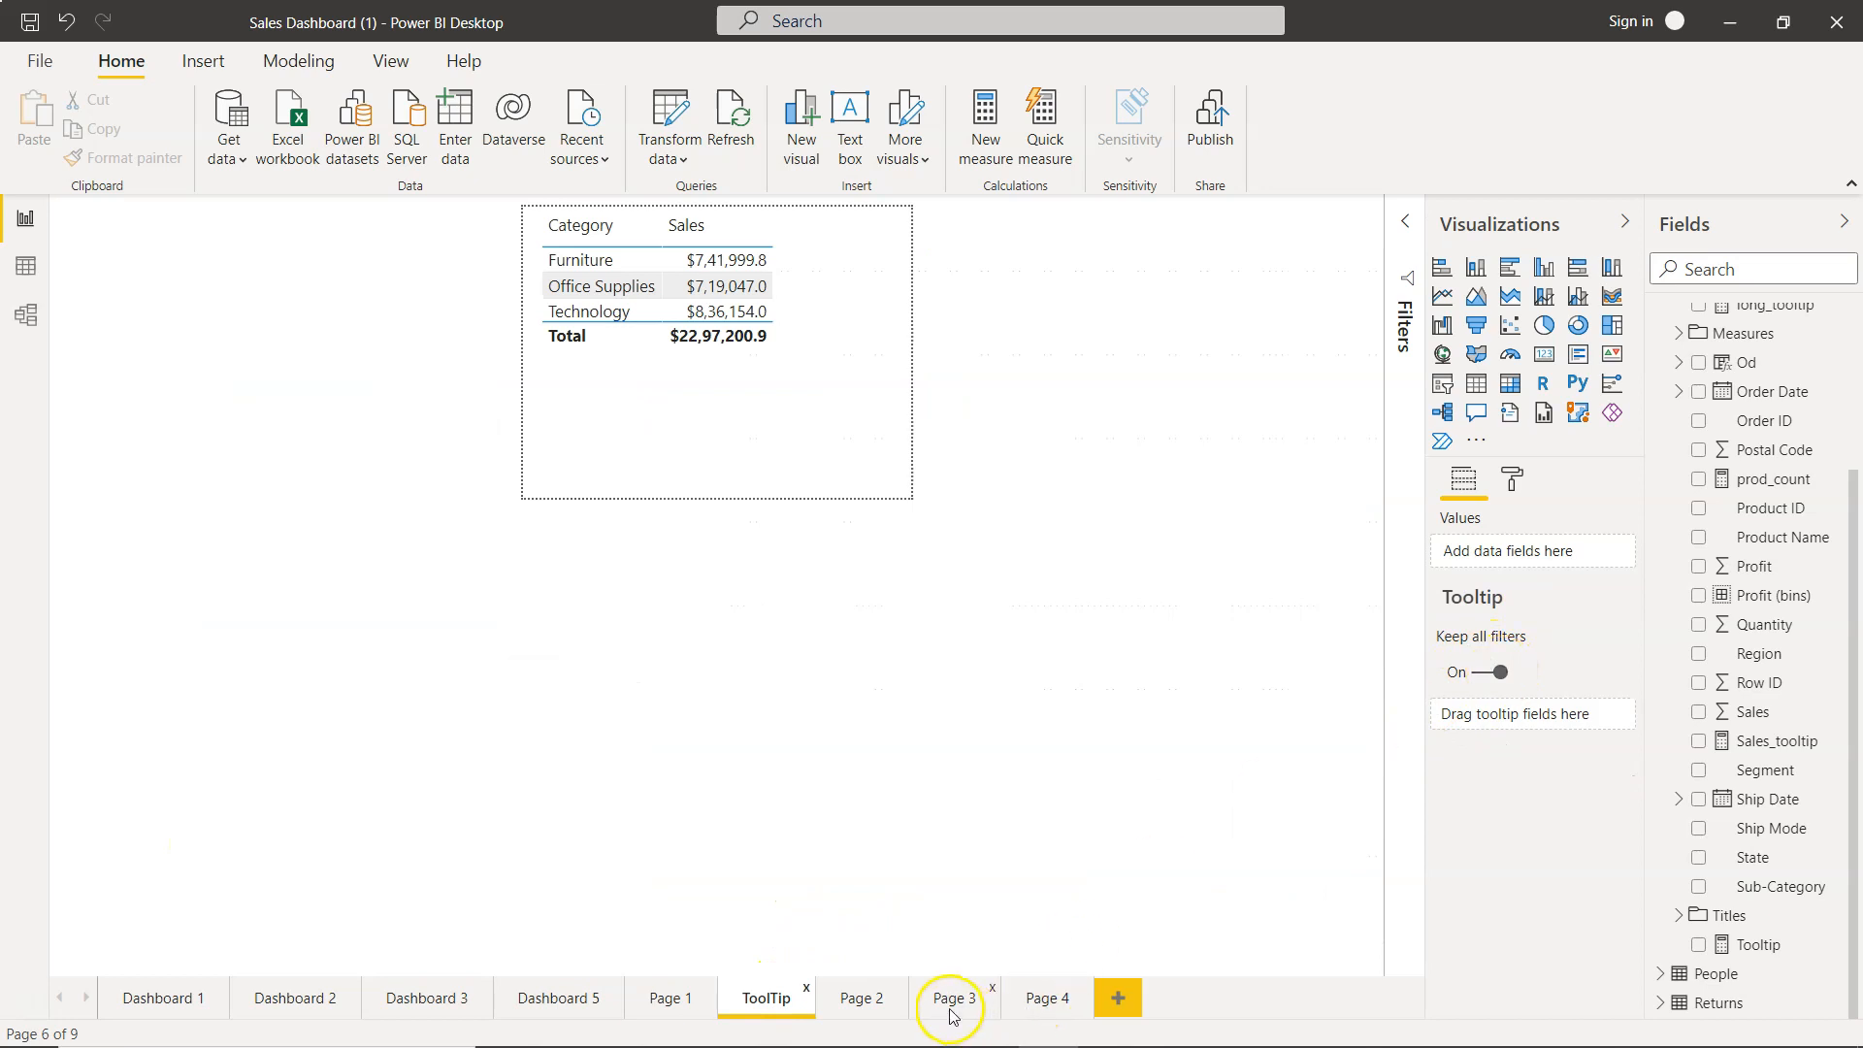
click(952, 997)
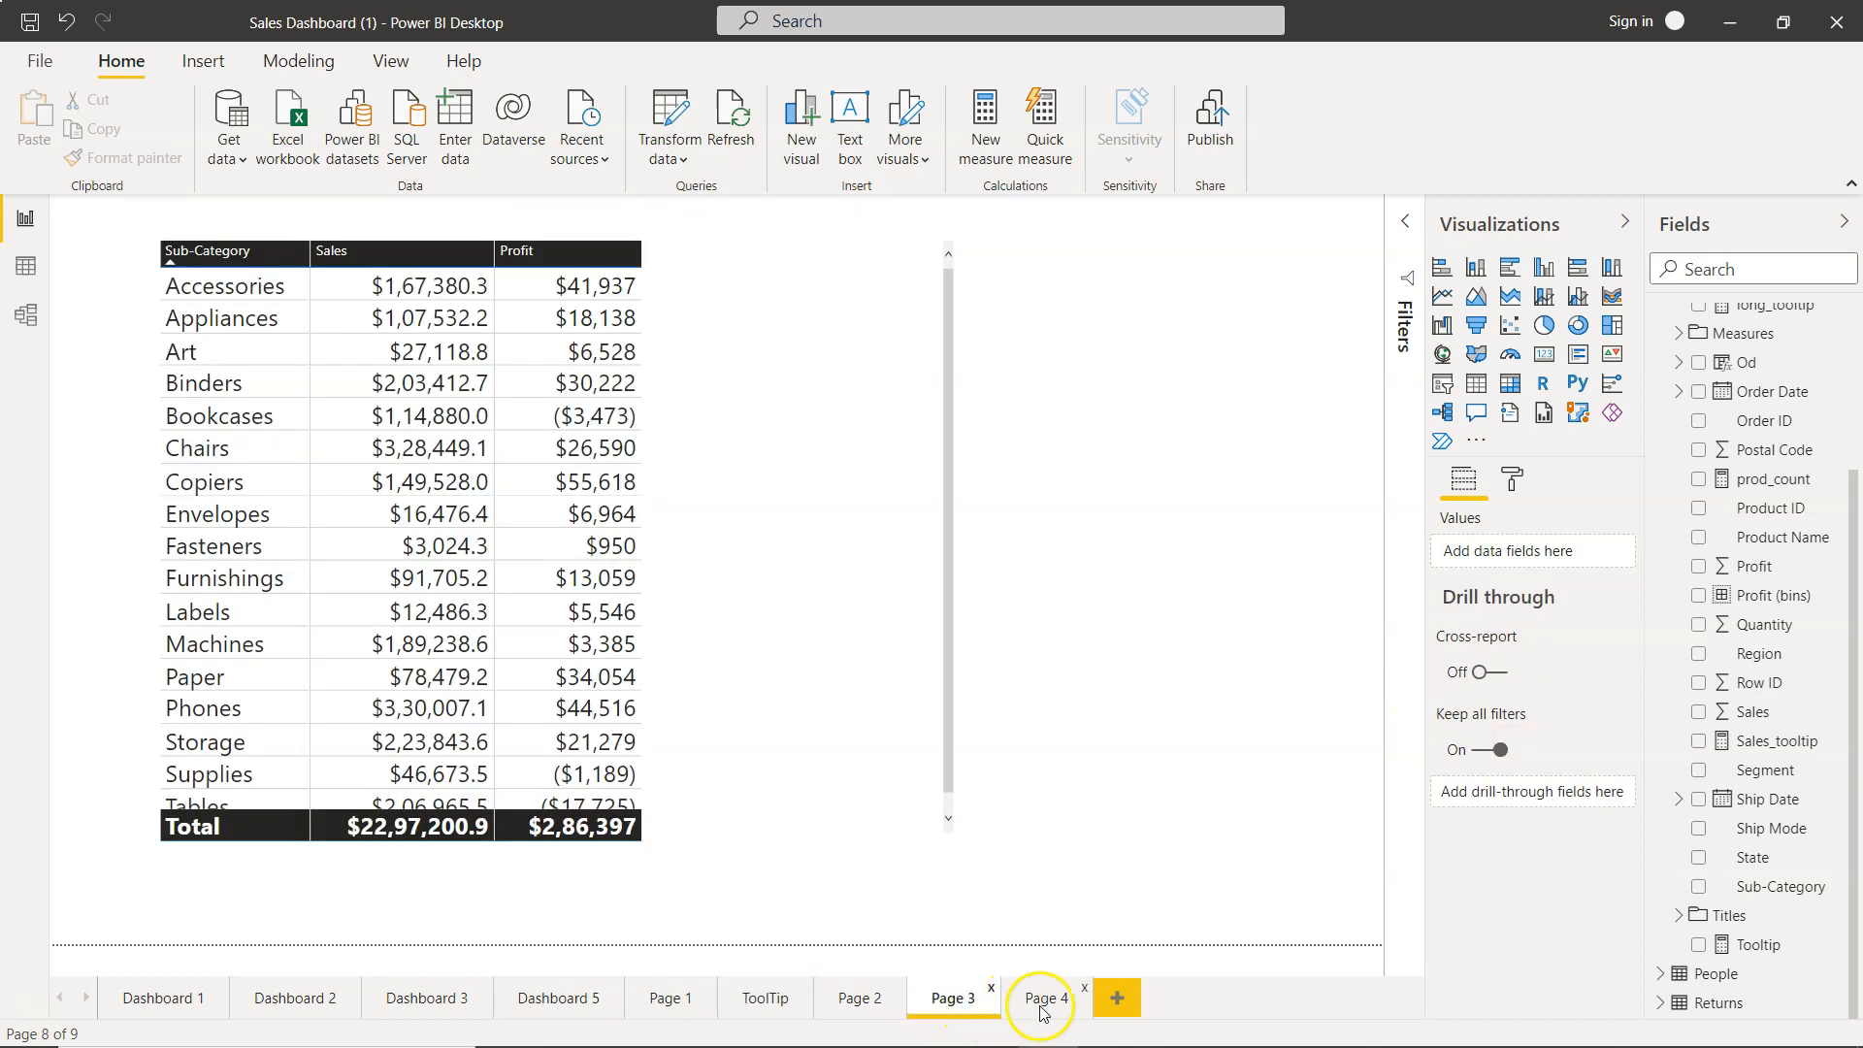
click(1046, 997)
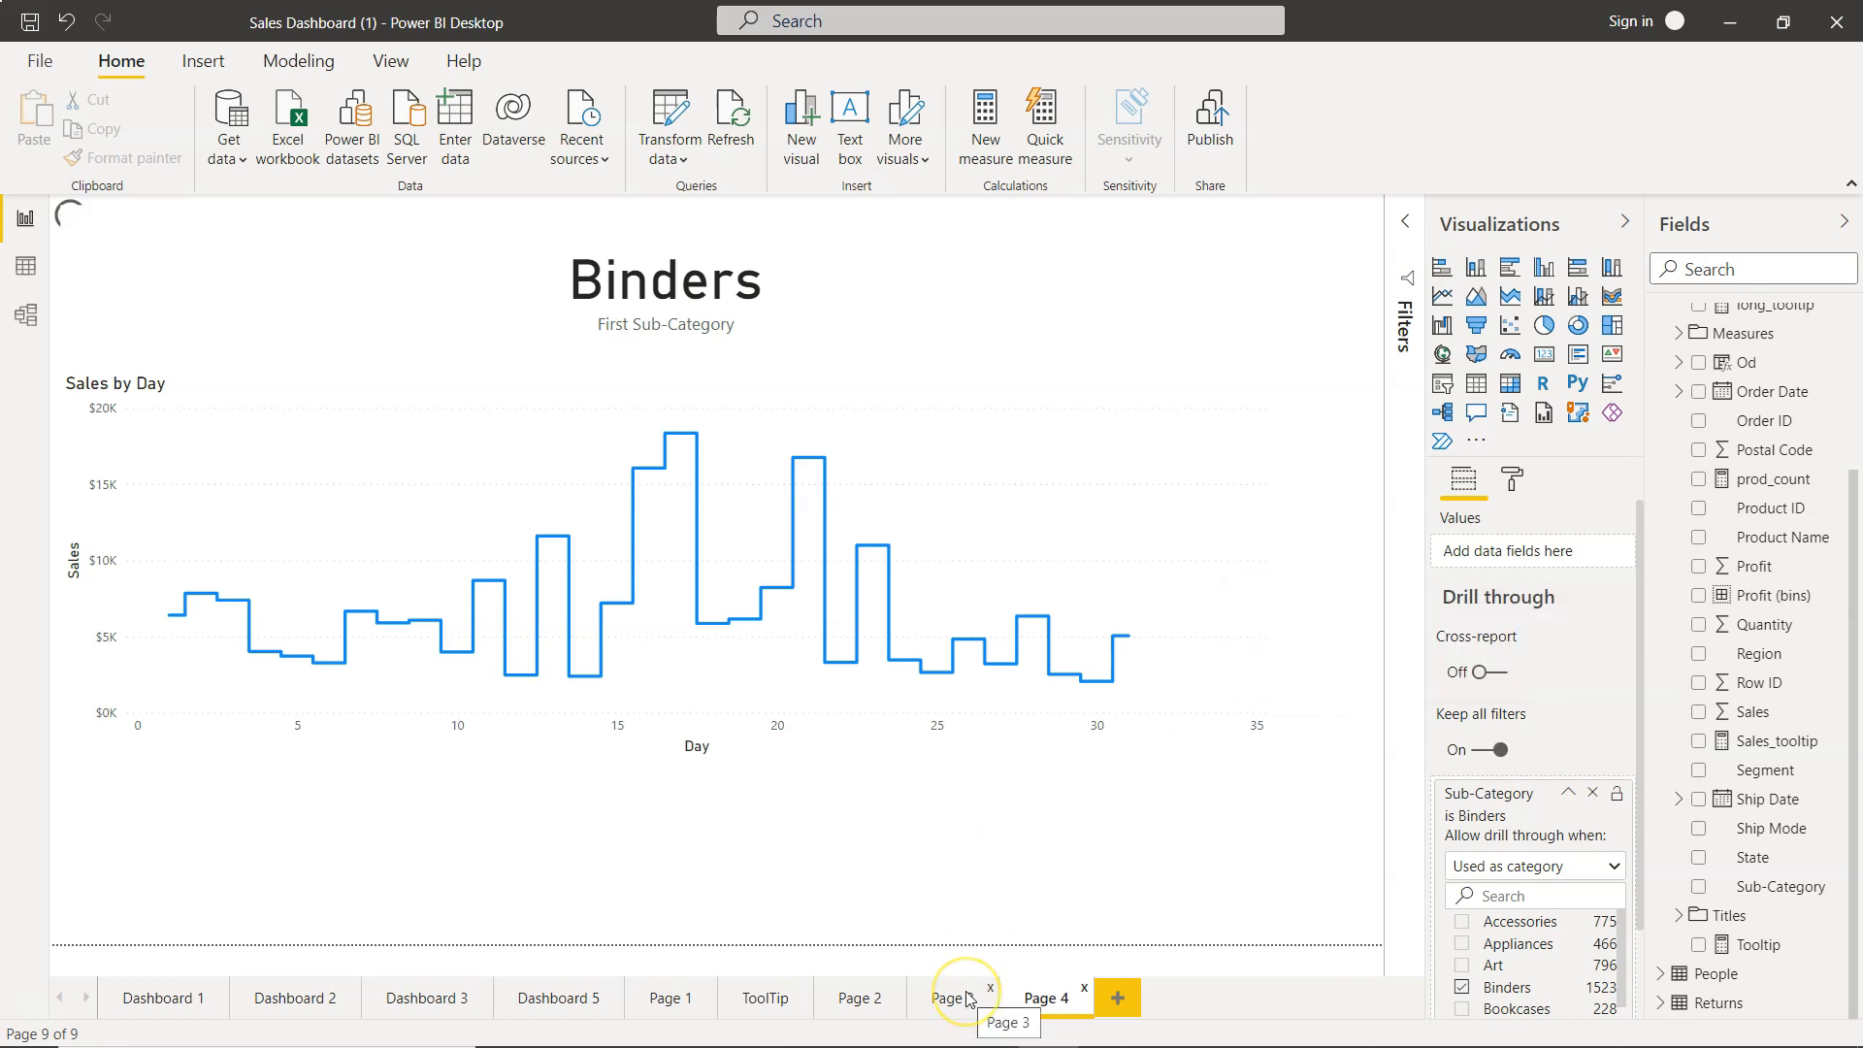
click(951, 997)
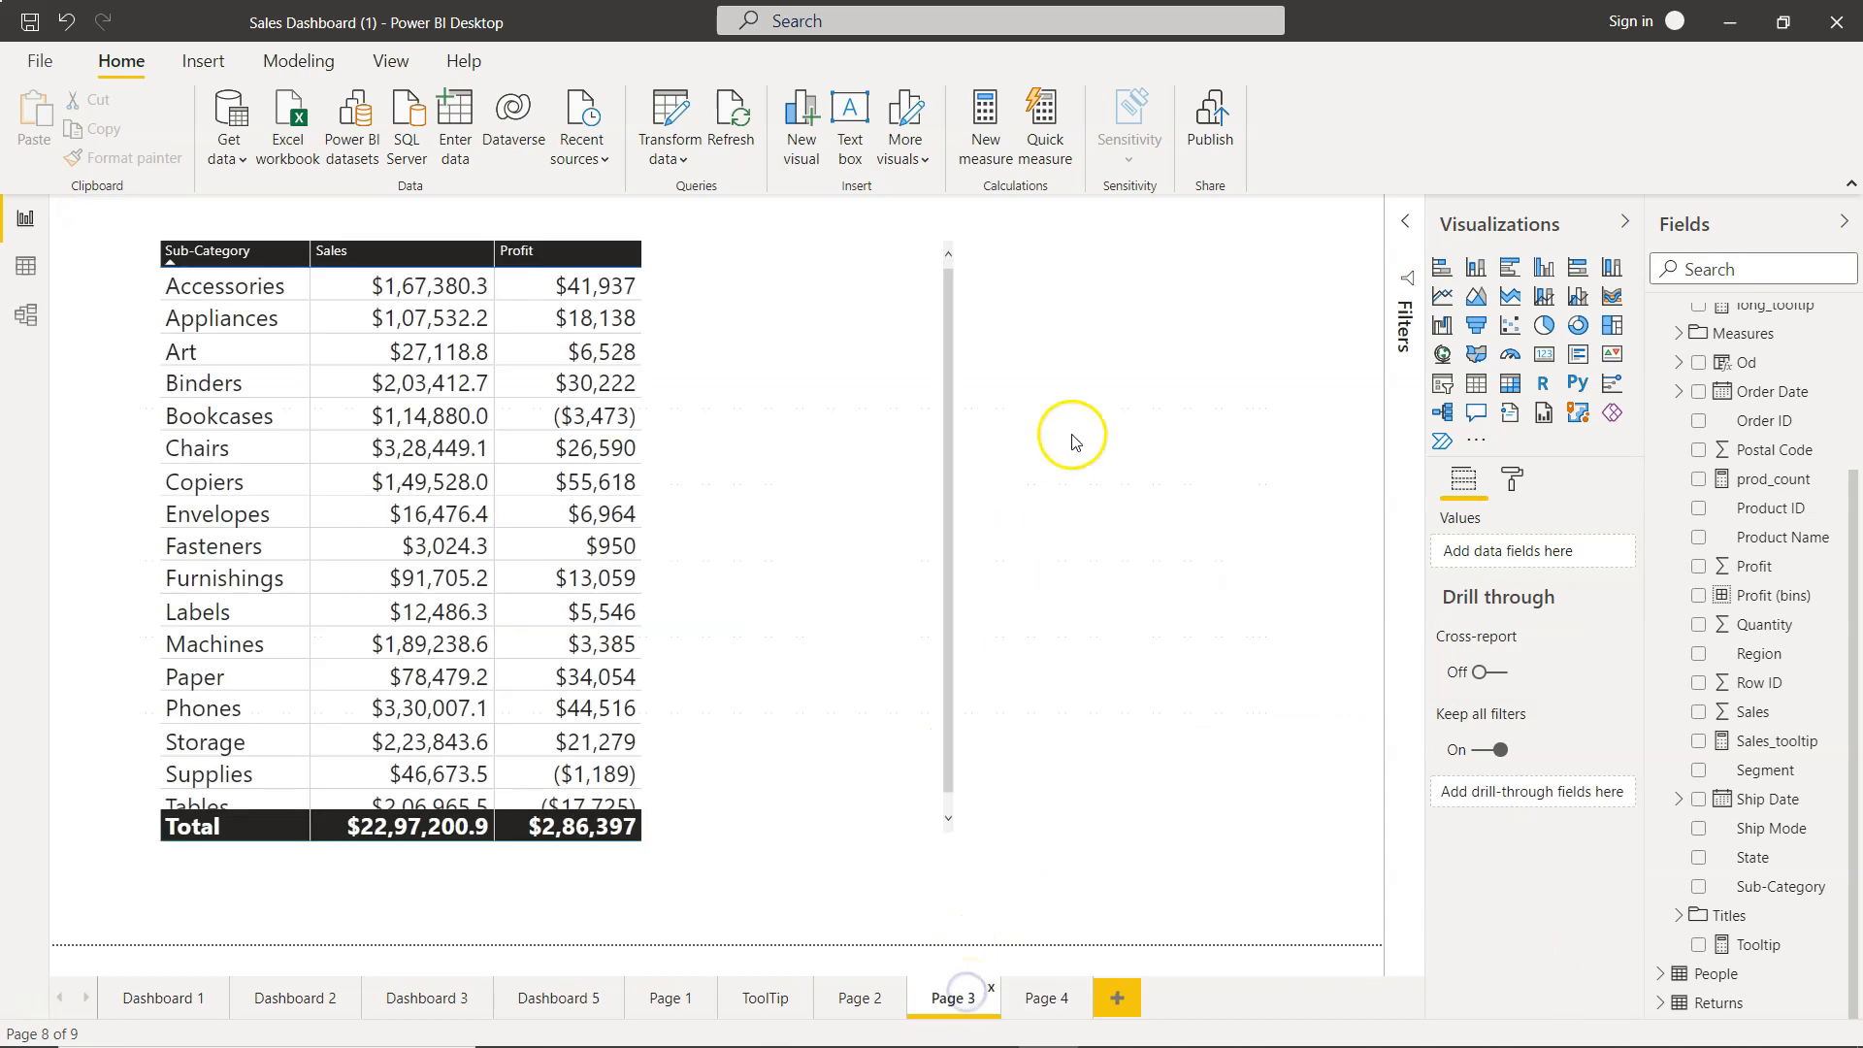
mouse_move(1185, 383)
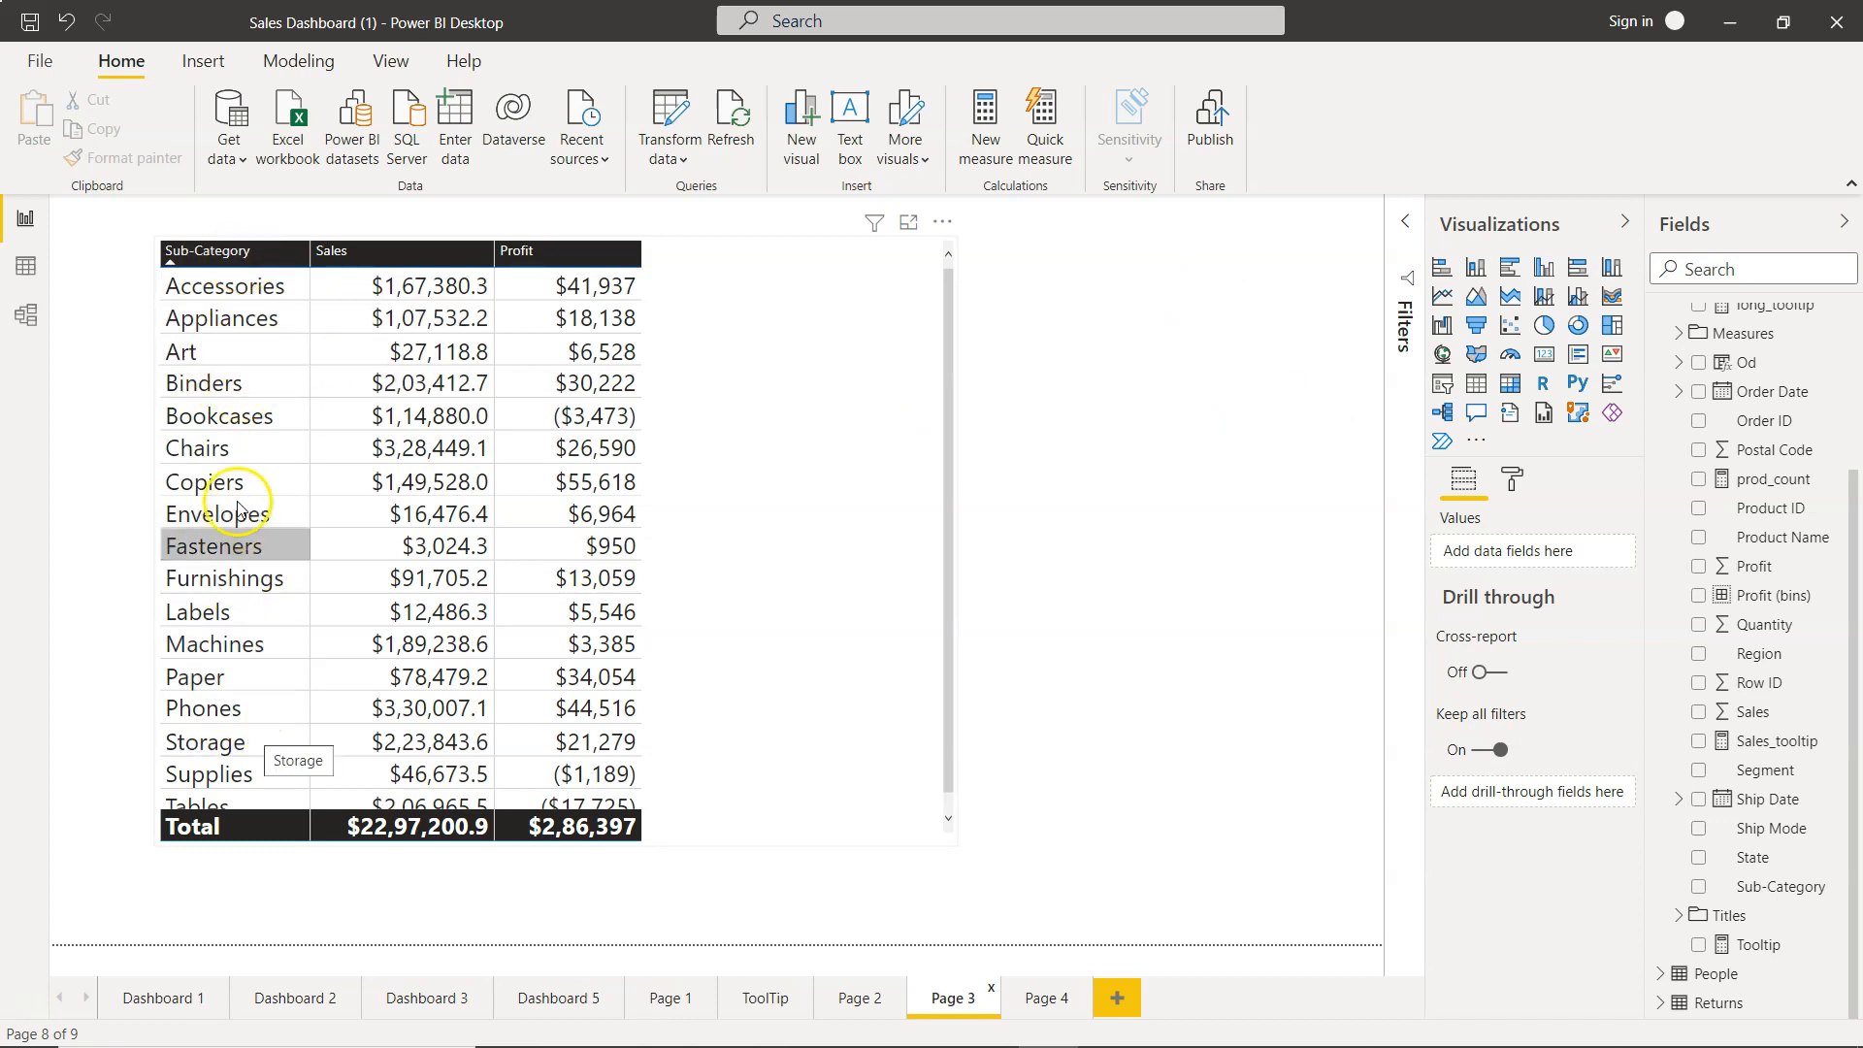
Step: Drill through from the Chairs row to Page 4, then come back to Page 3
right_click(234, 481)
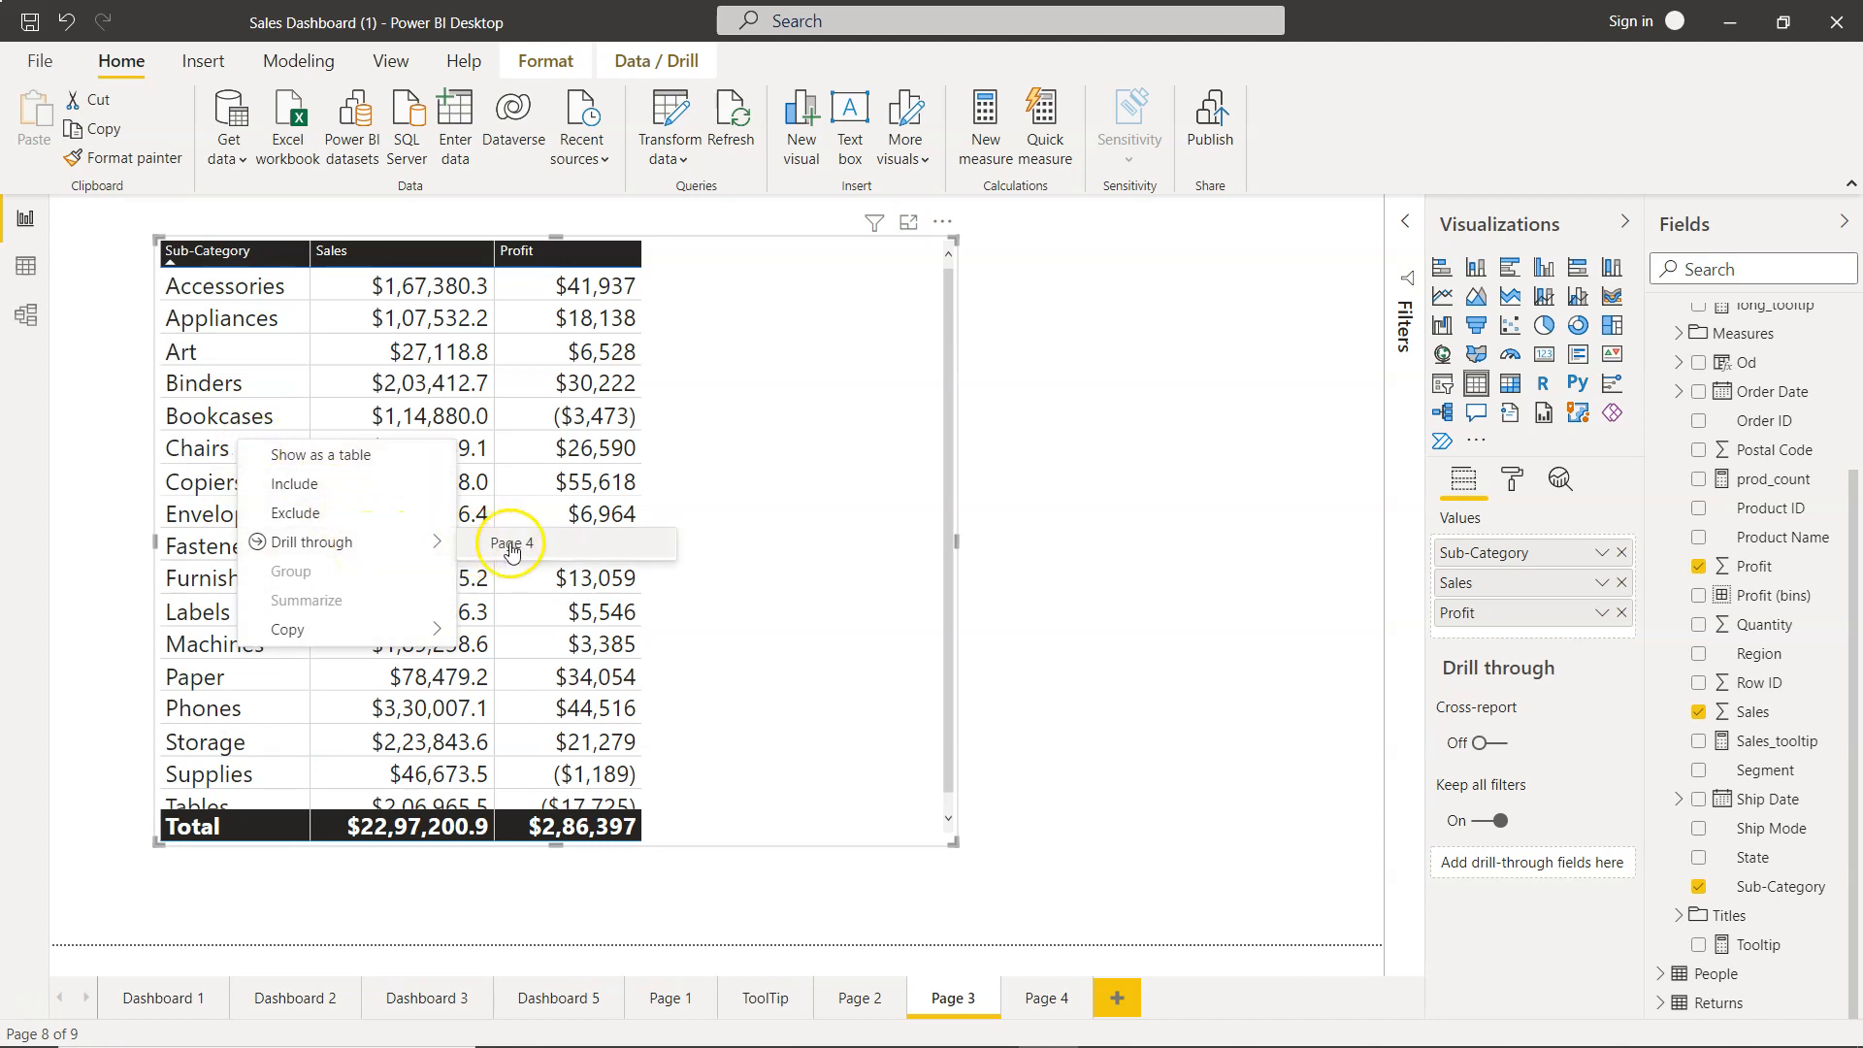
click(510, 543)
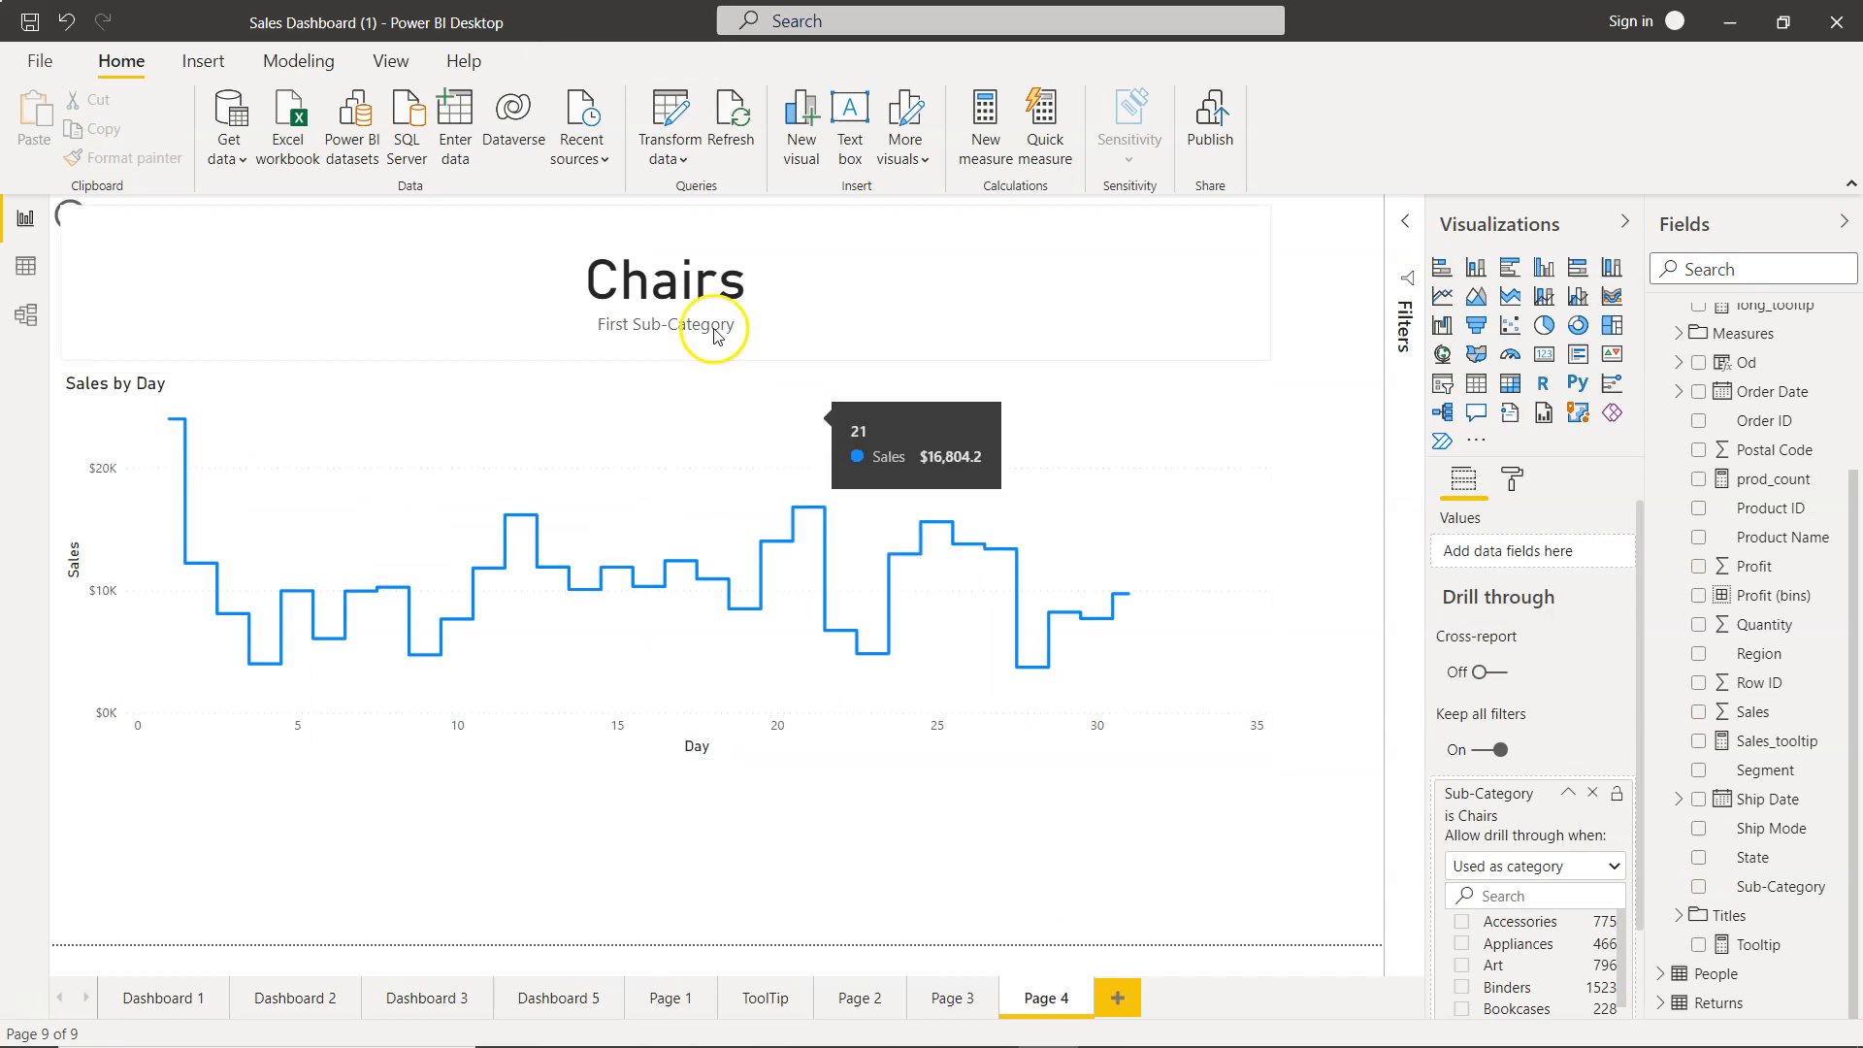
mouse_move(991, 700)
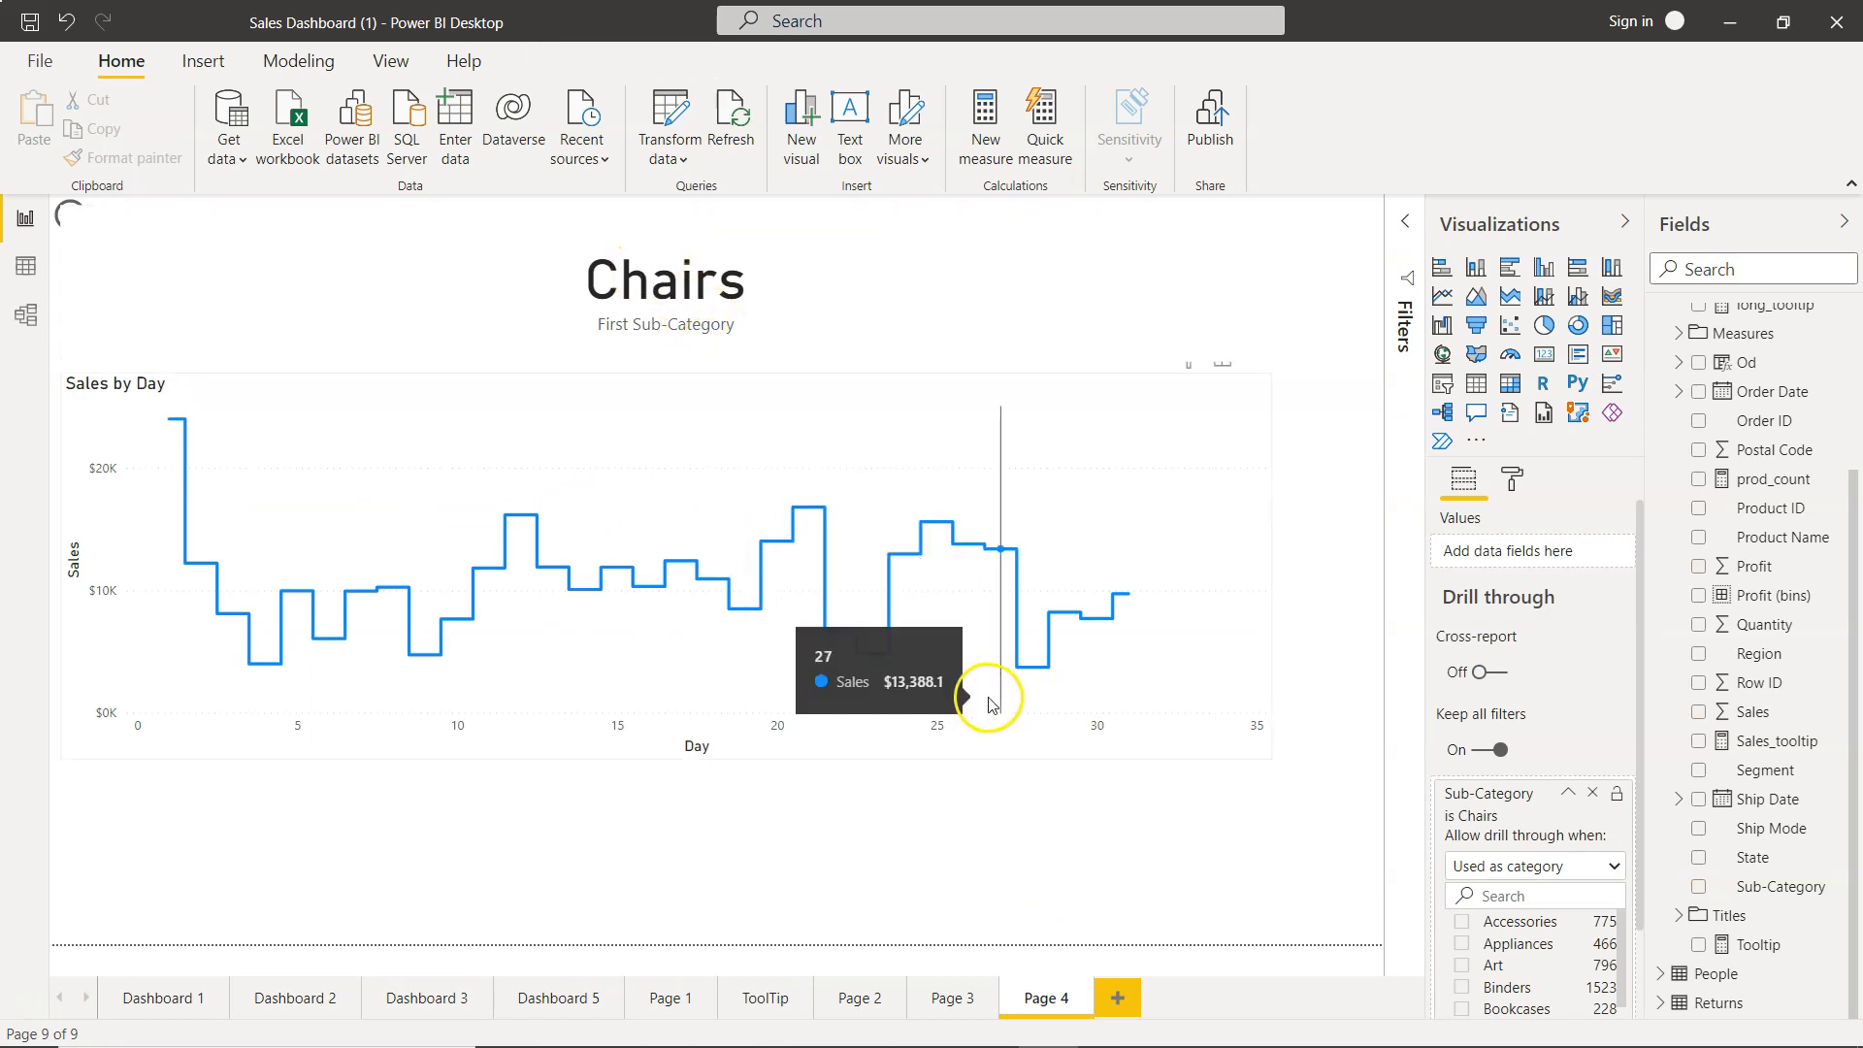
click(951, 997)
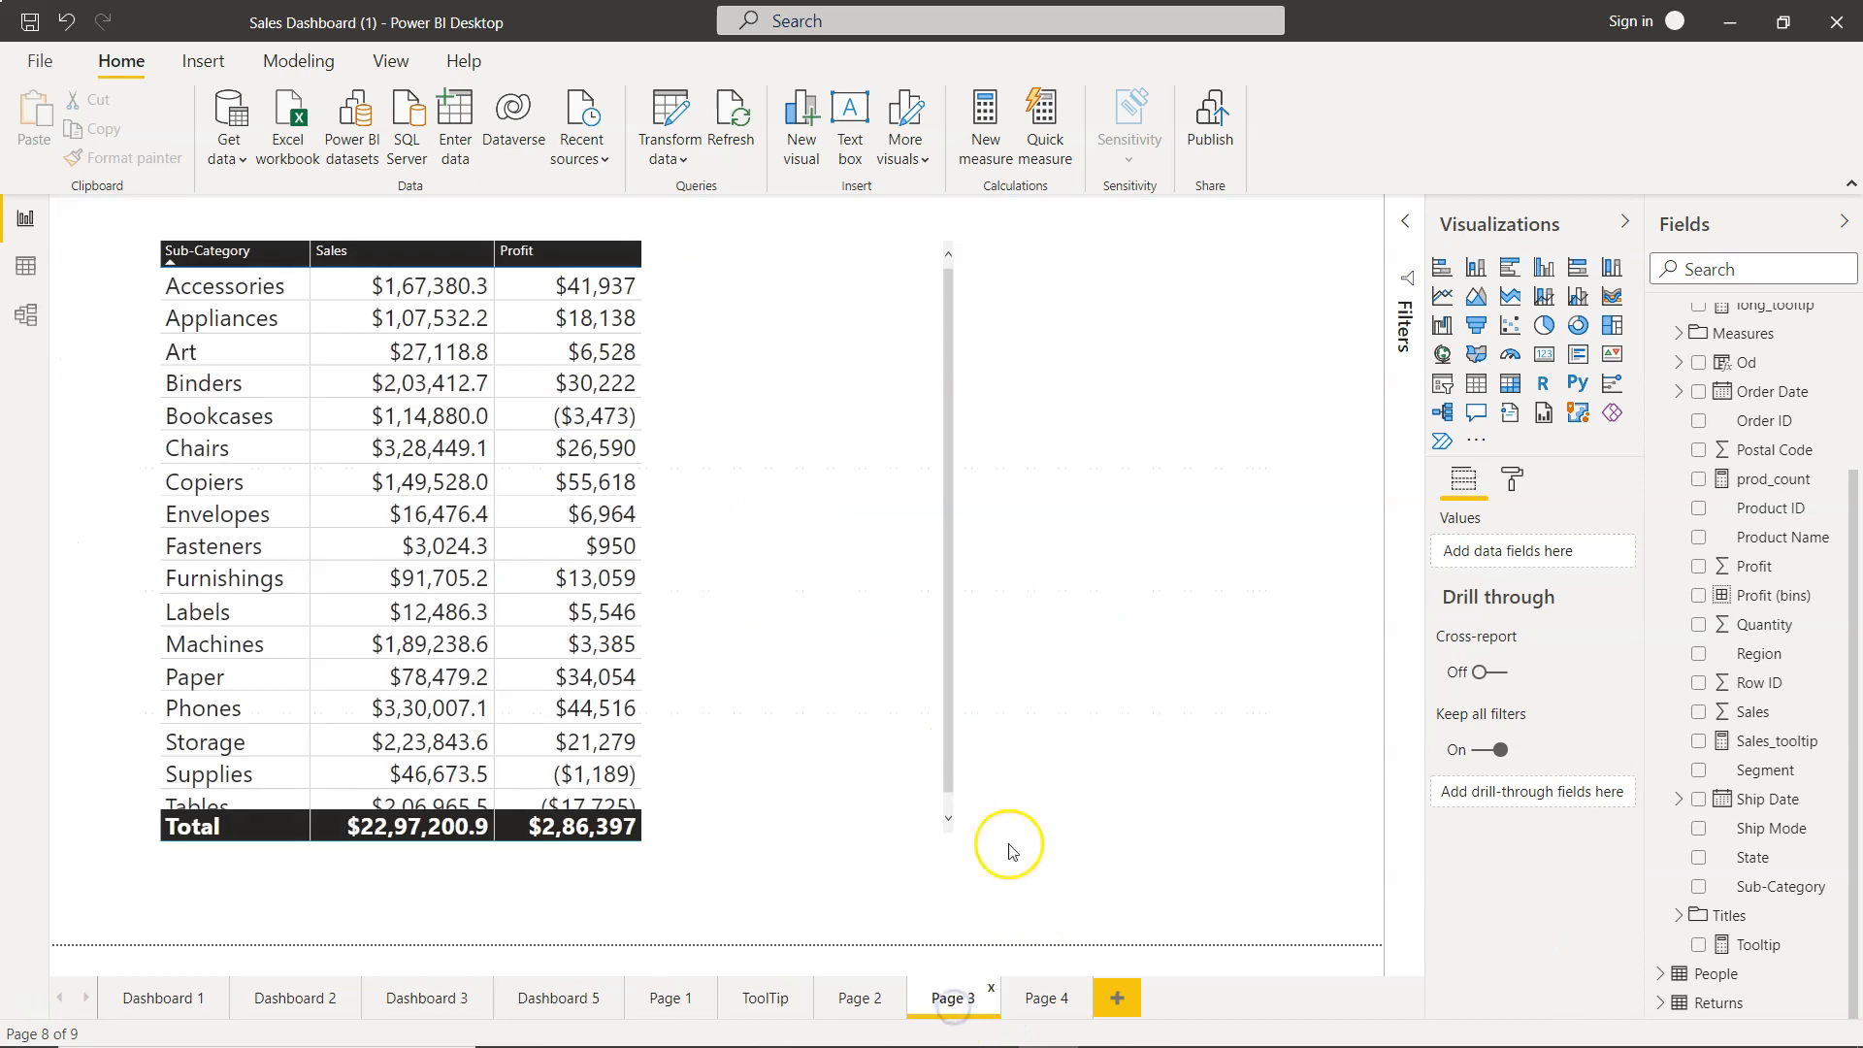
mouse_move(1757, 712)
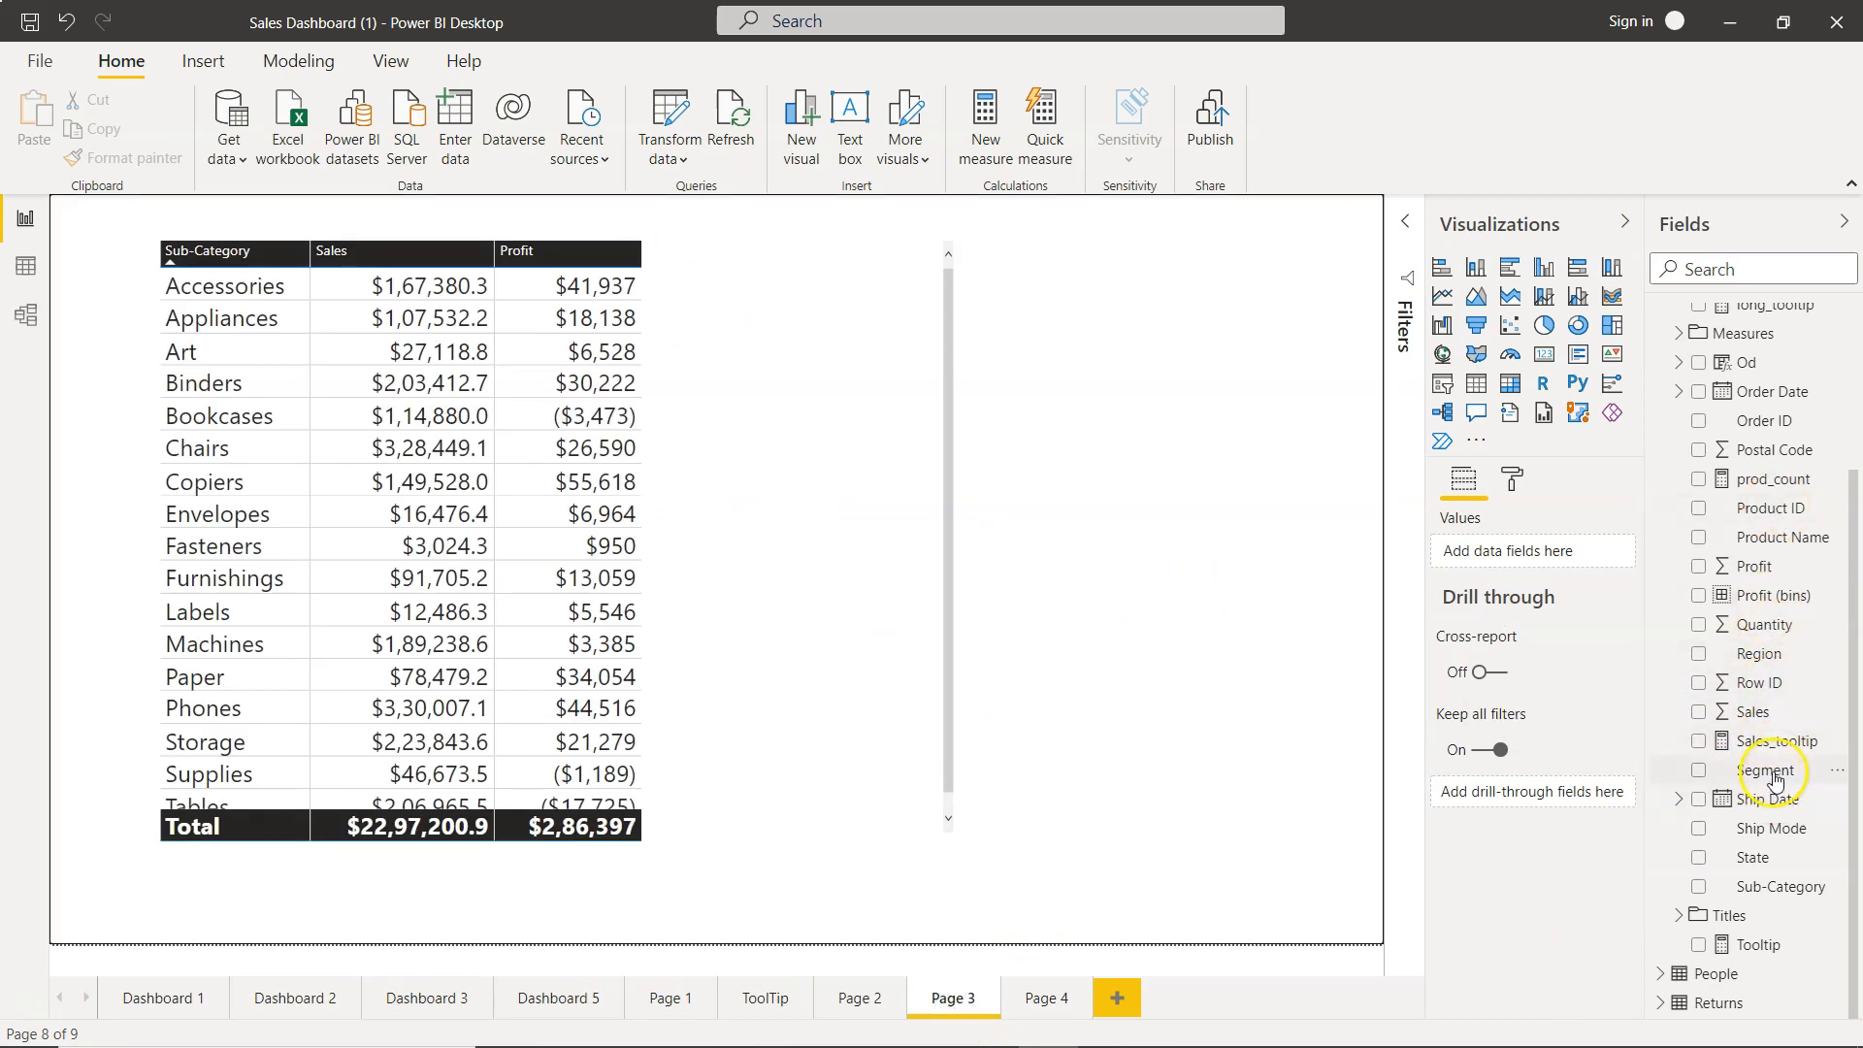
Step: Add a Segment slicer on Page 3, filter to Consumer then Home Office, and check Page 4
click(1698, 771)
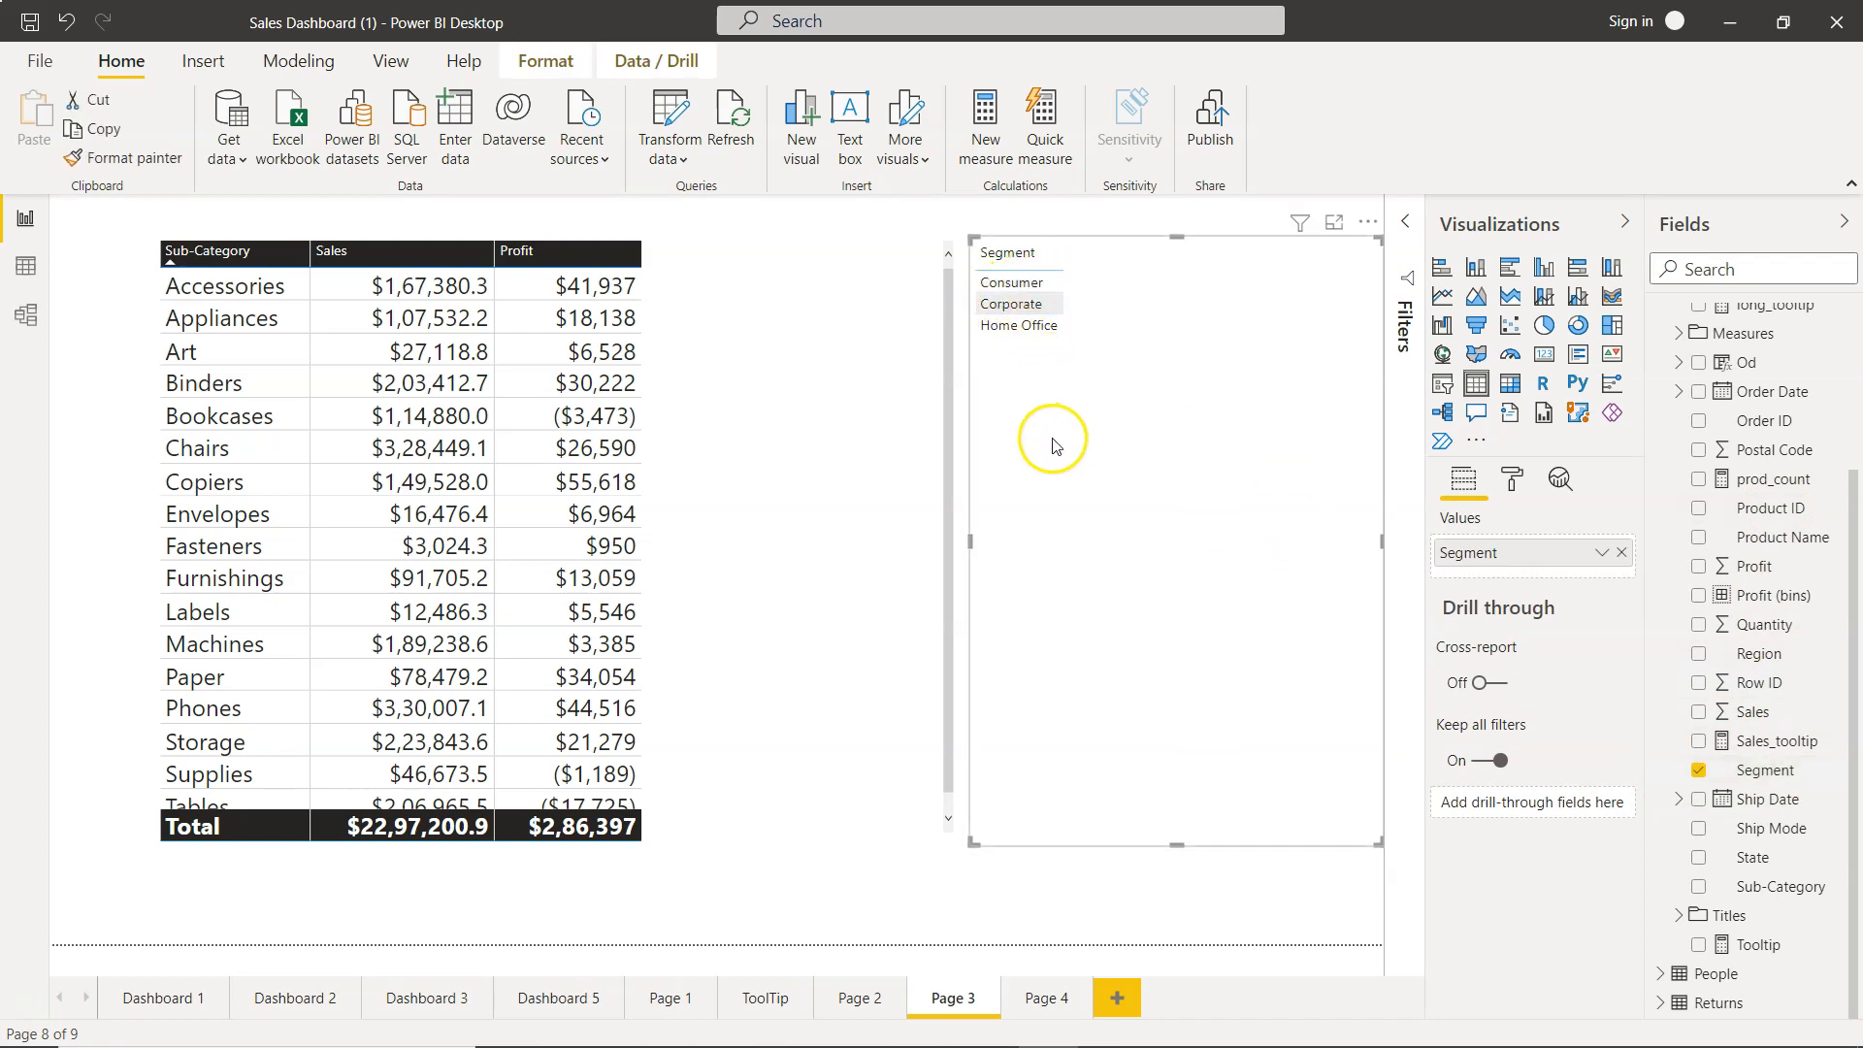
click(1013, 283)
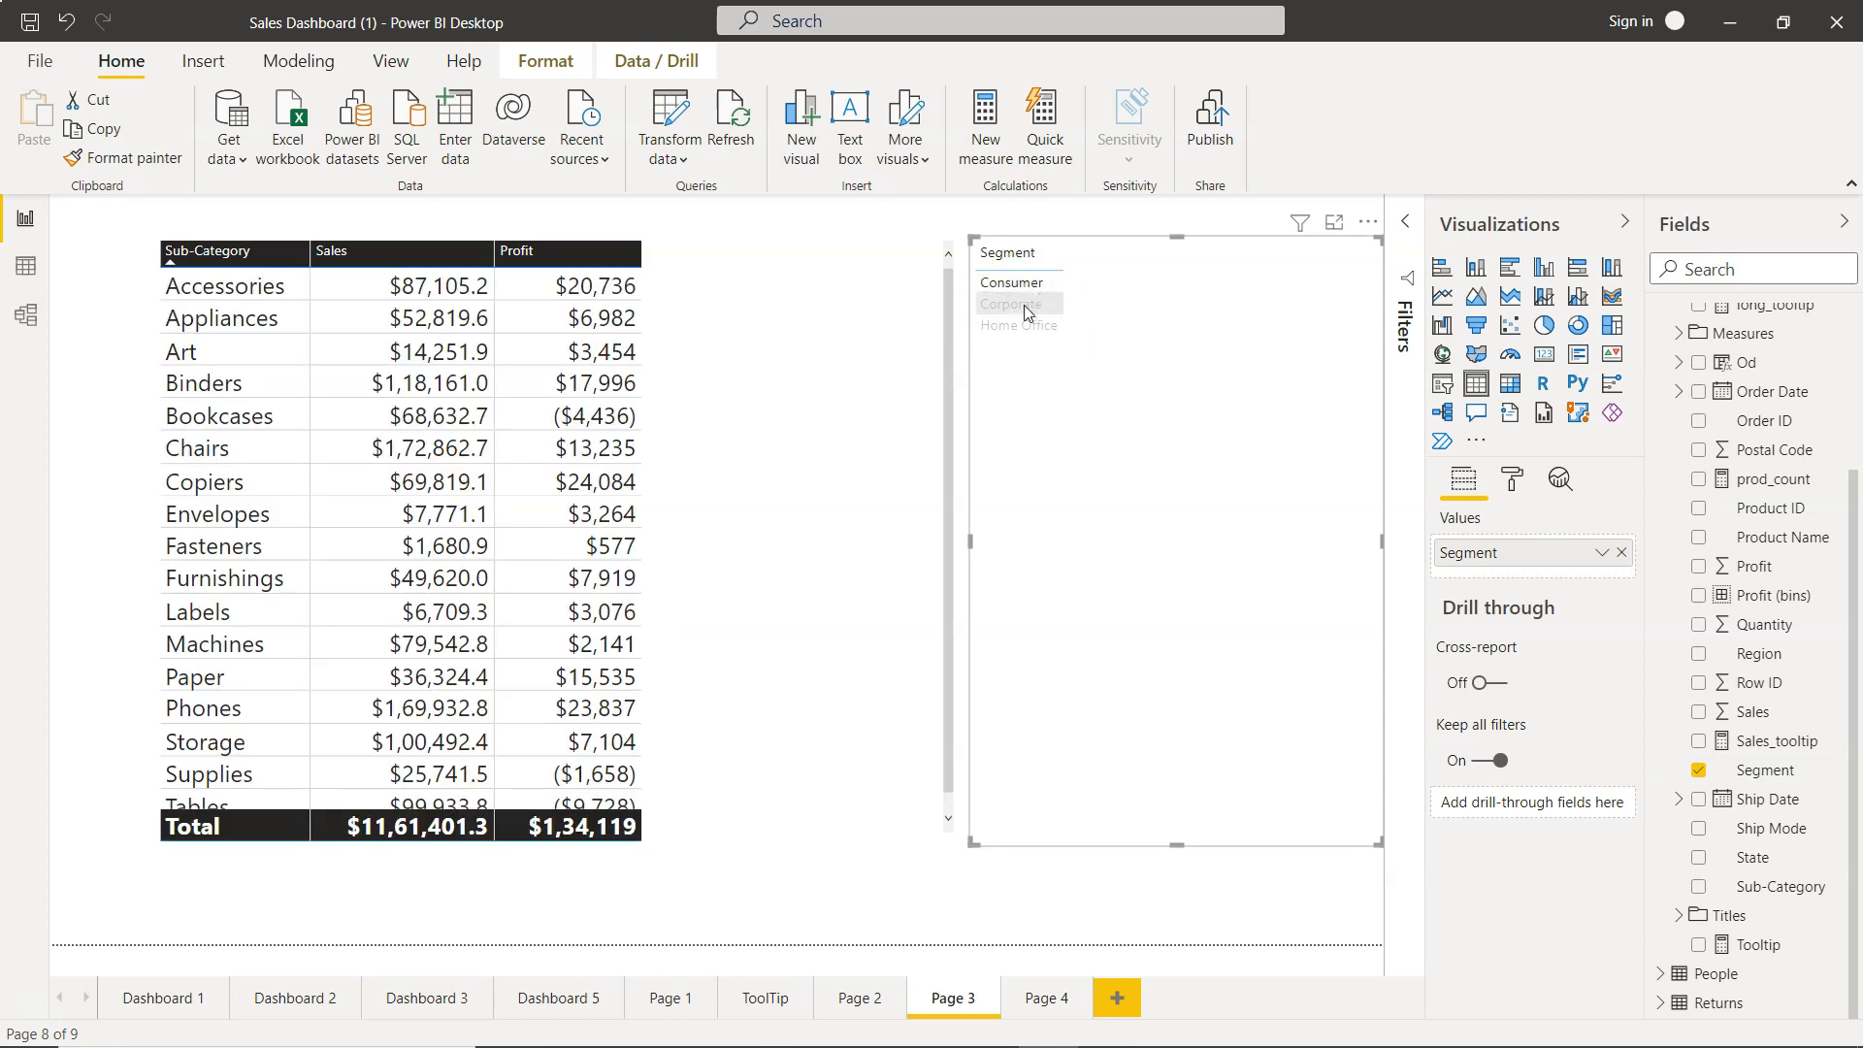
click(1018, 326)
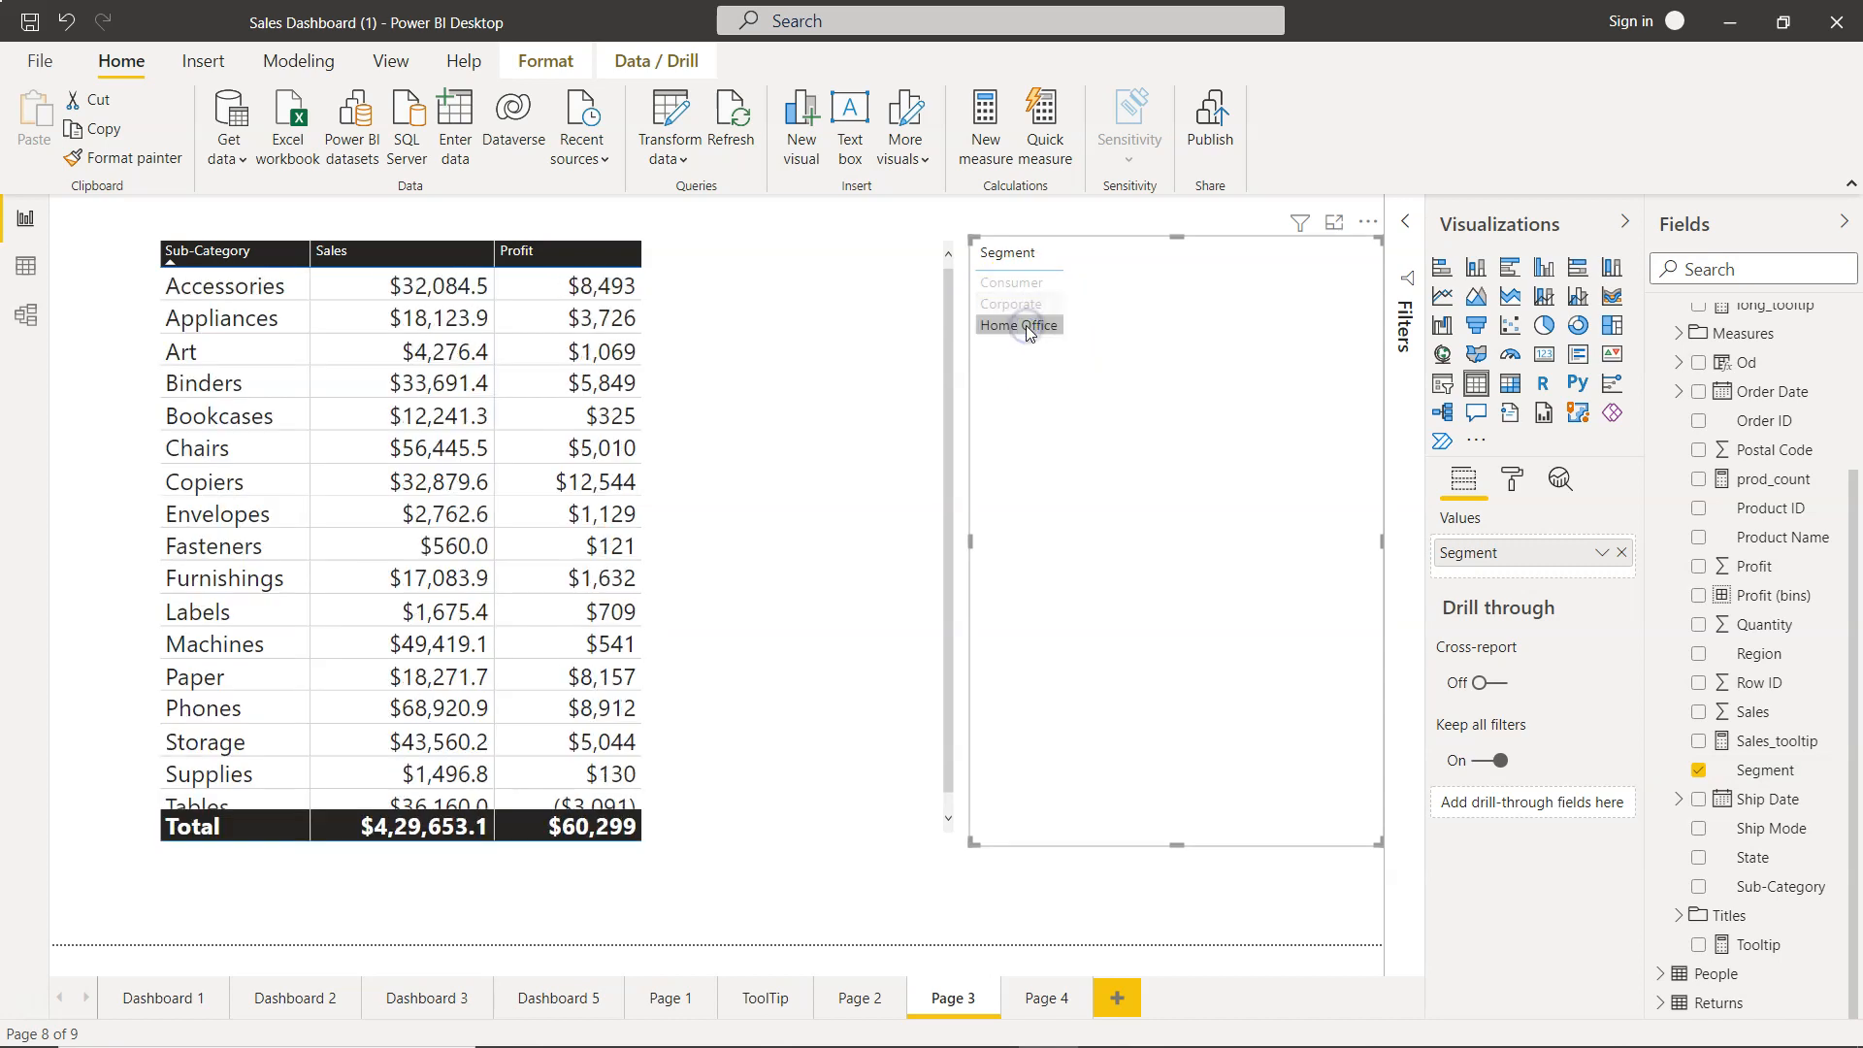
click(1046, 997)
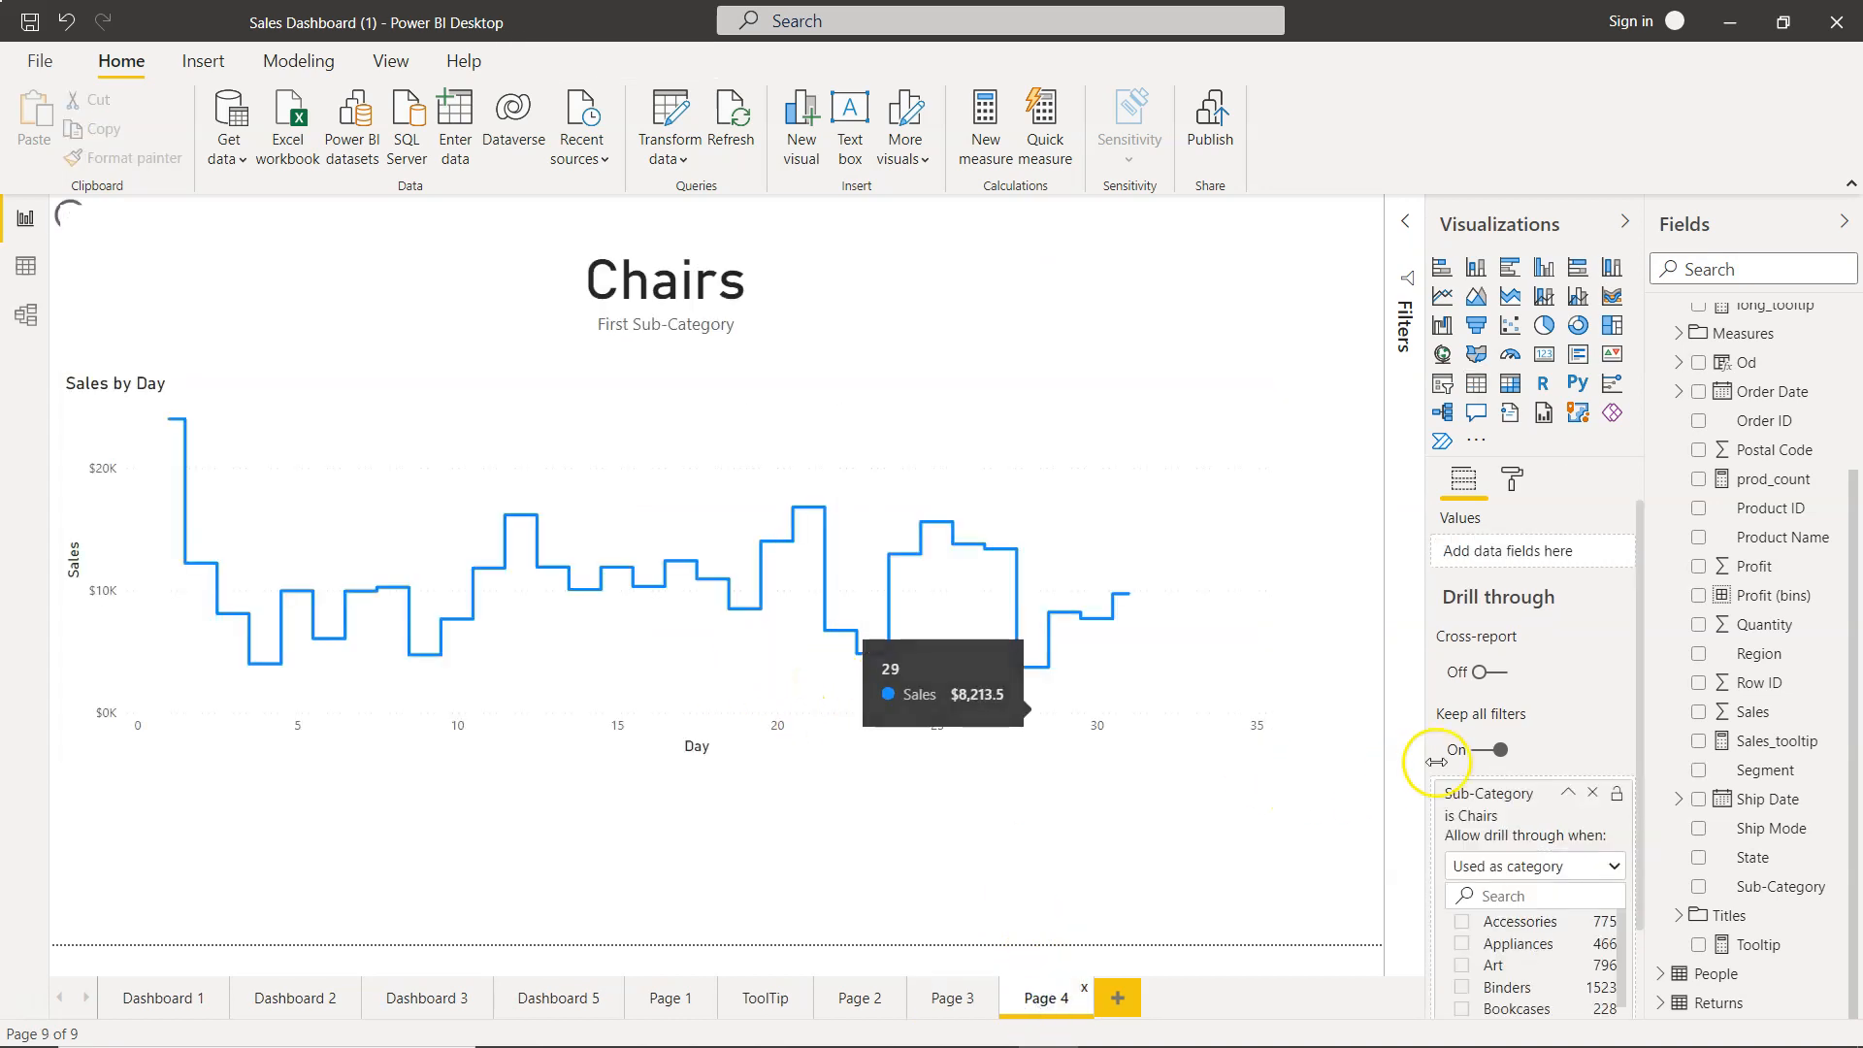
mouse_move(1494, 748)
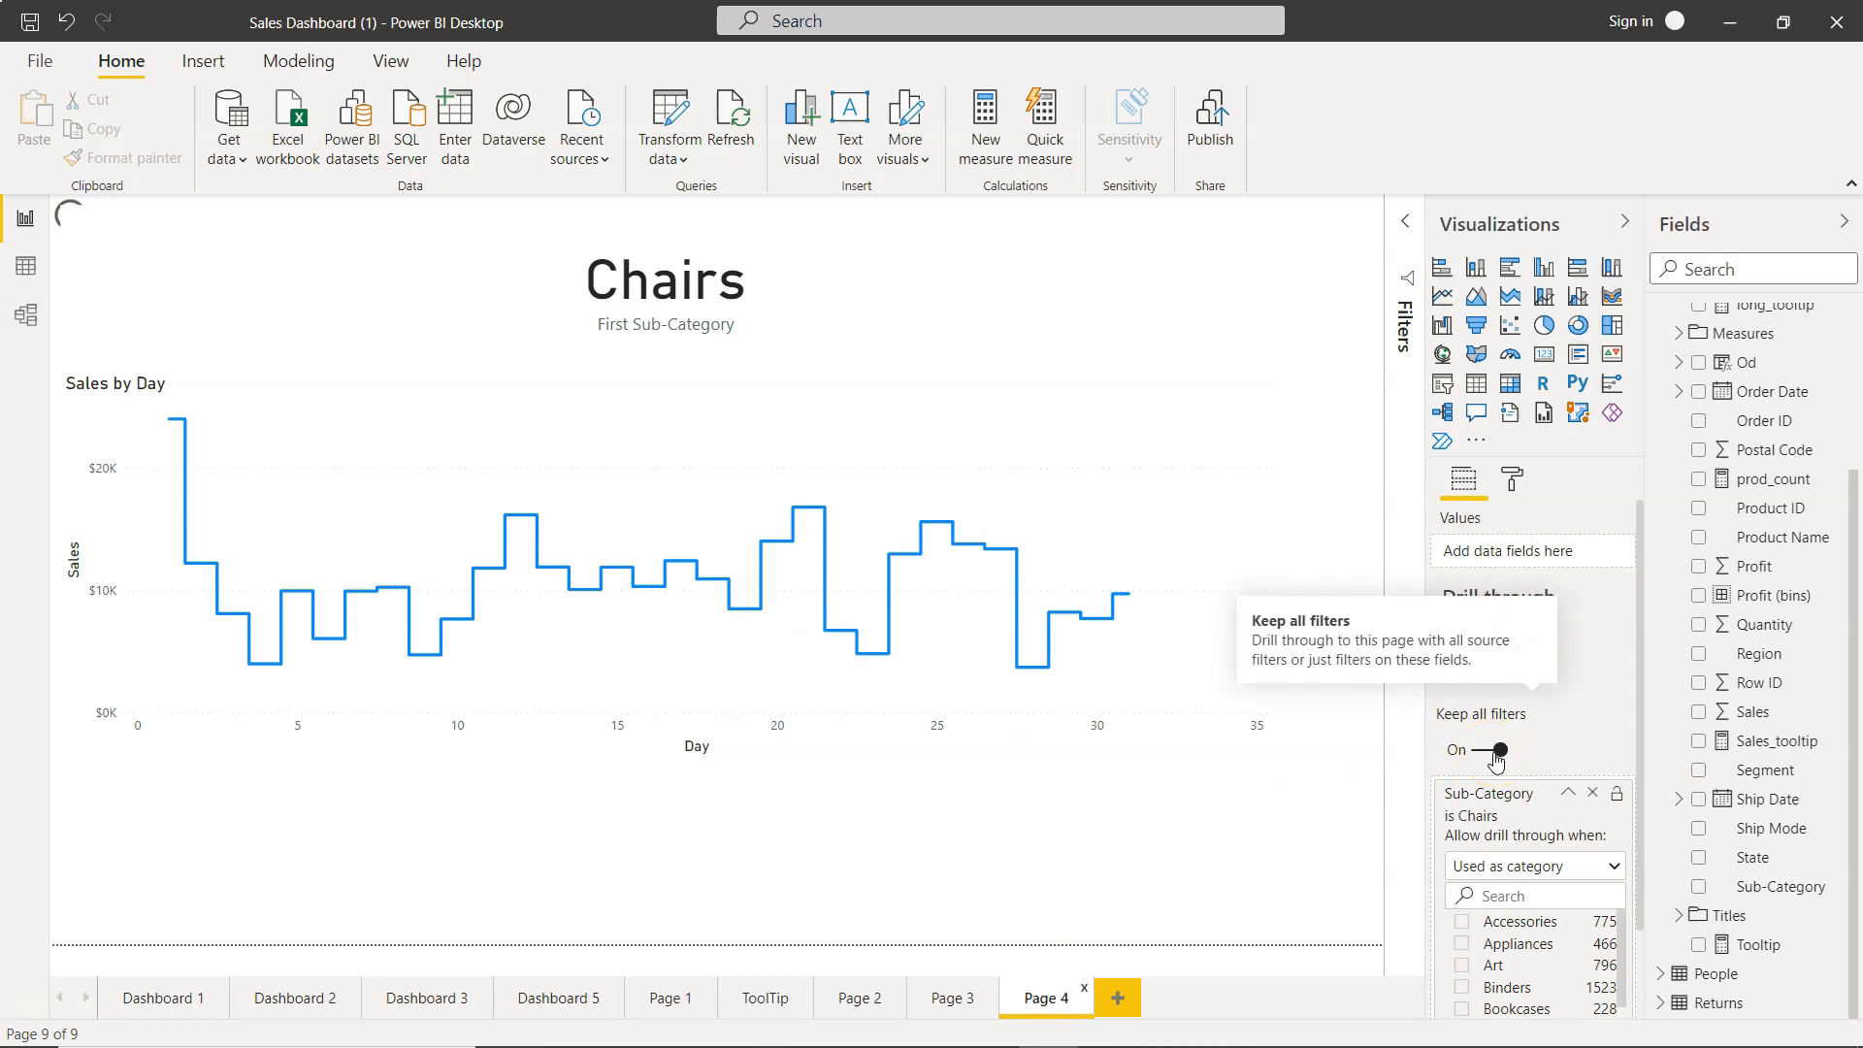
click(954, 997)
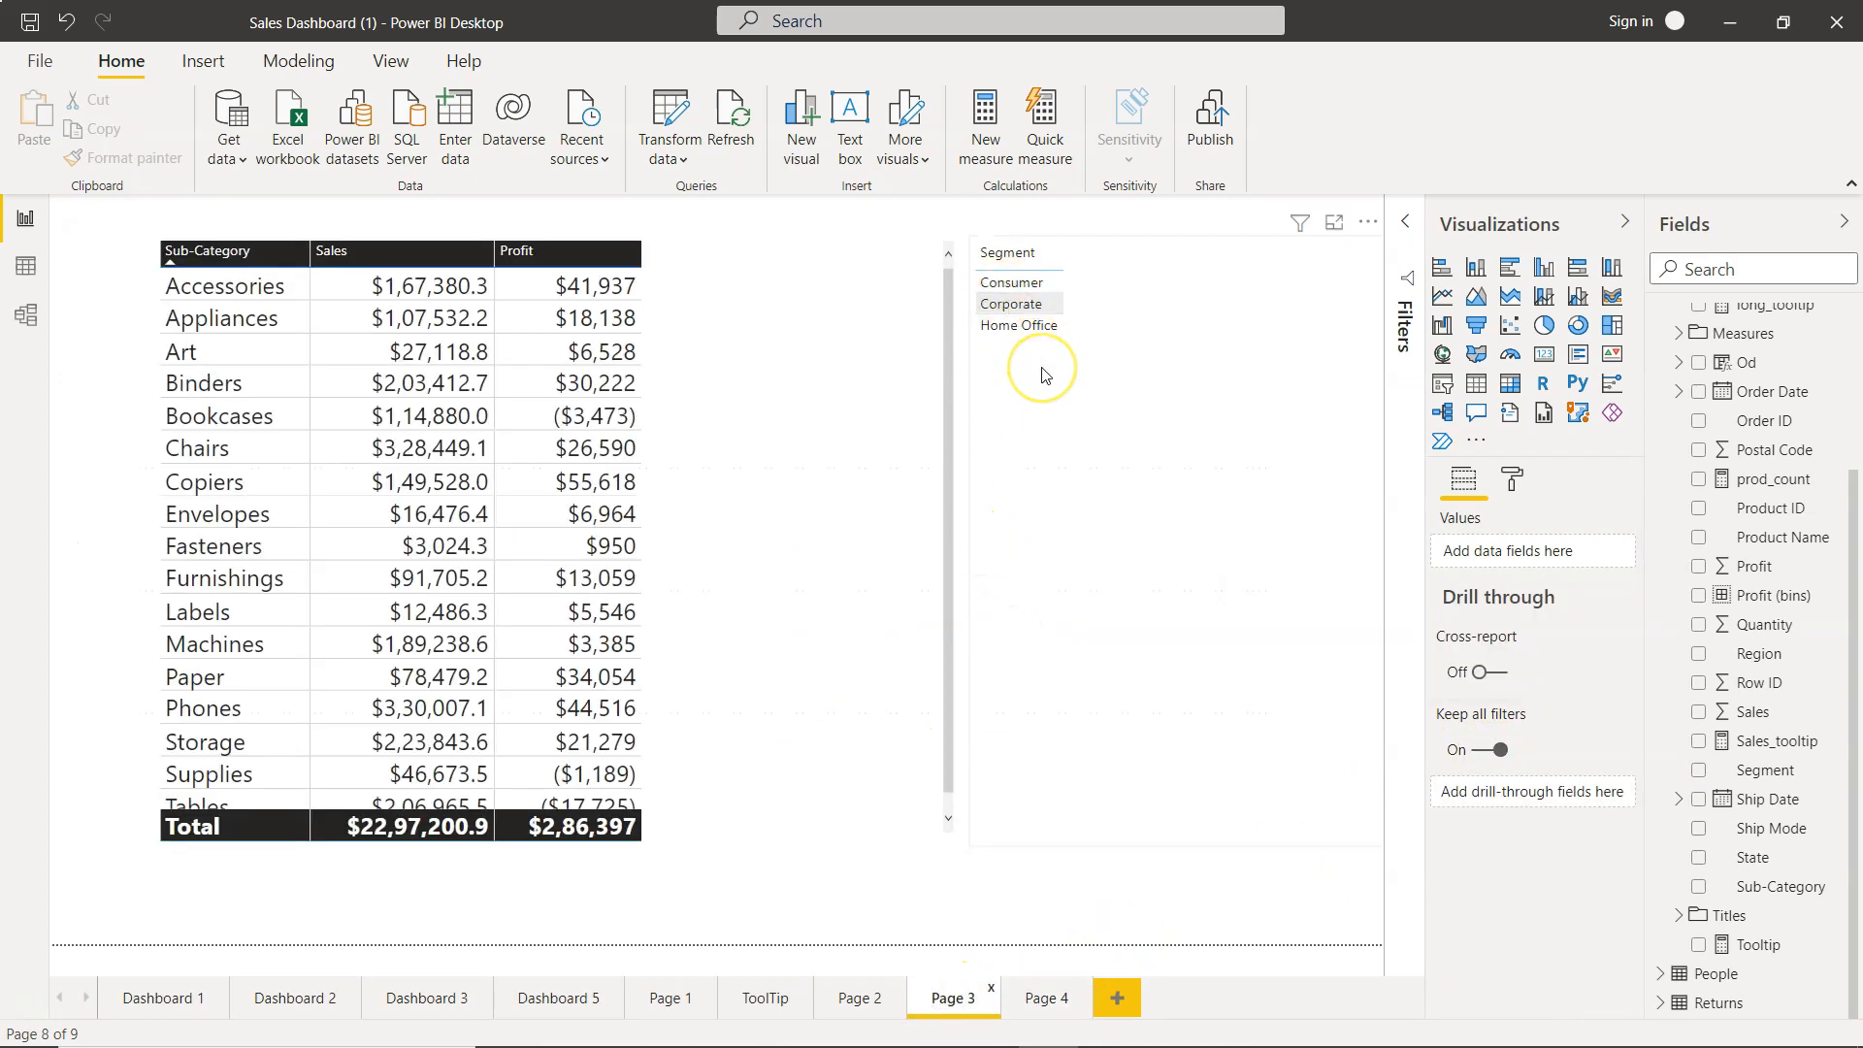
Step: With Consumer selected, drill through on Art to Page 4 and review its Drill through settings
click(1010, 281)
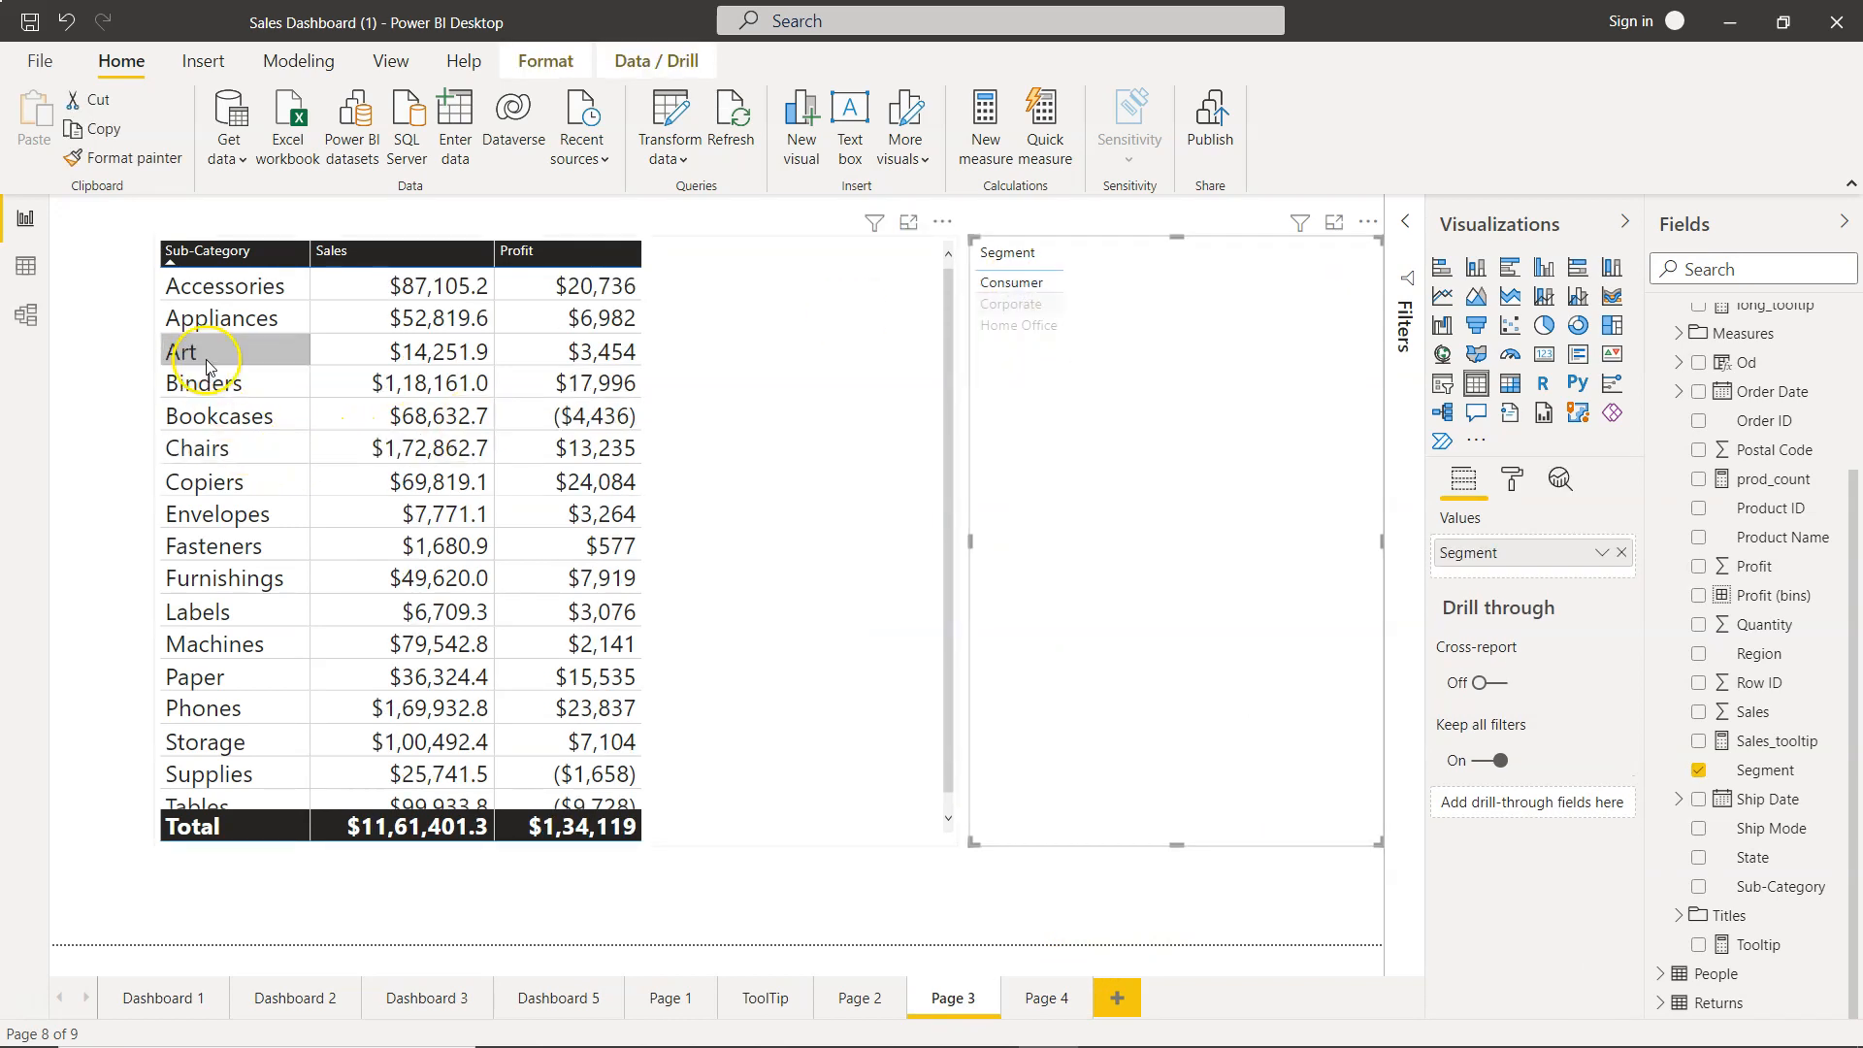
right_click(184, 351)
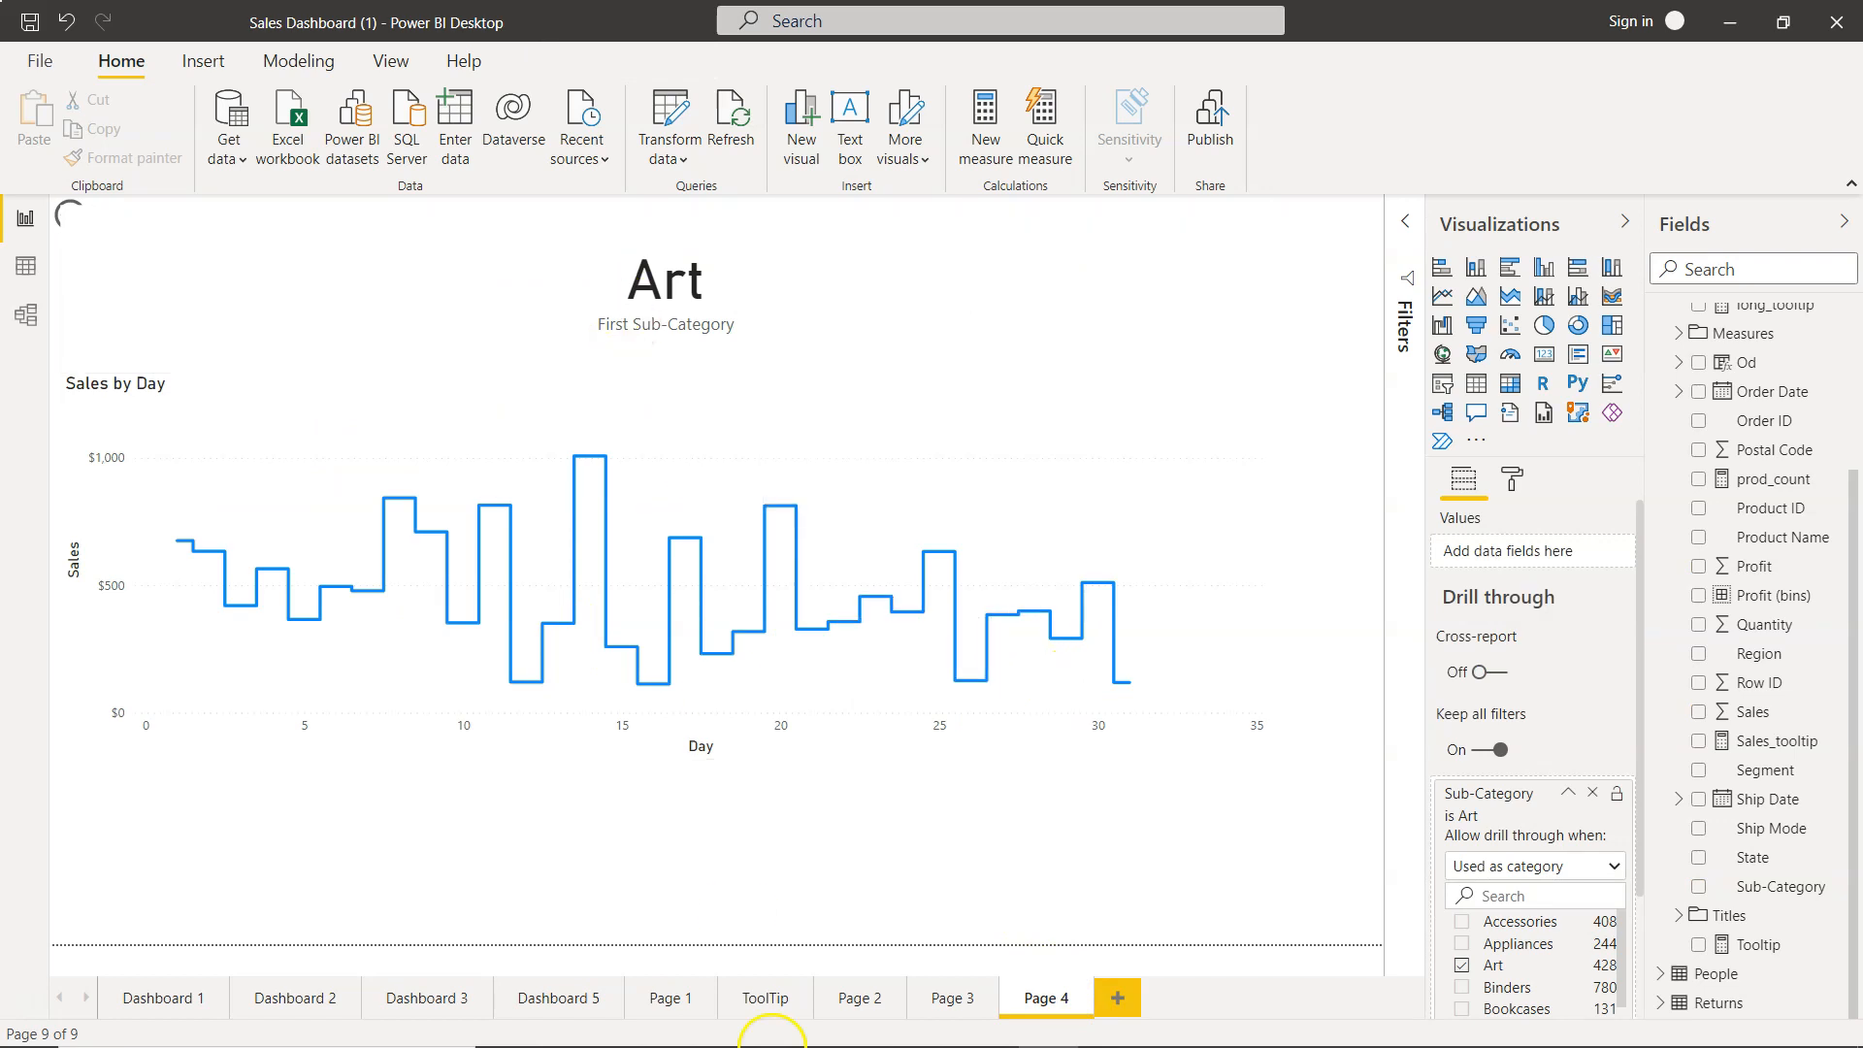
click(954, 997)
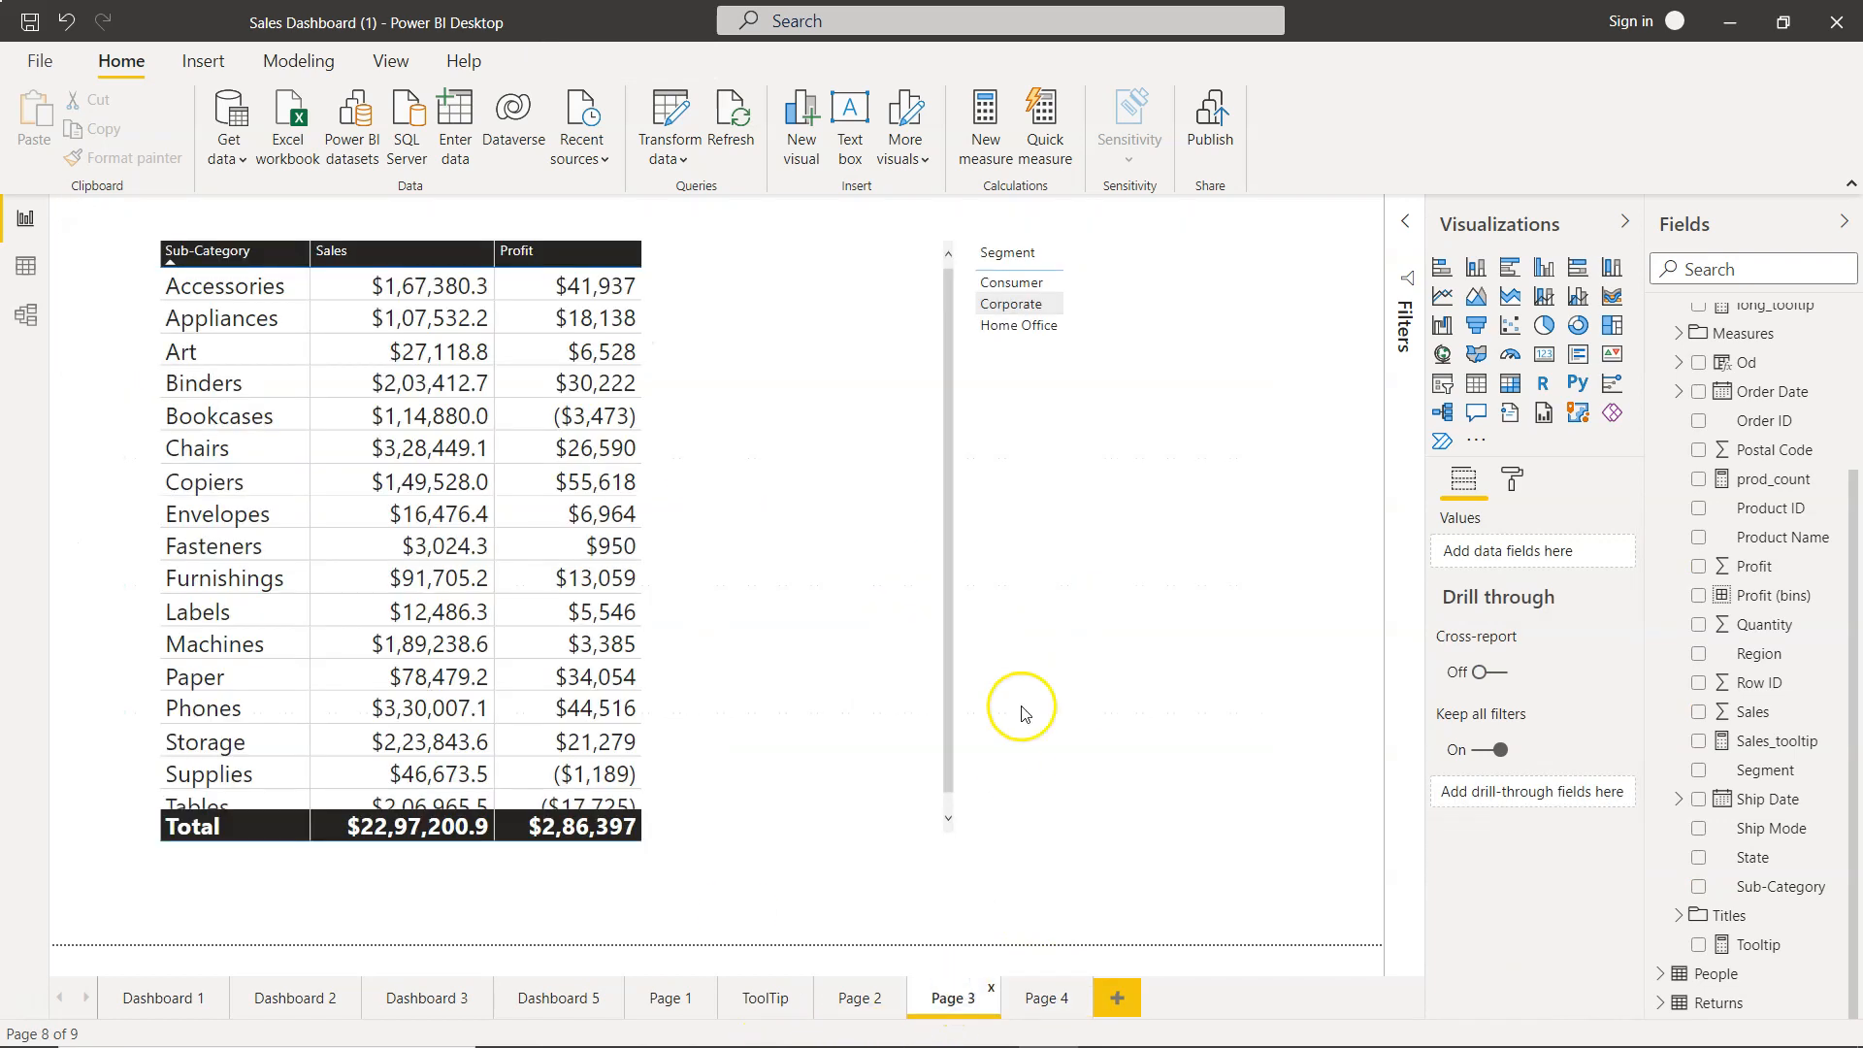
mouse_move(1147, 553)
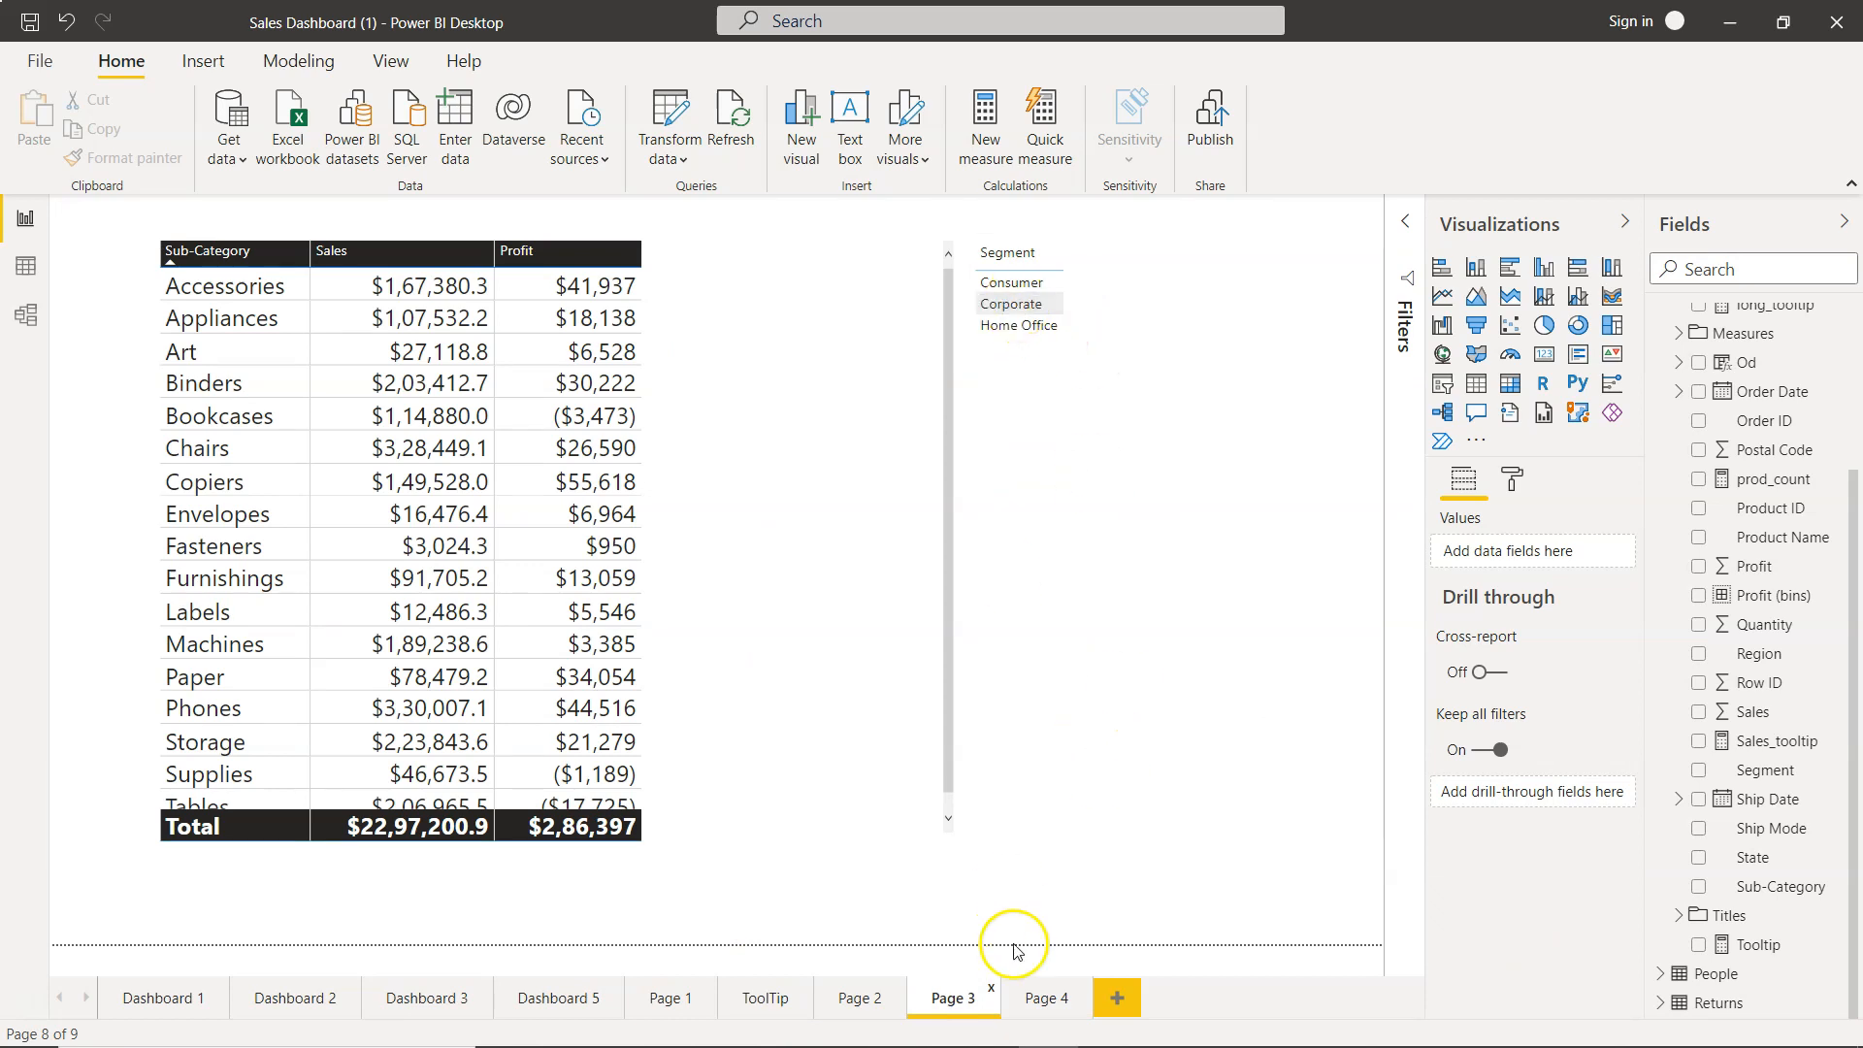
click(1046, 997)
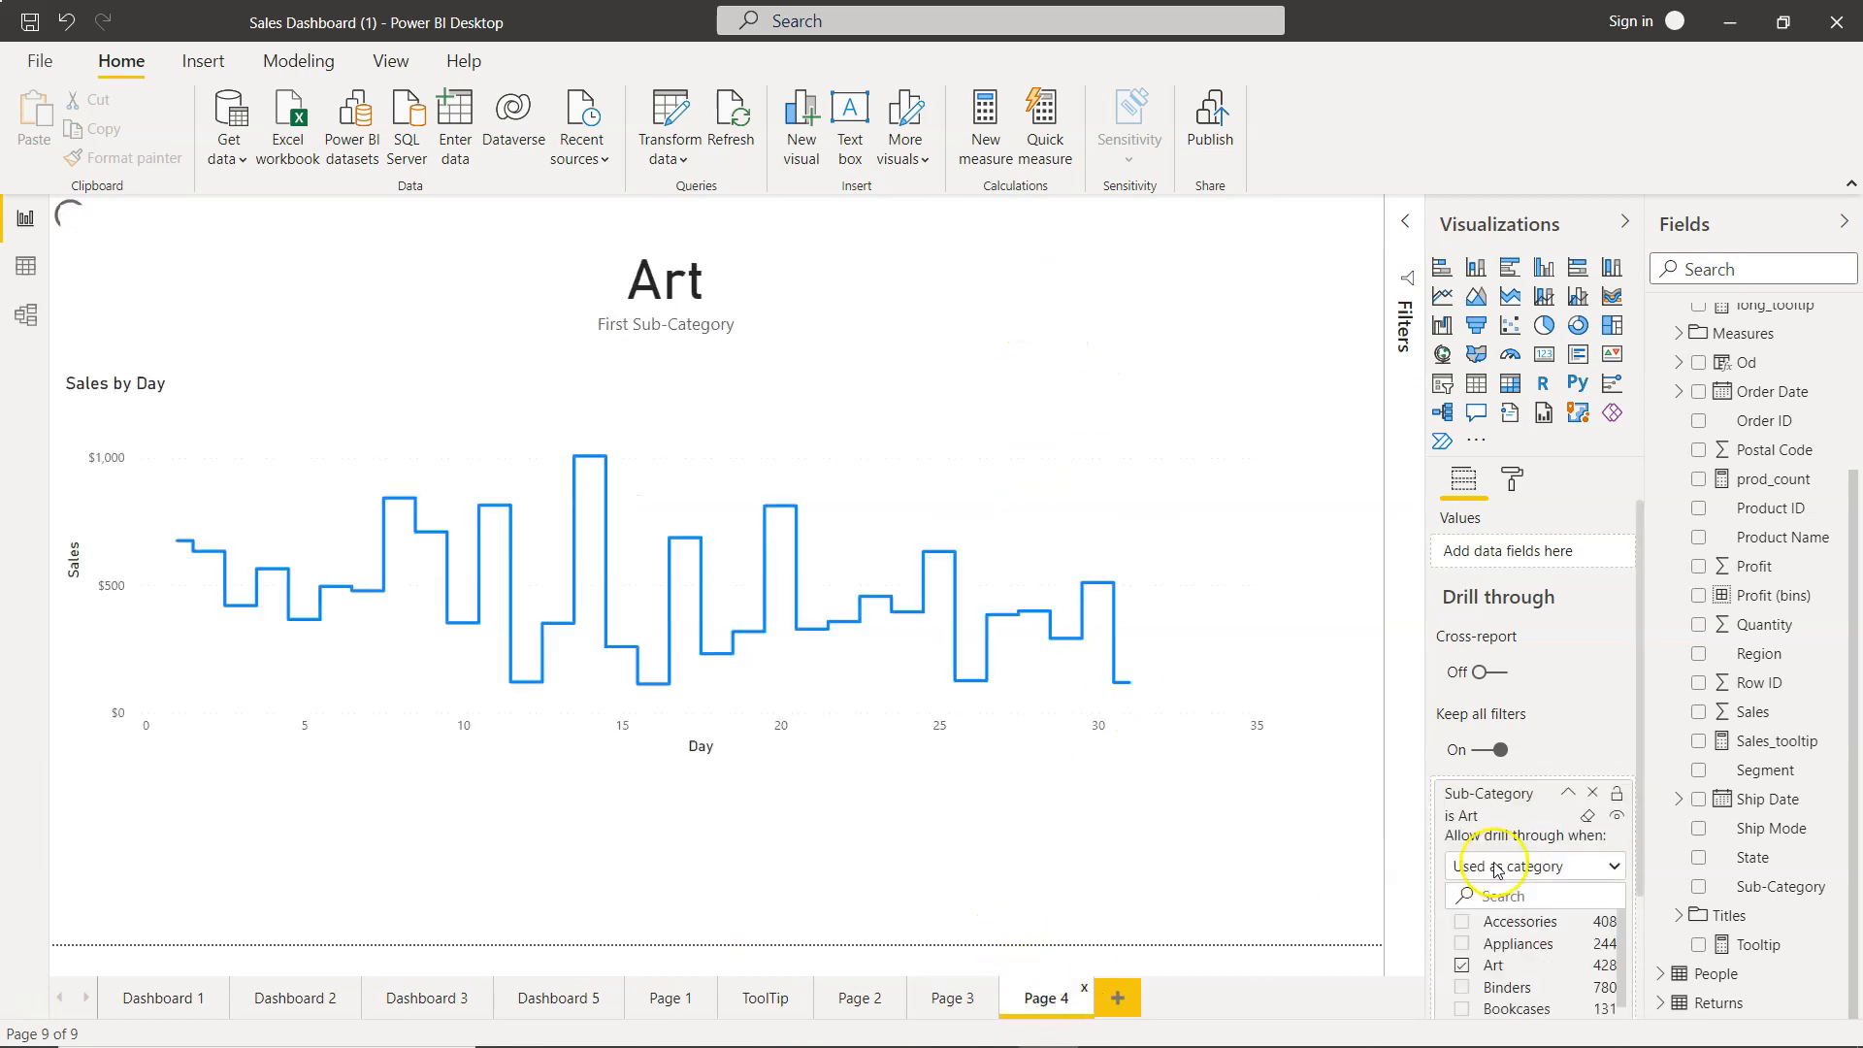
click(1500, 749)
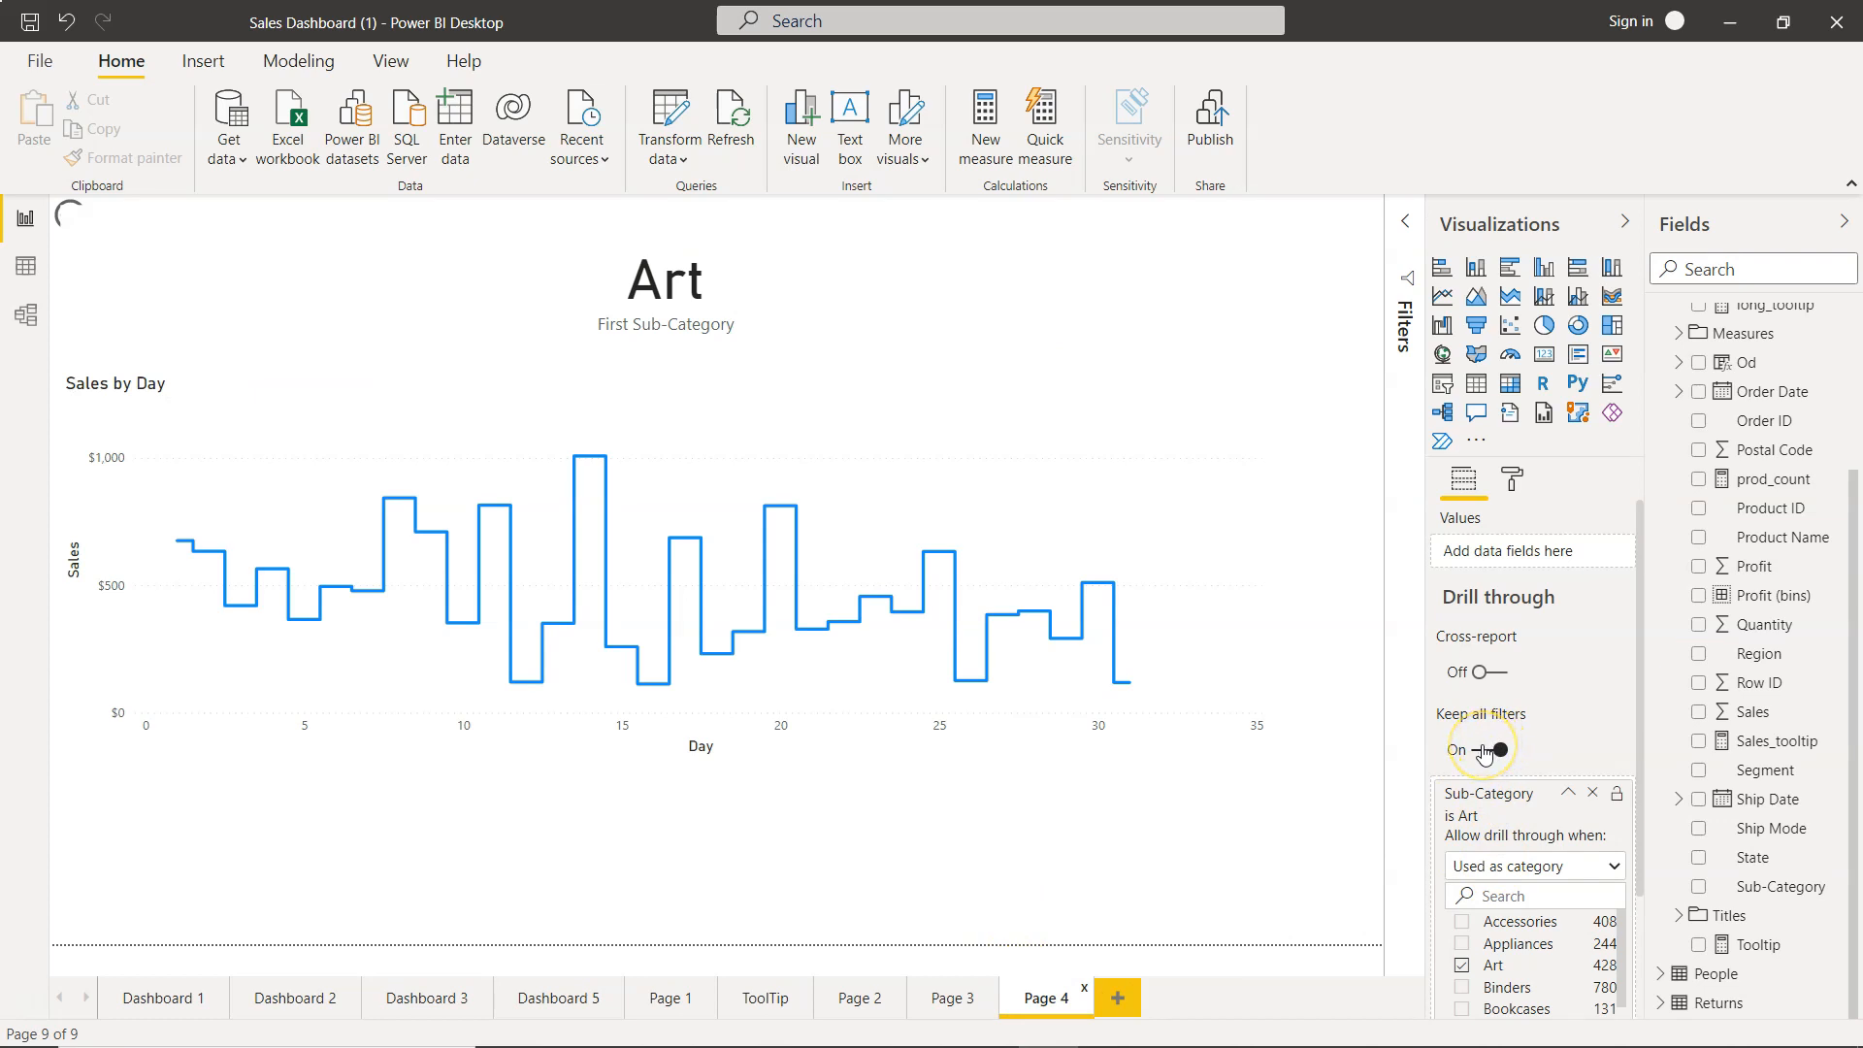
mouse_move(1482, 749)
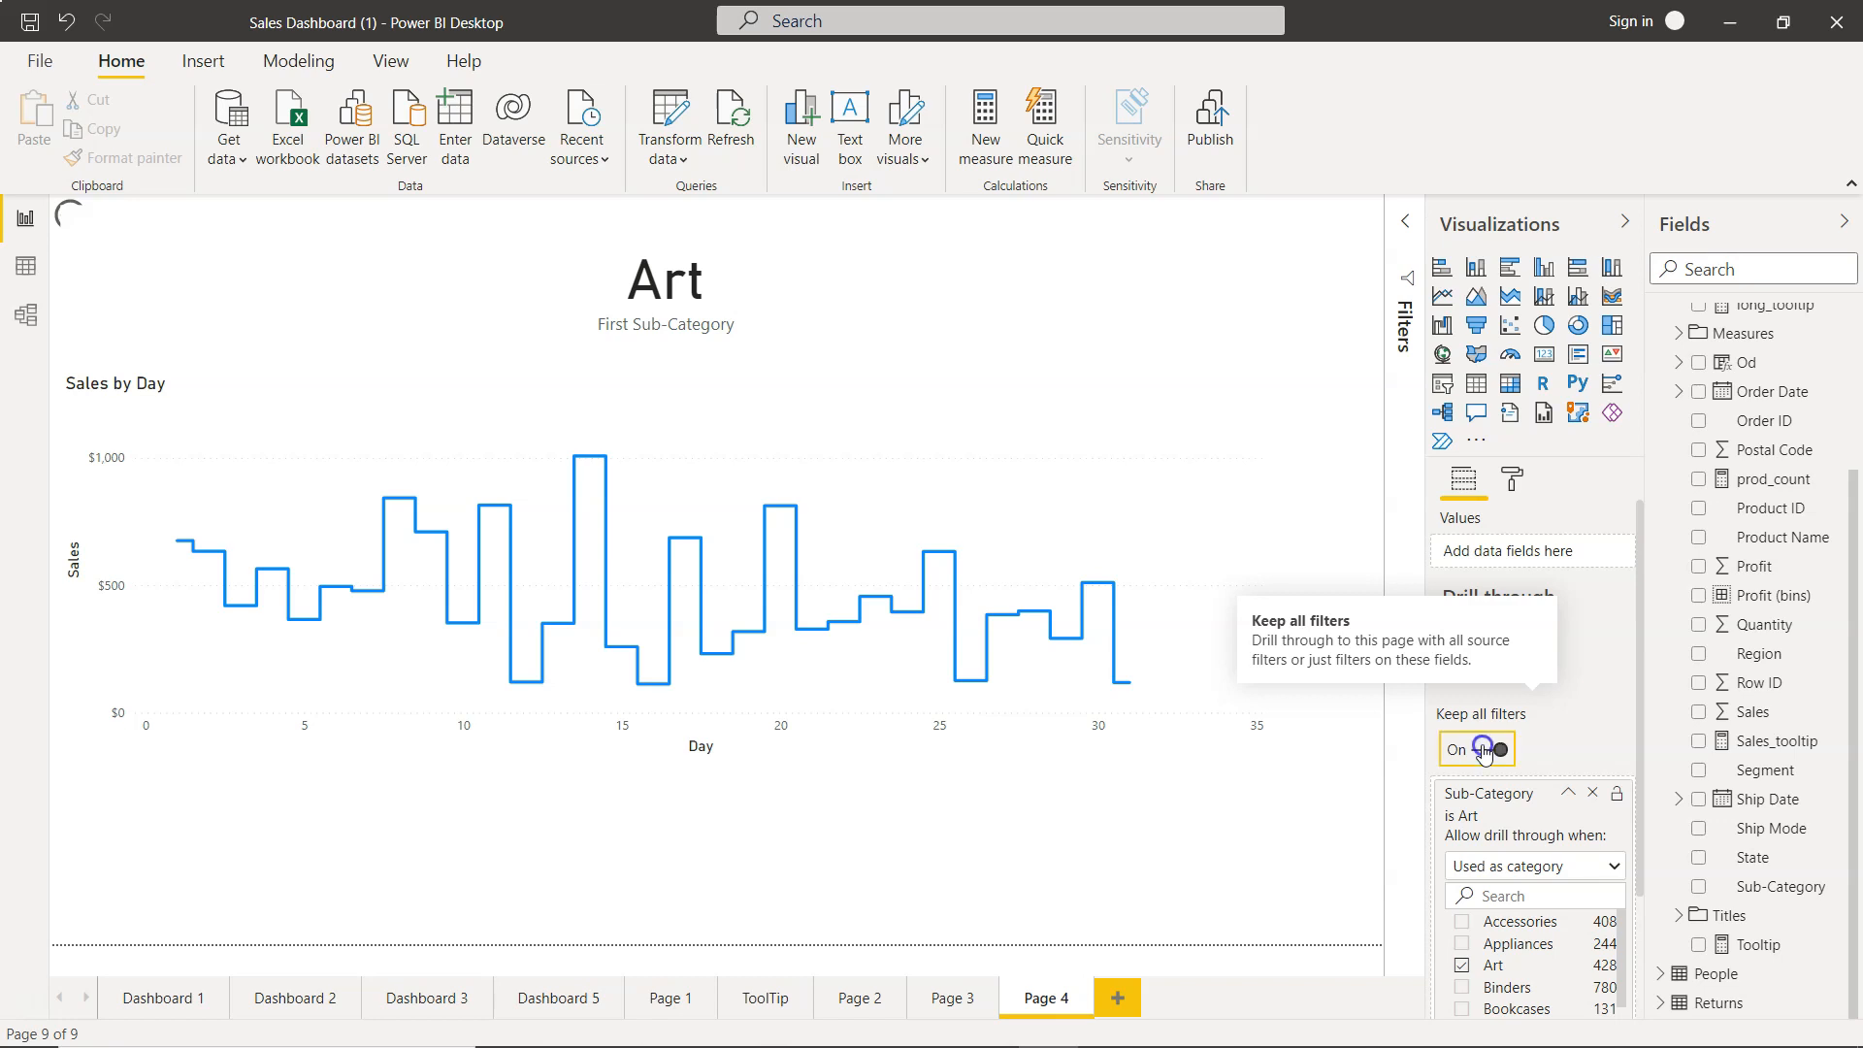
Step: Turn Keep all filters Off on Page 4 and clear the Home Office slicer selection on Page 3
click(1477, 748)
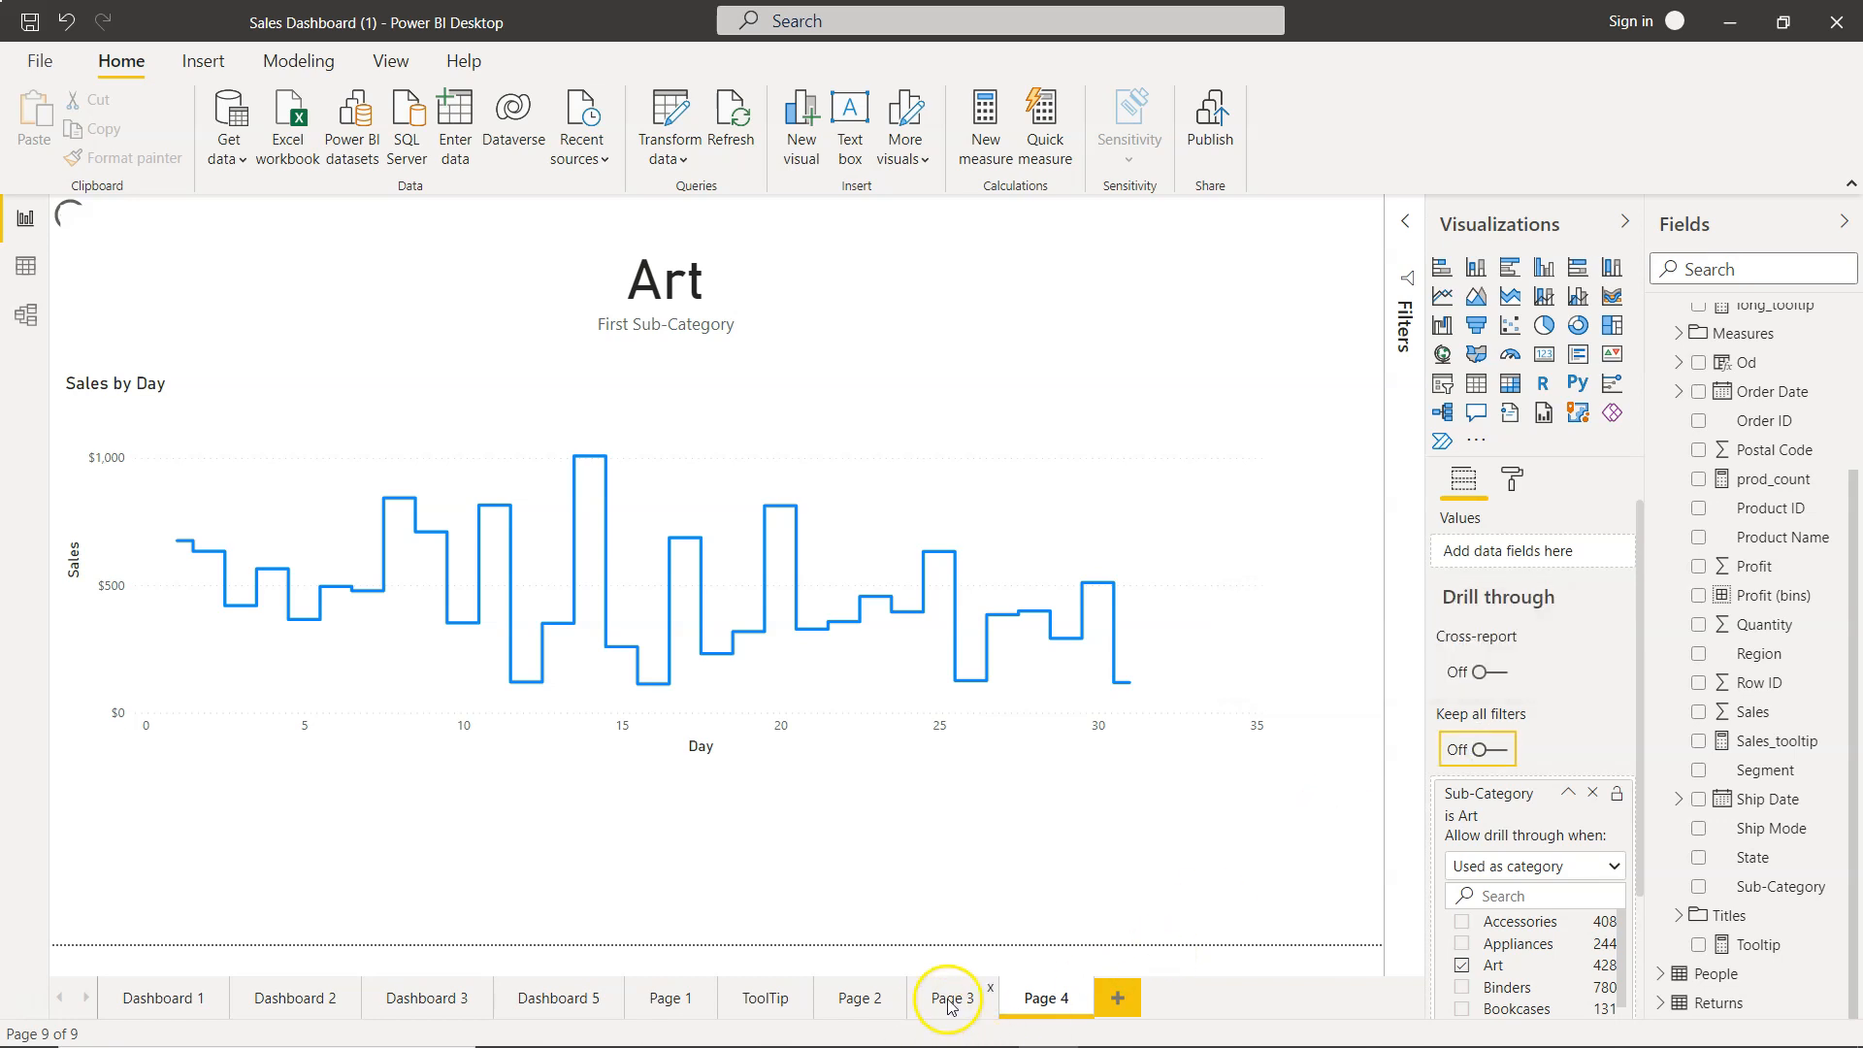
click(950, 997)
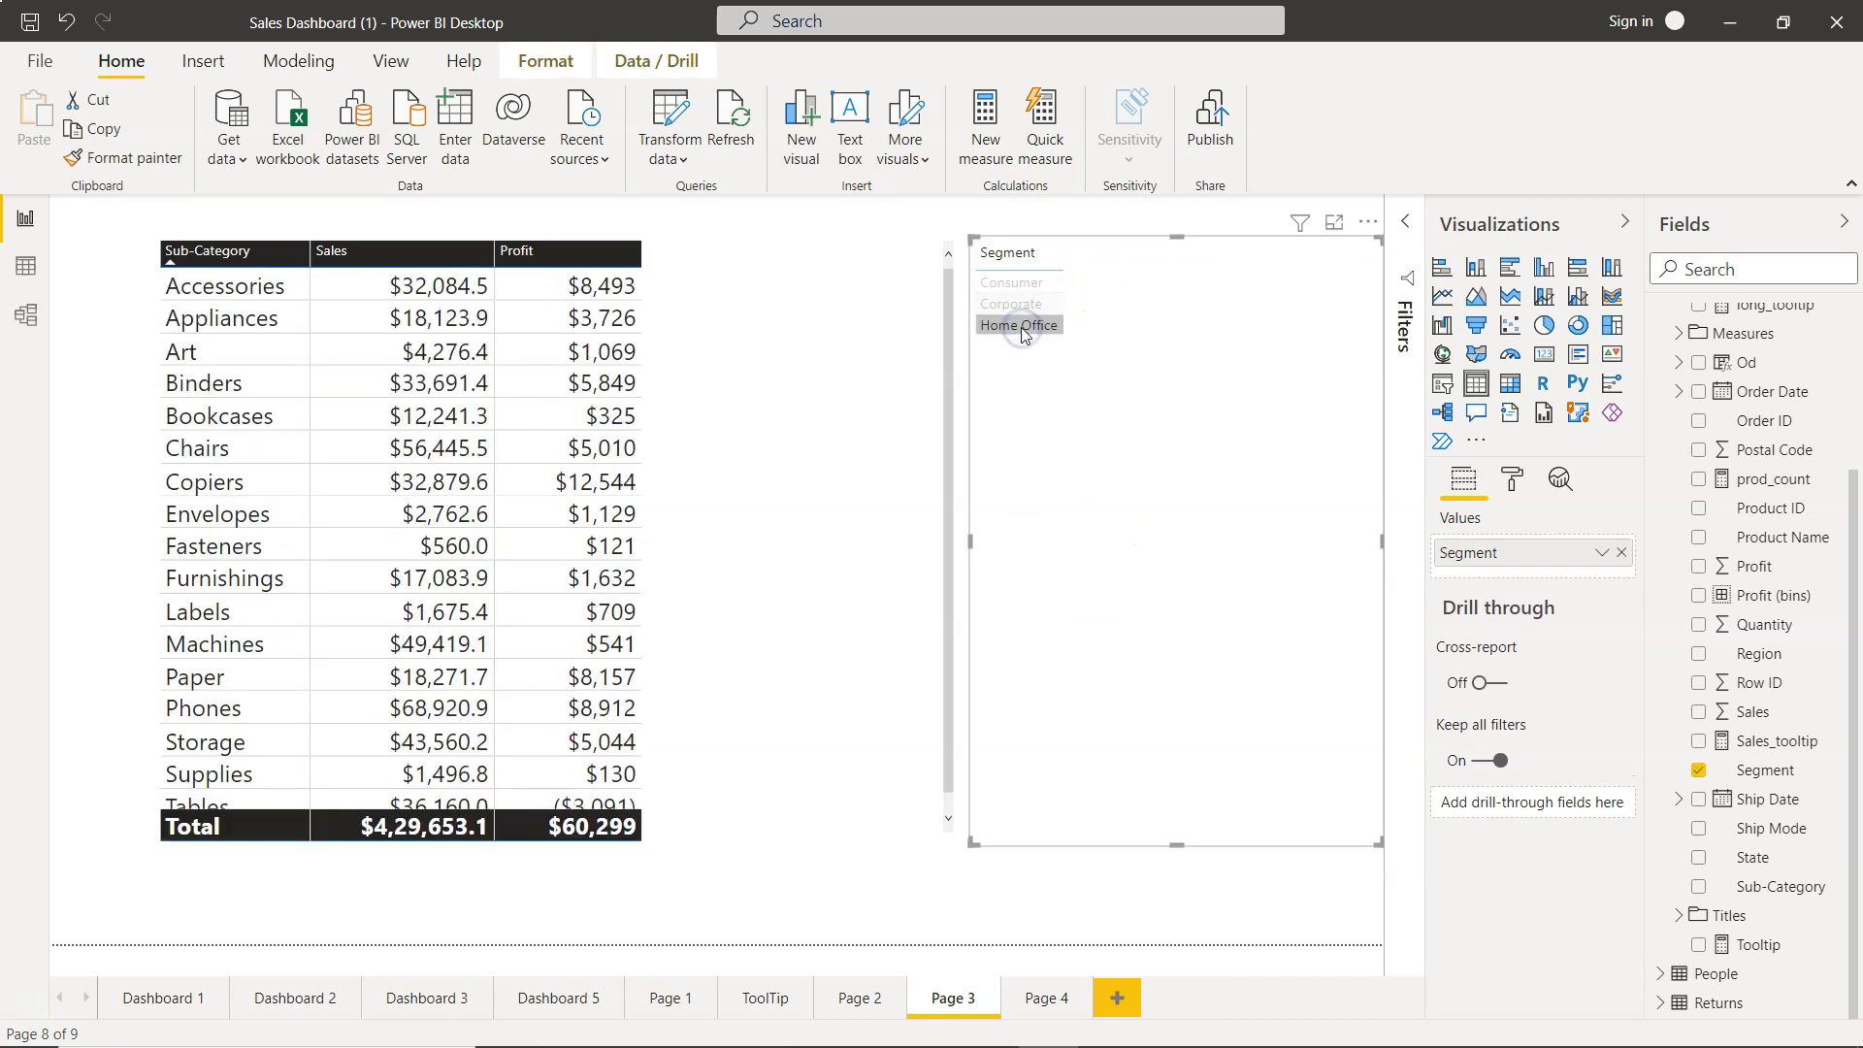
click(1011, 305)
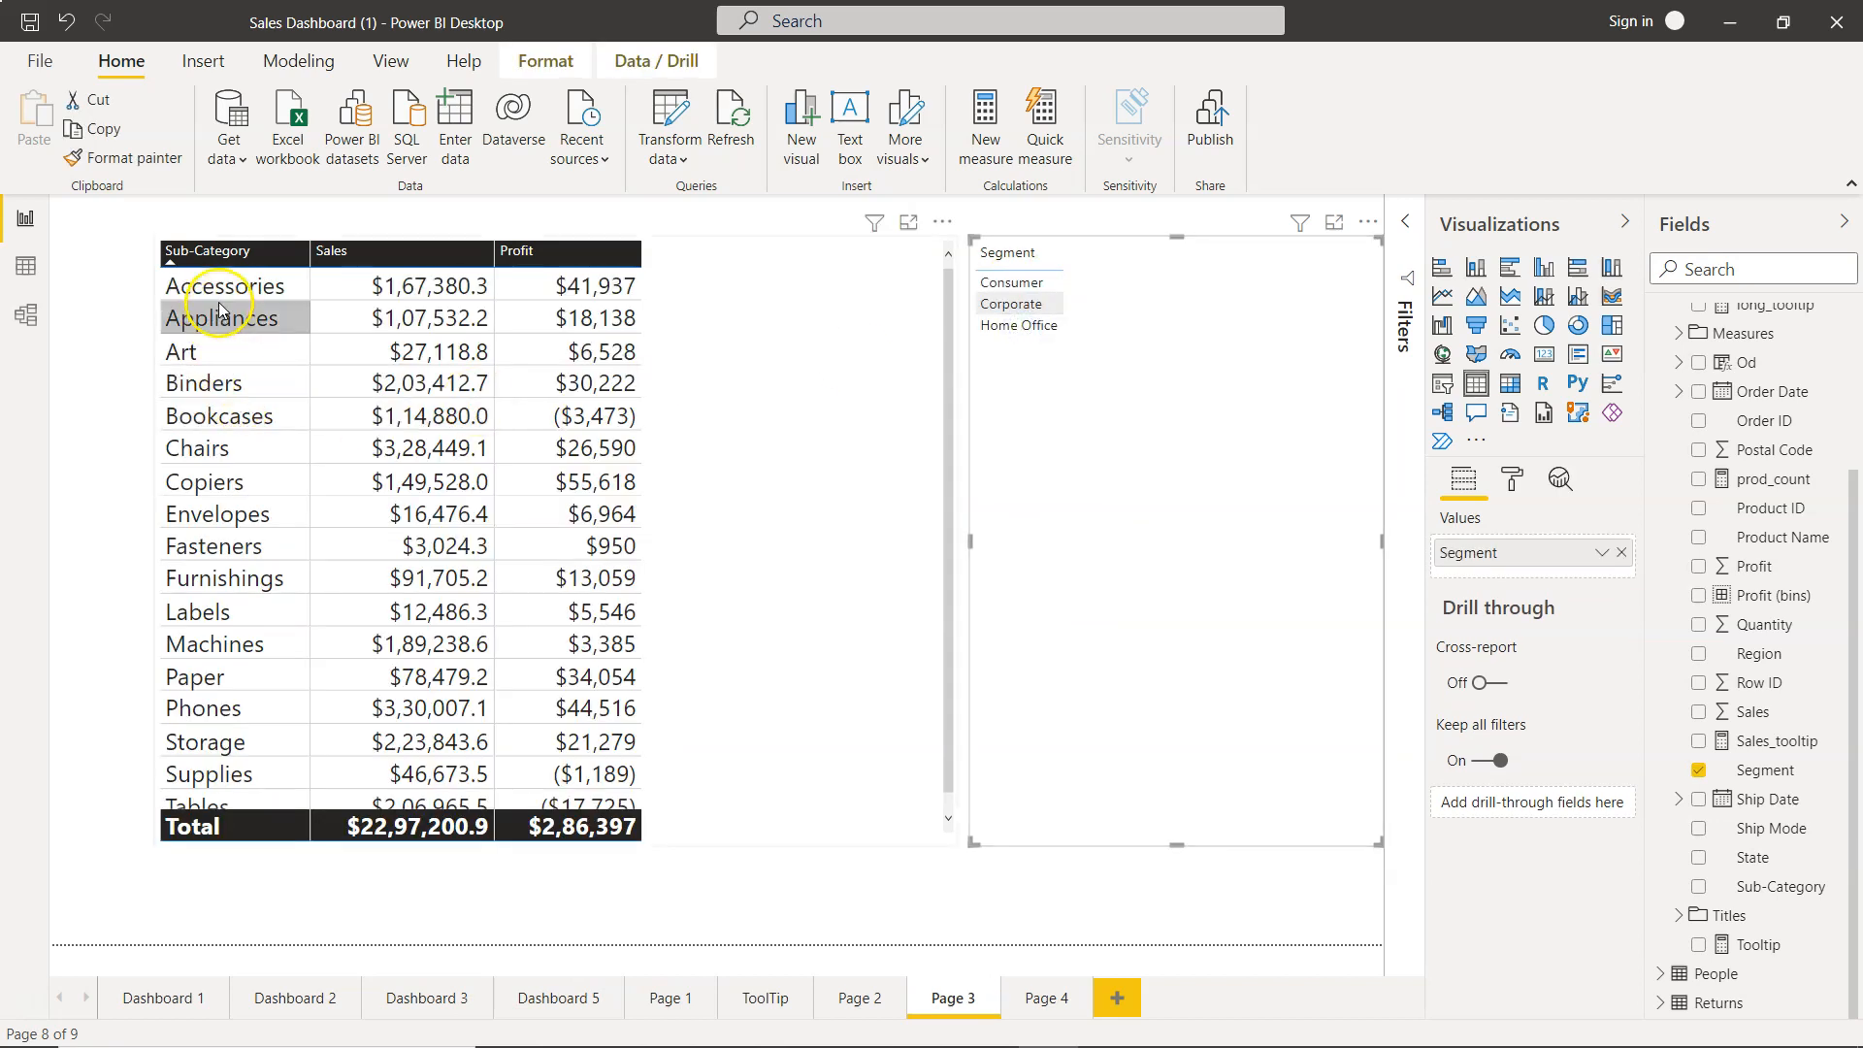
Step: Drill through from Accessories to Page 4's daily sales chart, switching between Page 3 and Page 4
right_click(223, 316)
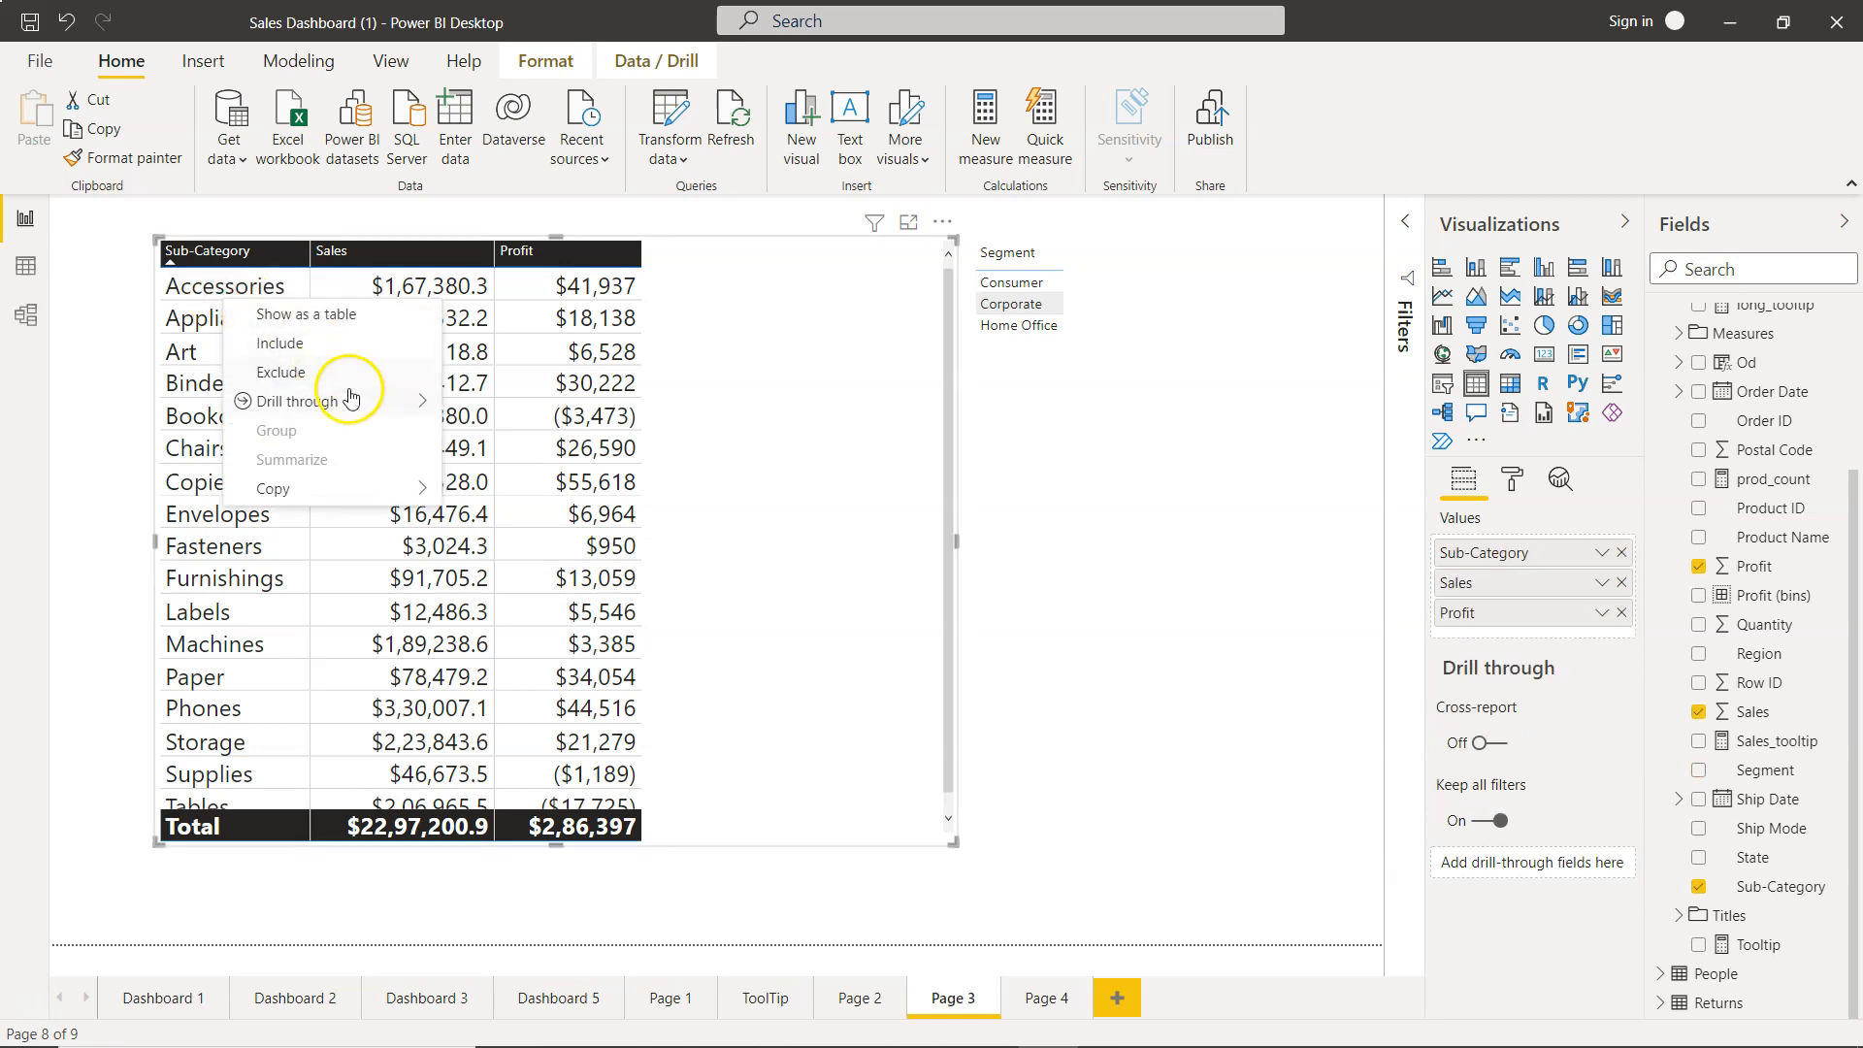
click(303, 400)
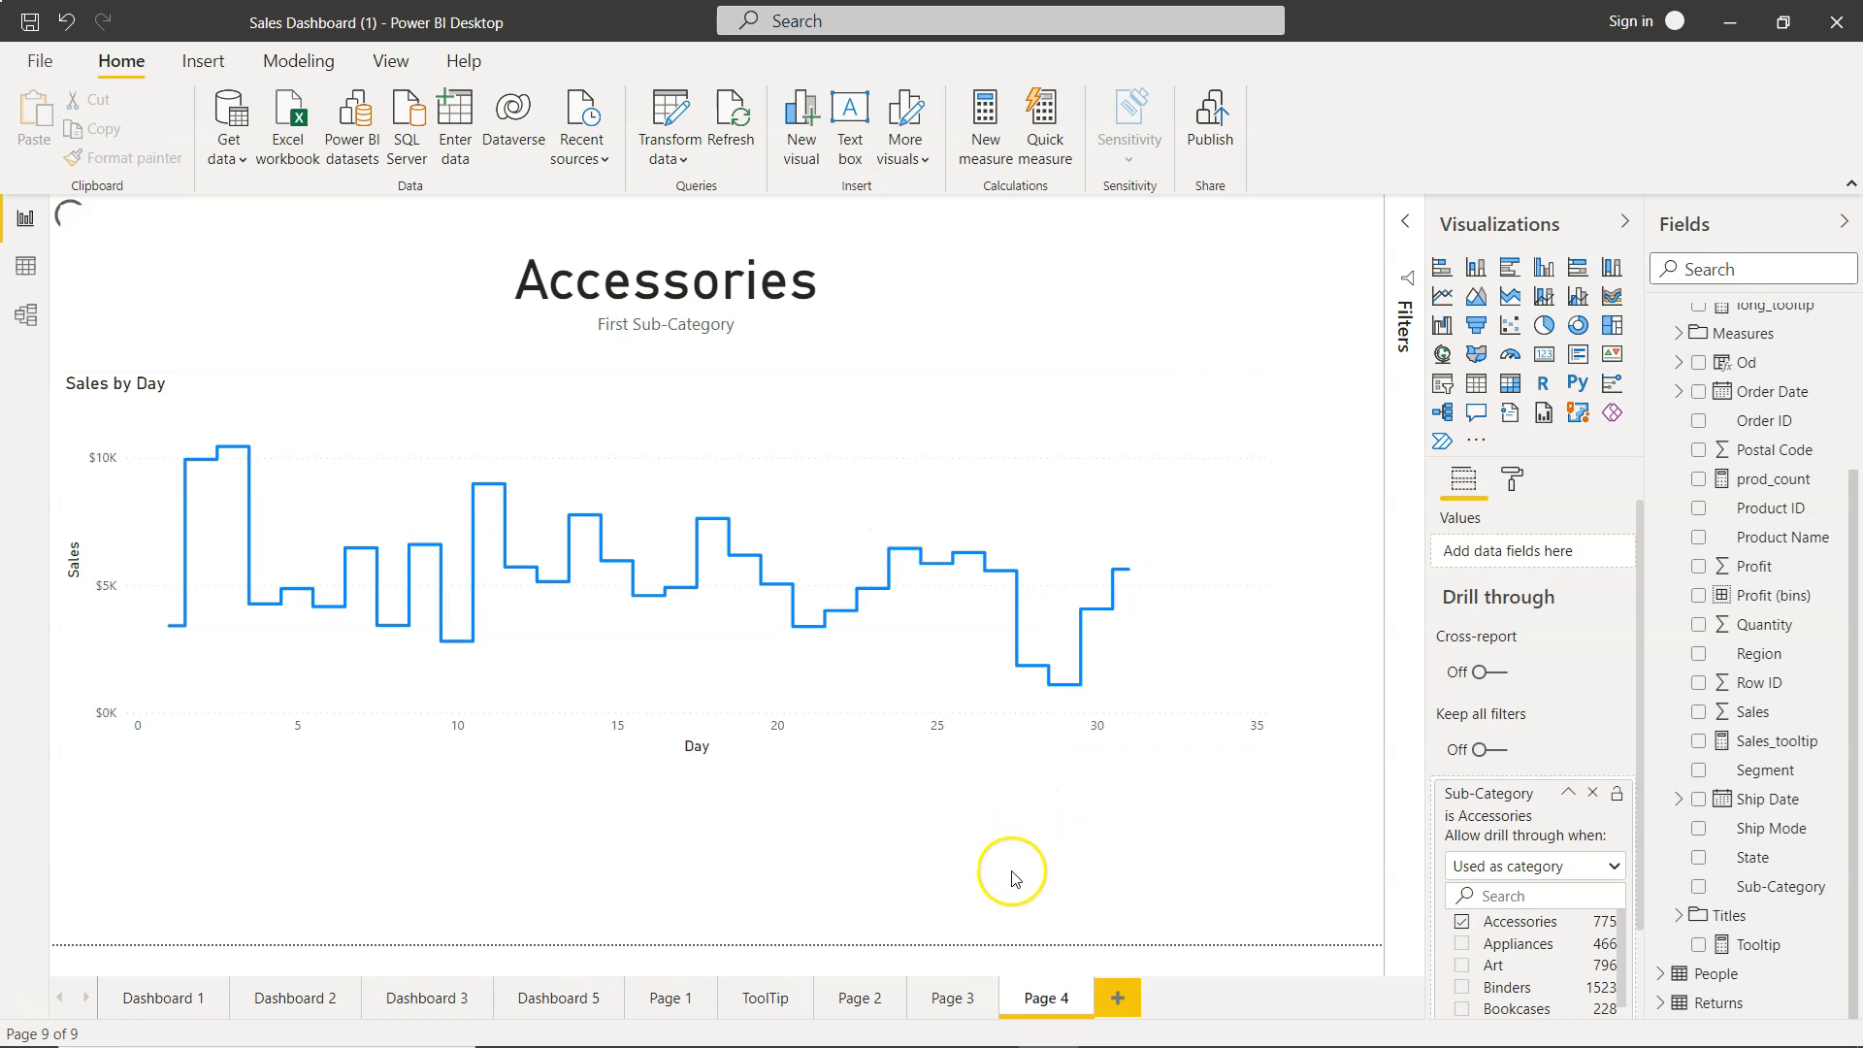
click(954, 997)
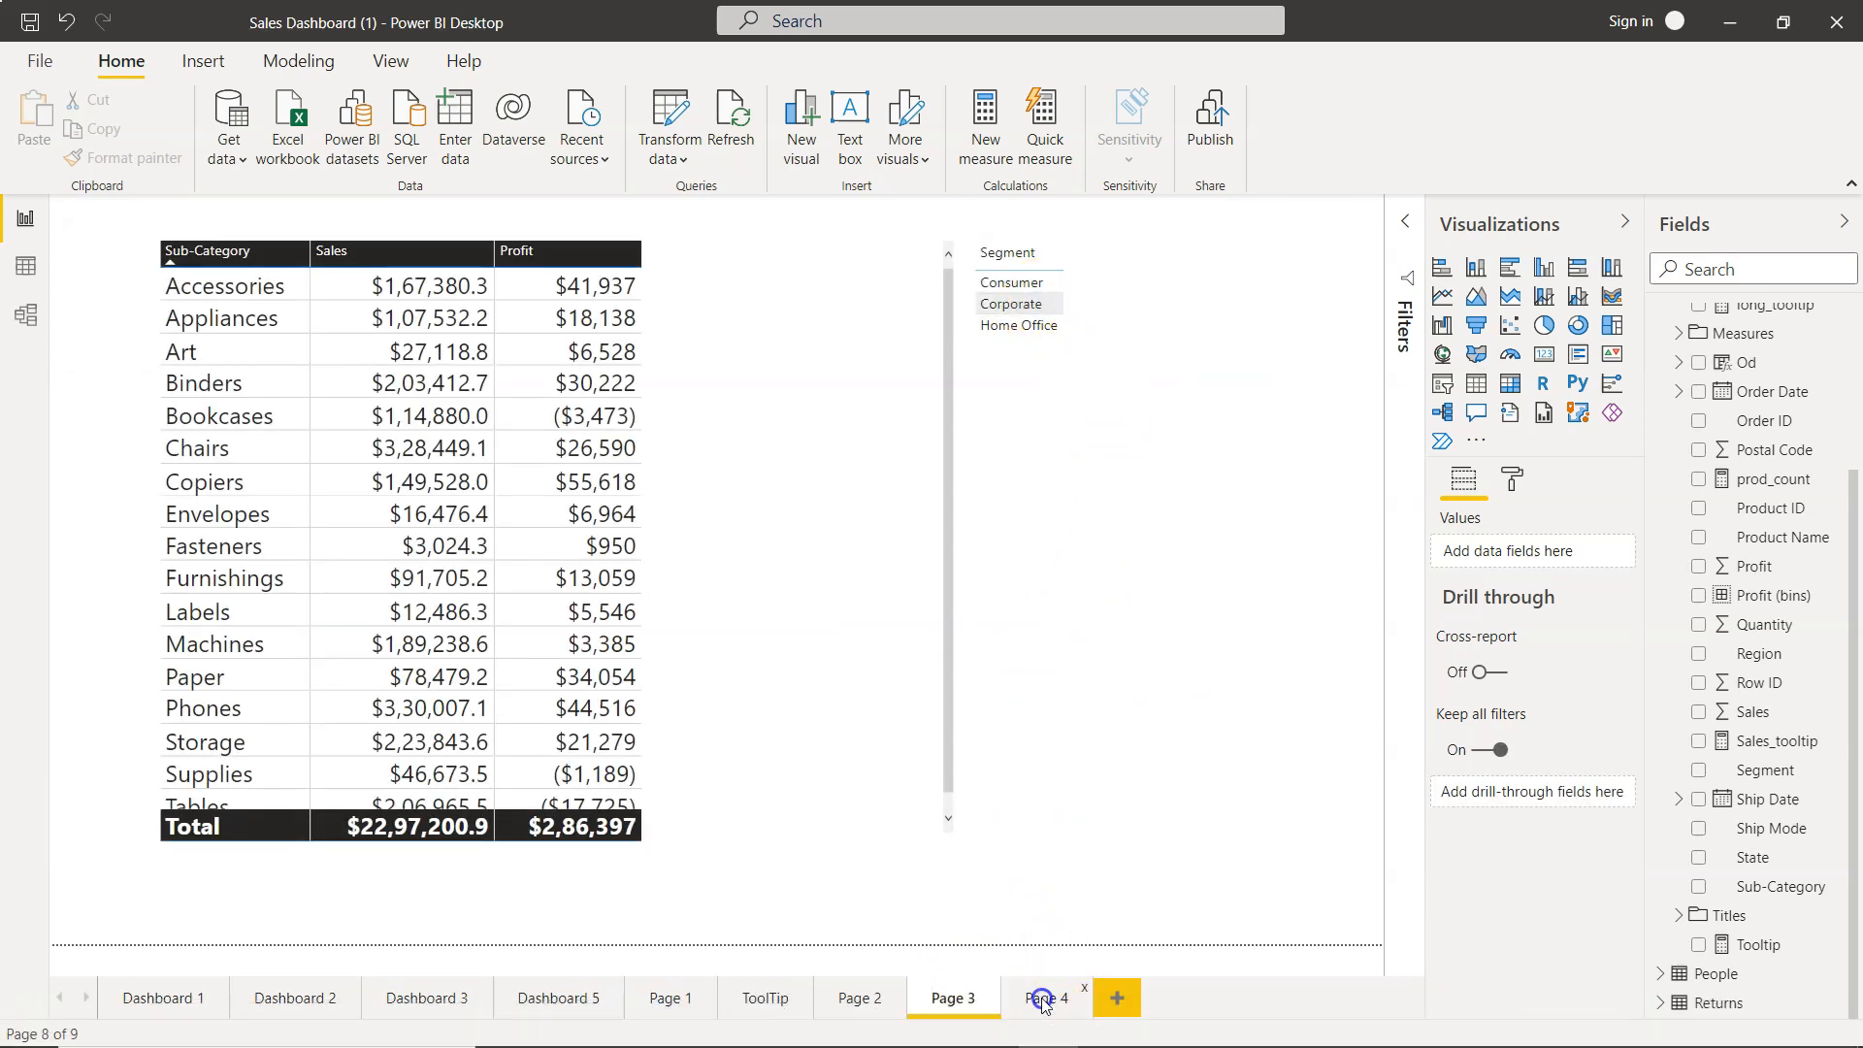
click(1046, 997)
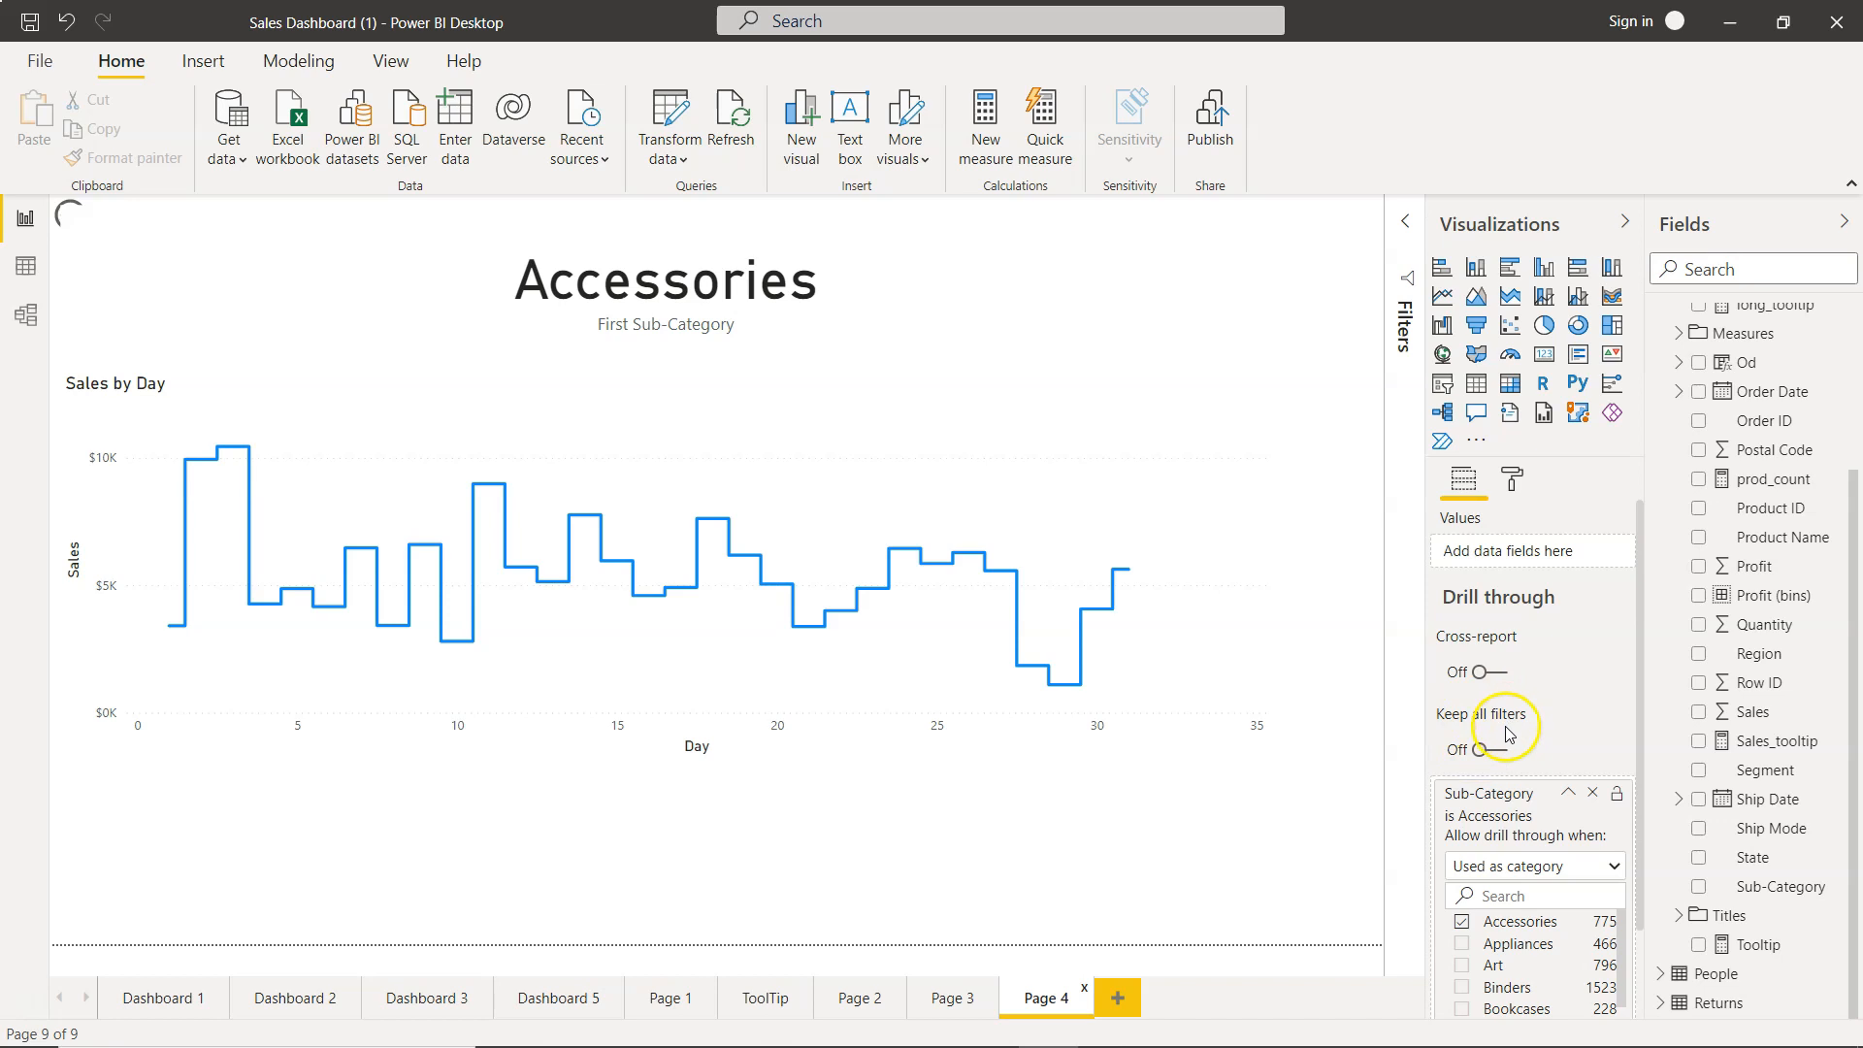
mouse_move(1298, 729)
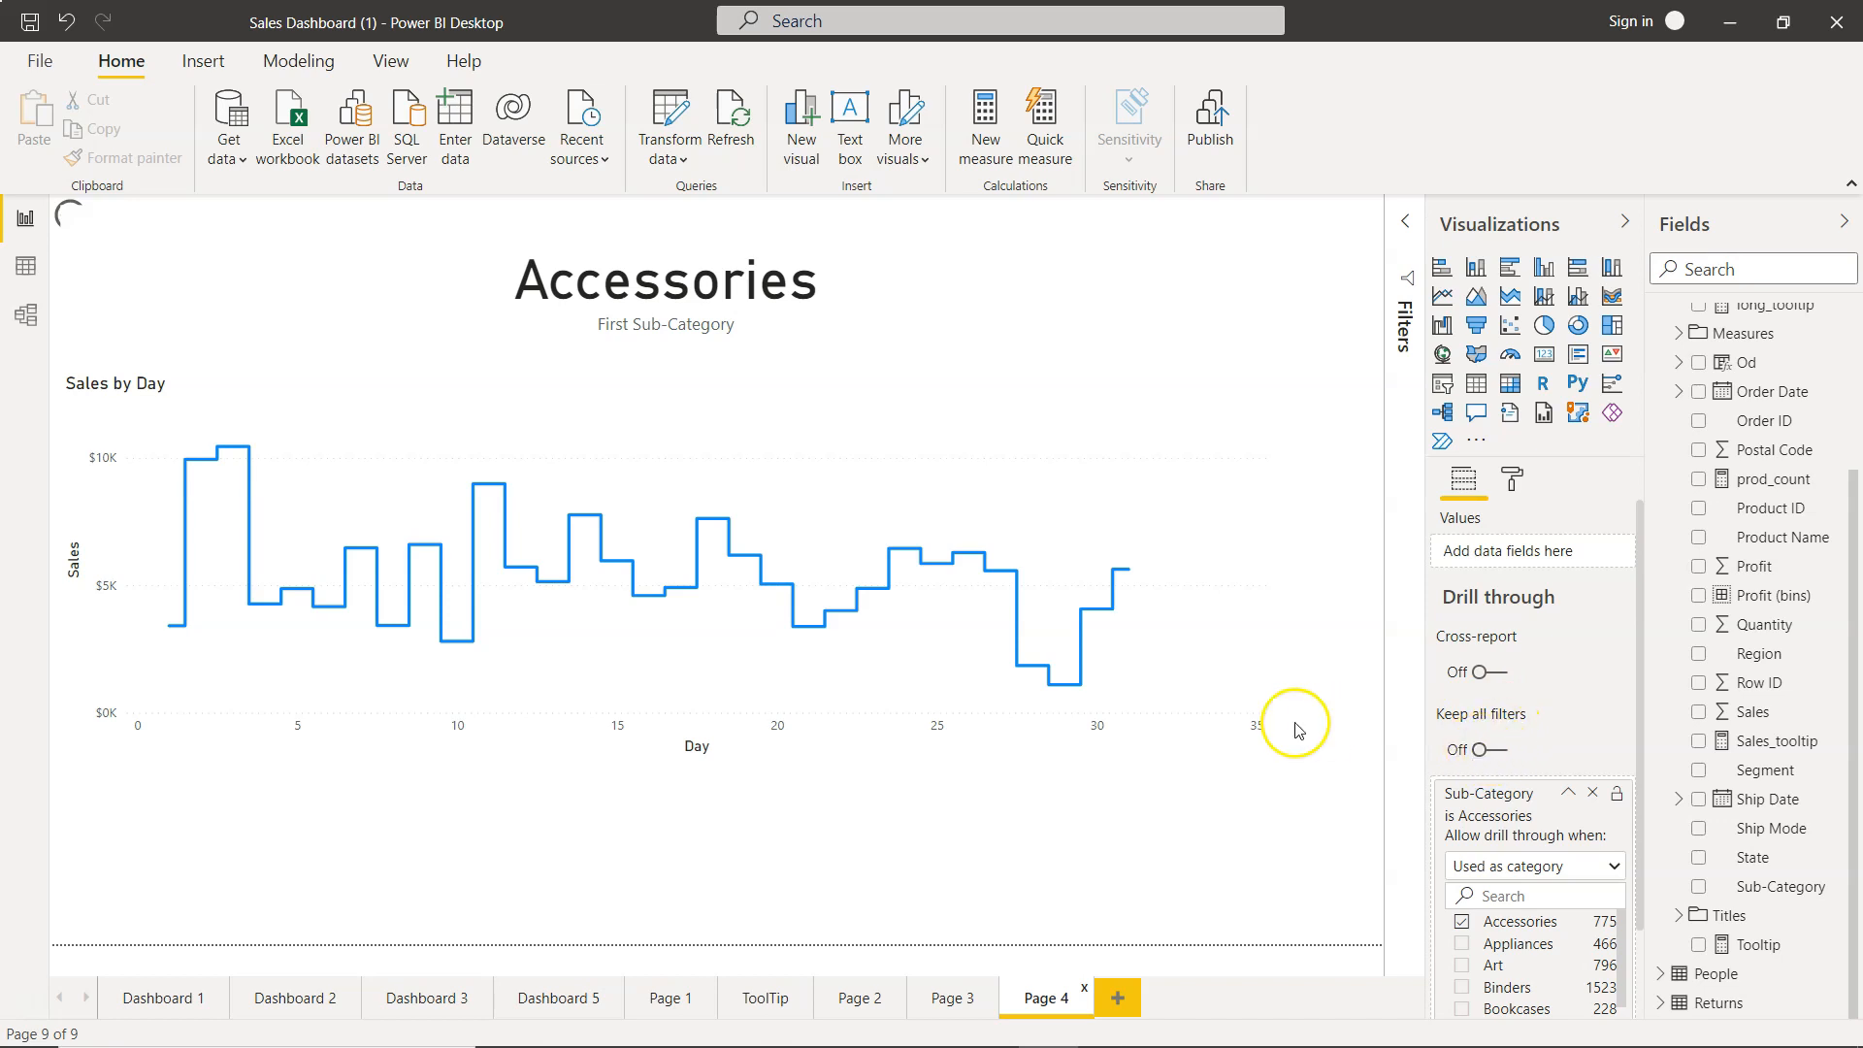